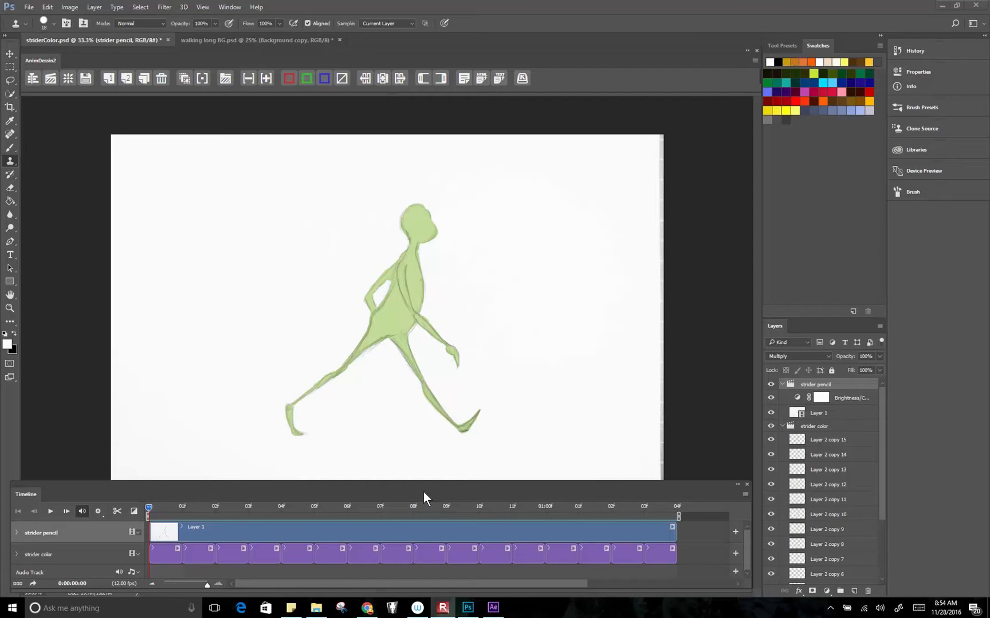
mouse_move(213, 363)
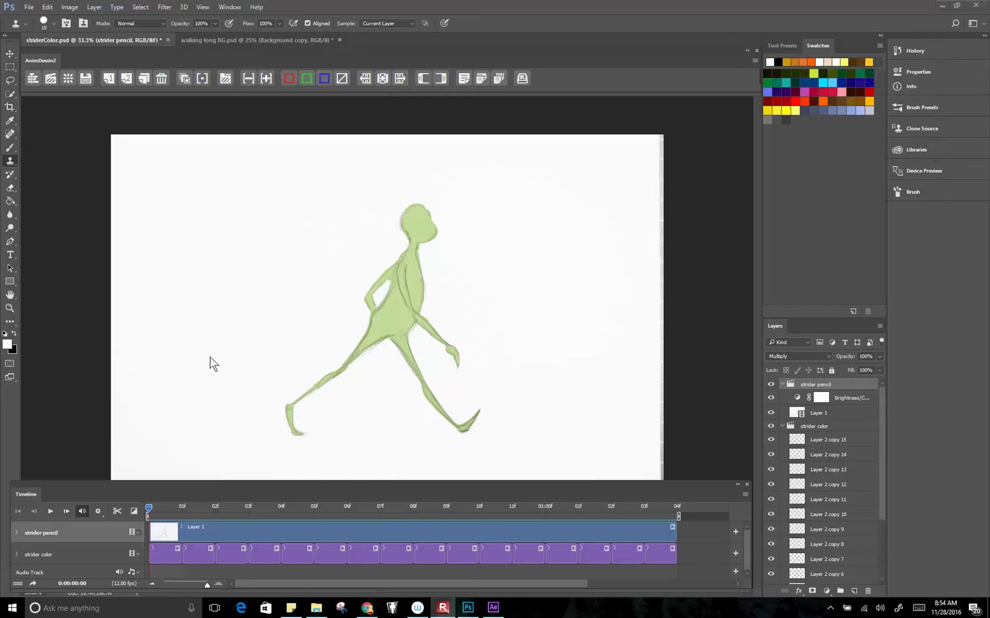
mouse_move(698, 379)
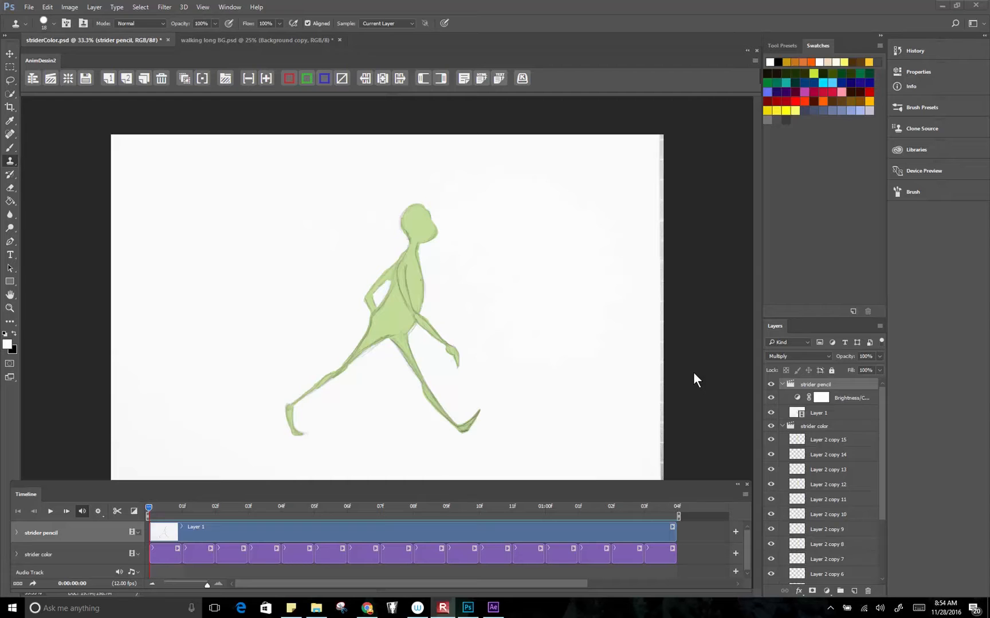
mouse_move(688, 382)
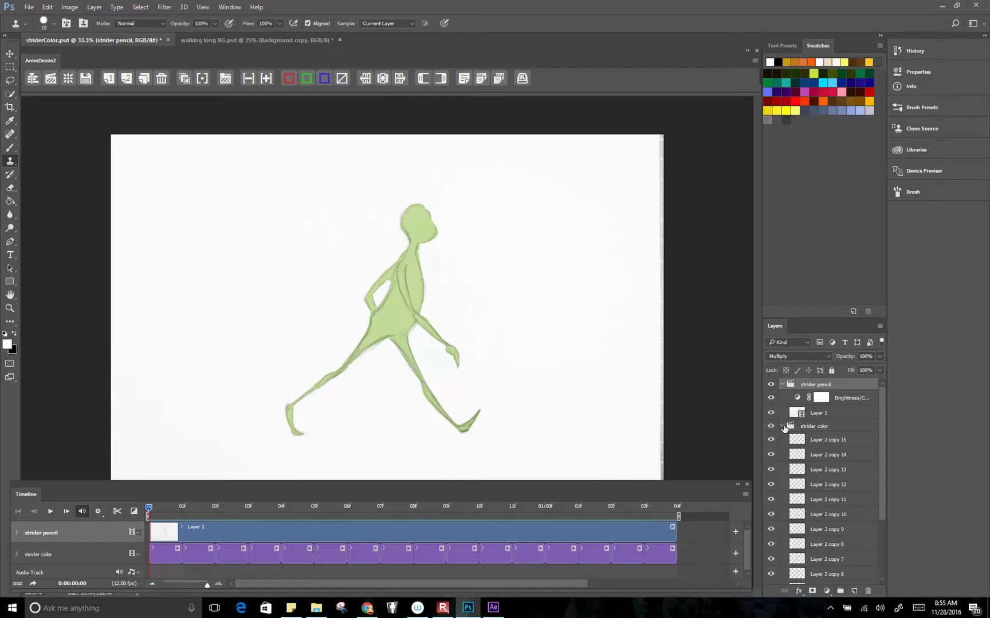
- Toggle the strider color group's disclosure and make the strider pencil group the working layer
click(782, 426)
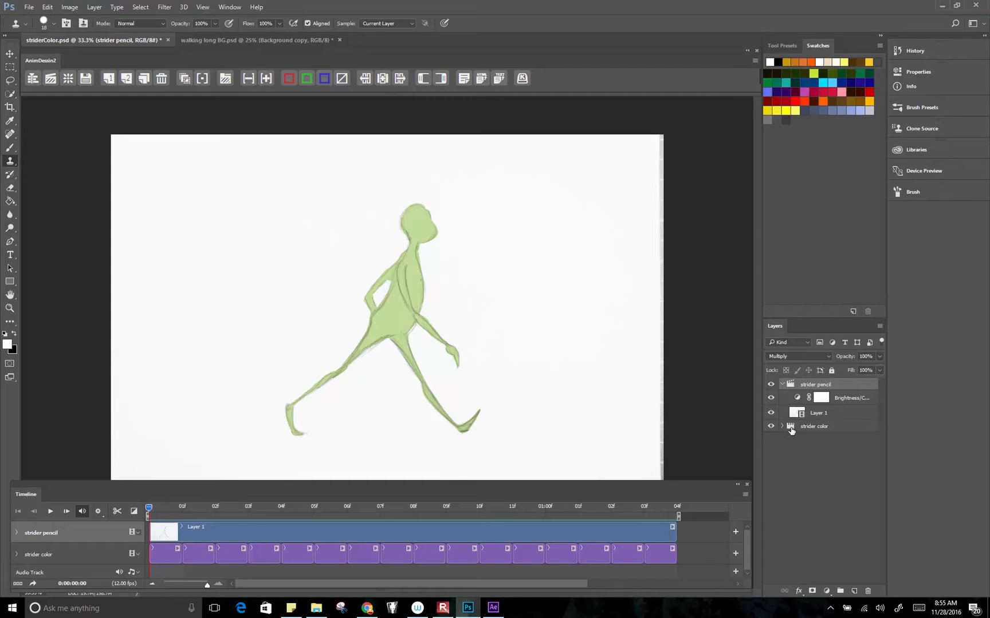
click(783, 426)
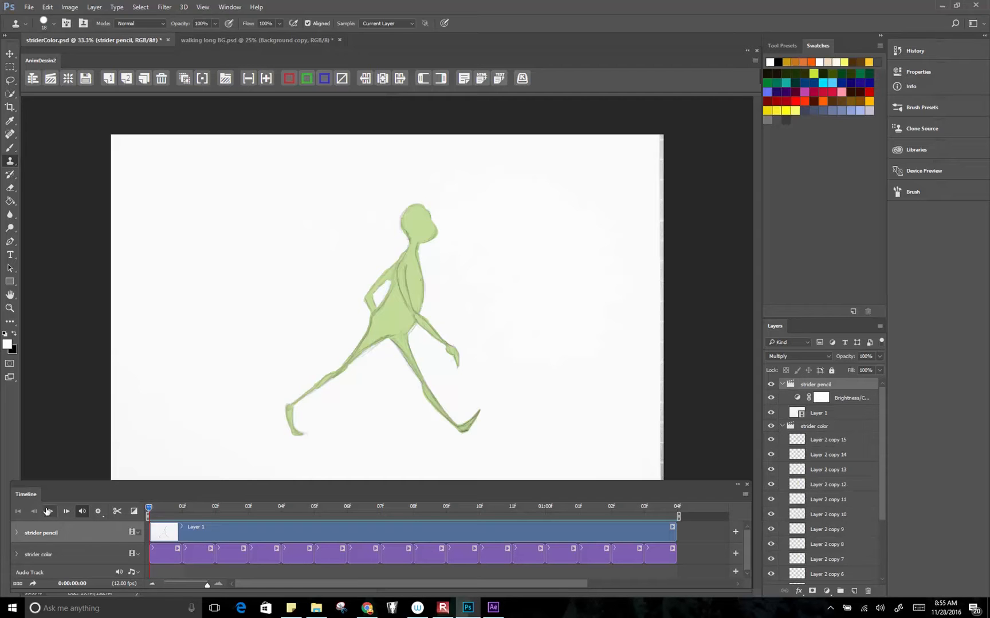
mouse_move(49, 511)
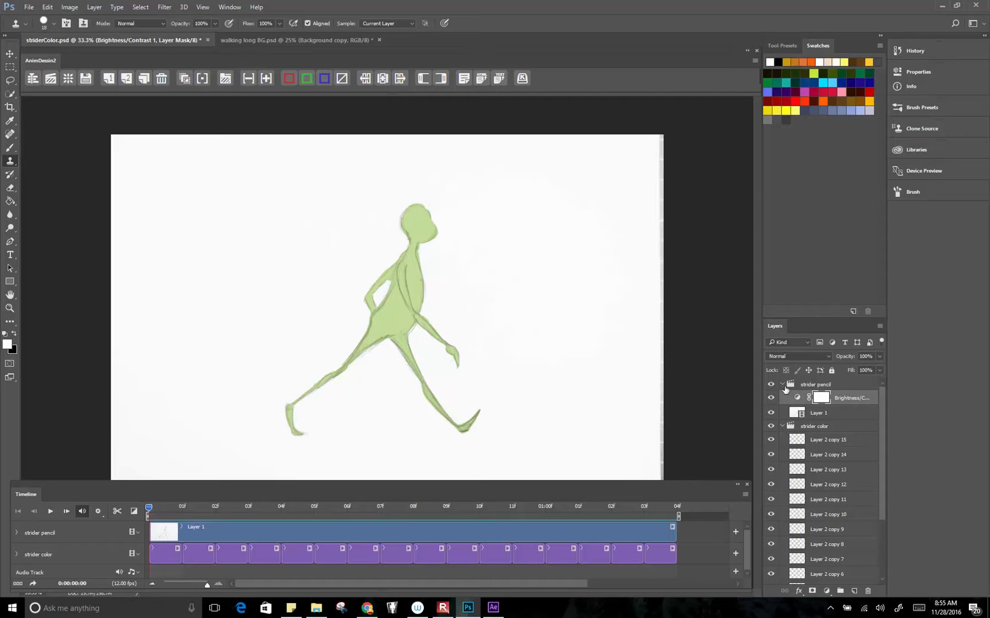
click(815, 385)
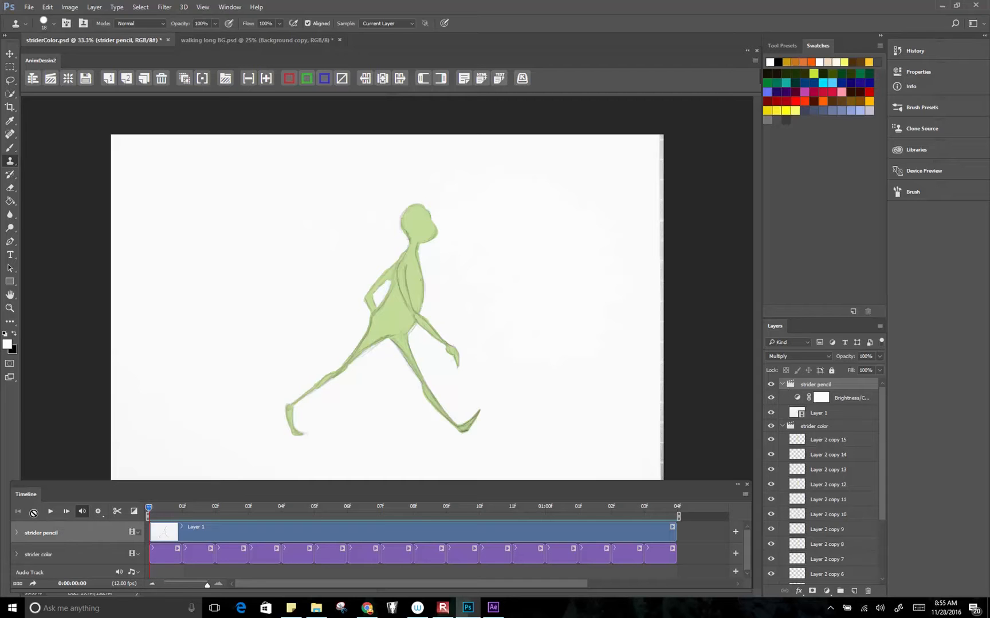
- Collapse the strider color group so only the two character groups remain listed
click(782, 426)
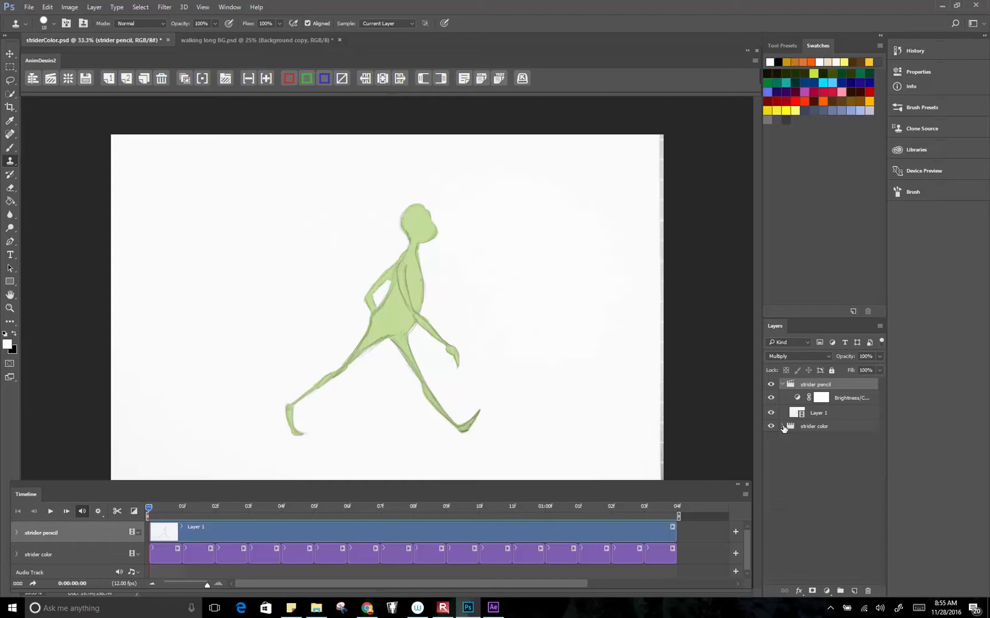
click(771, 426)
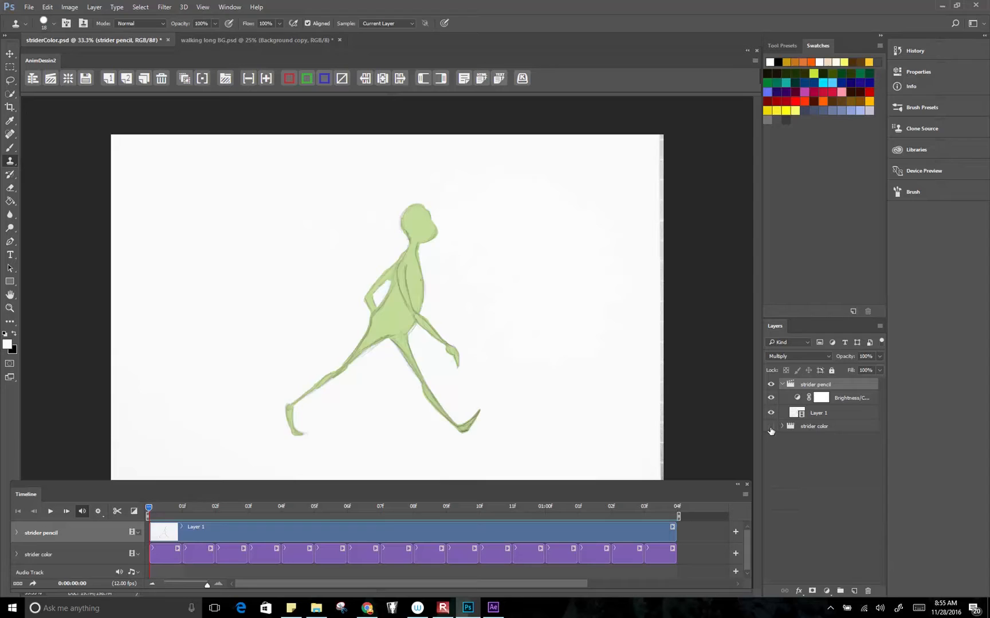
click(770, 429)
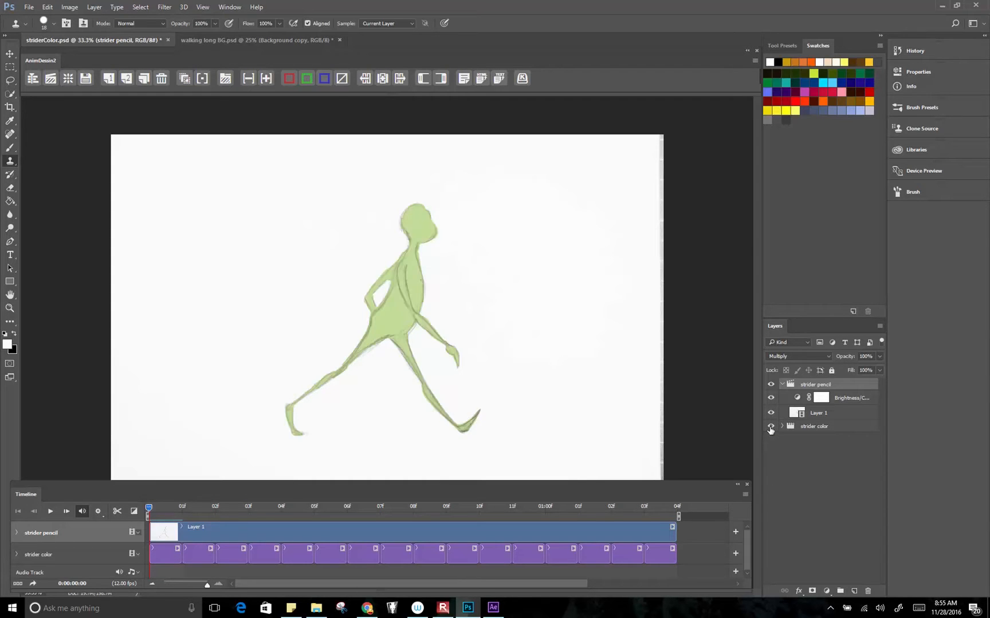
click(771, 429)
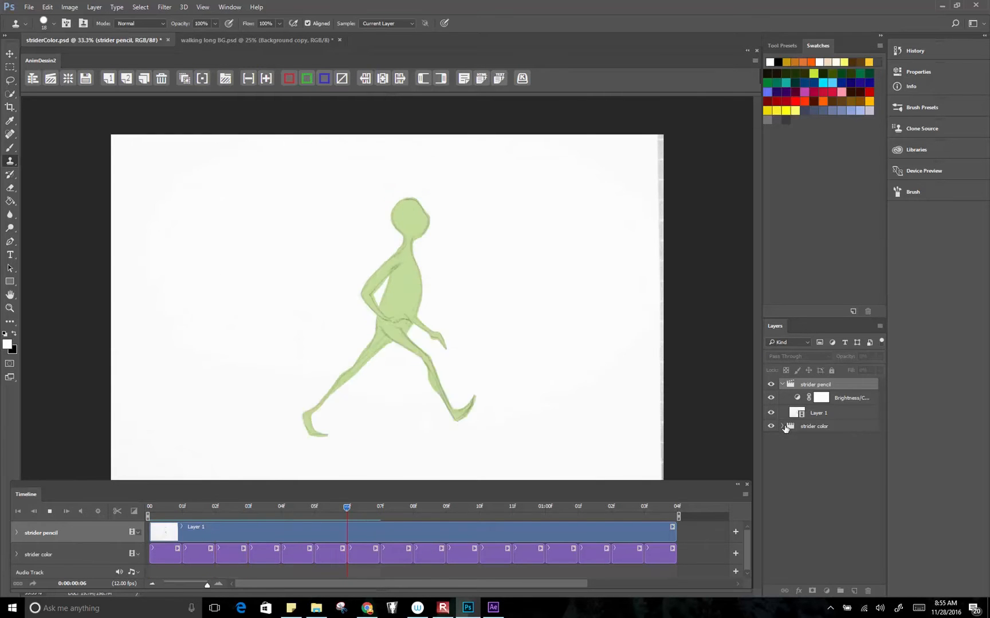
- Play the strider walk cycle in the Timeline panel, then stop playback near the start
click(313, 507)
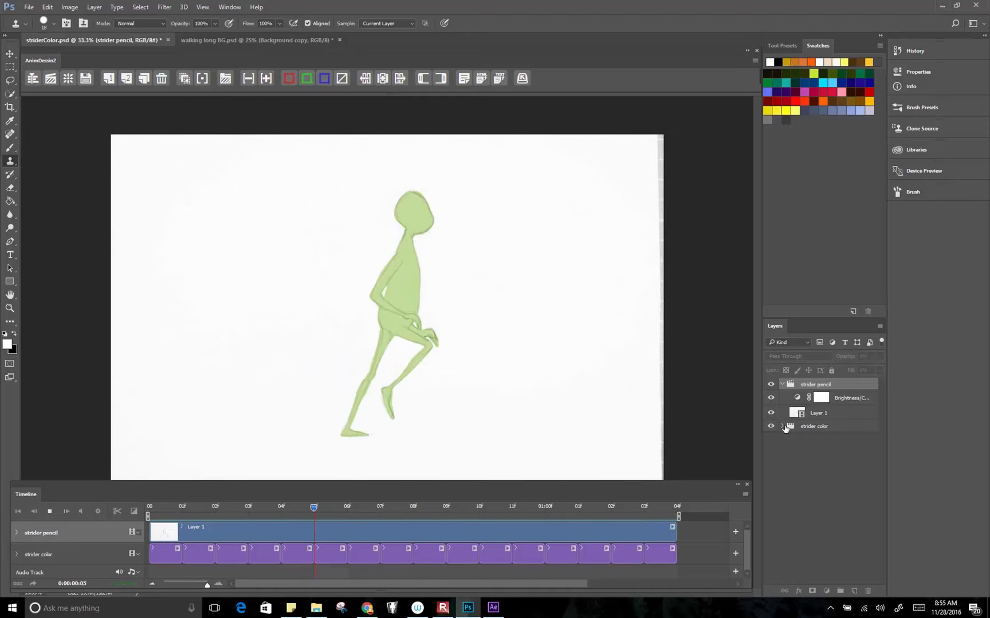
click(577, 506)
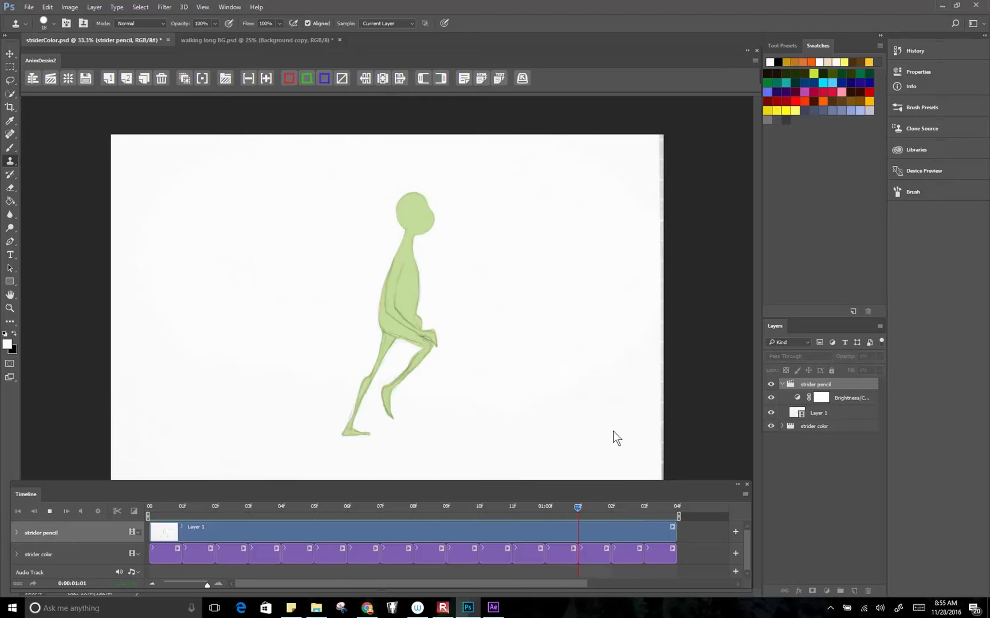
click(314, 505)
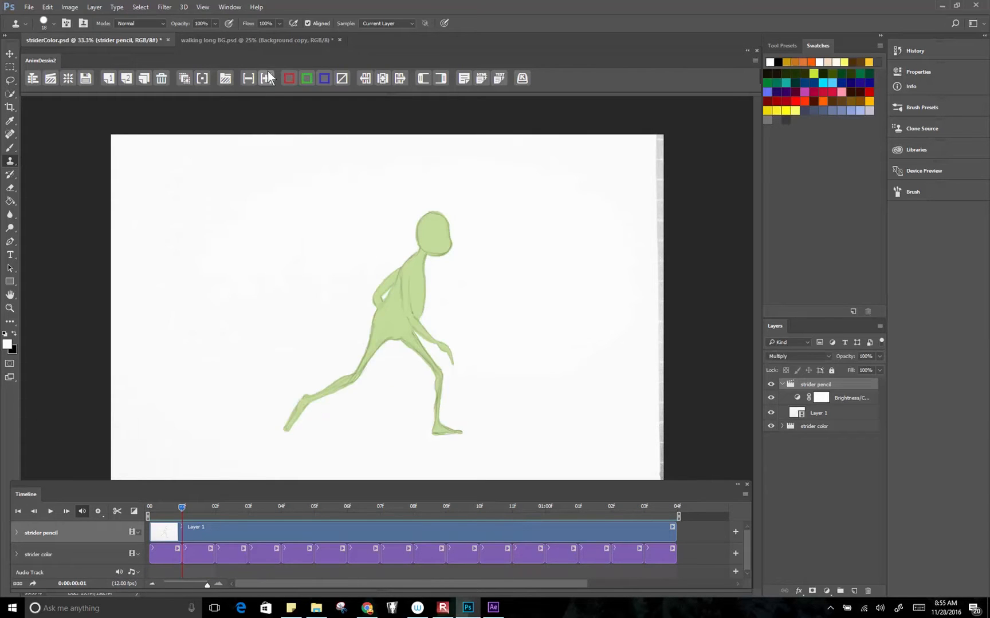
- Switch to the walking long BG.psd desert background document
click(255, 40)
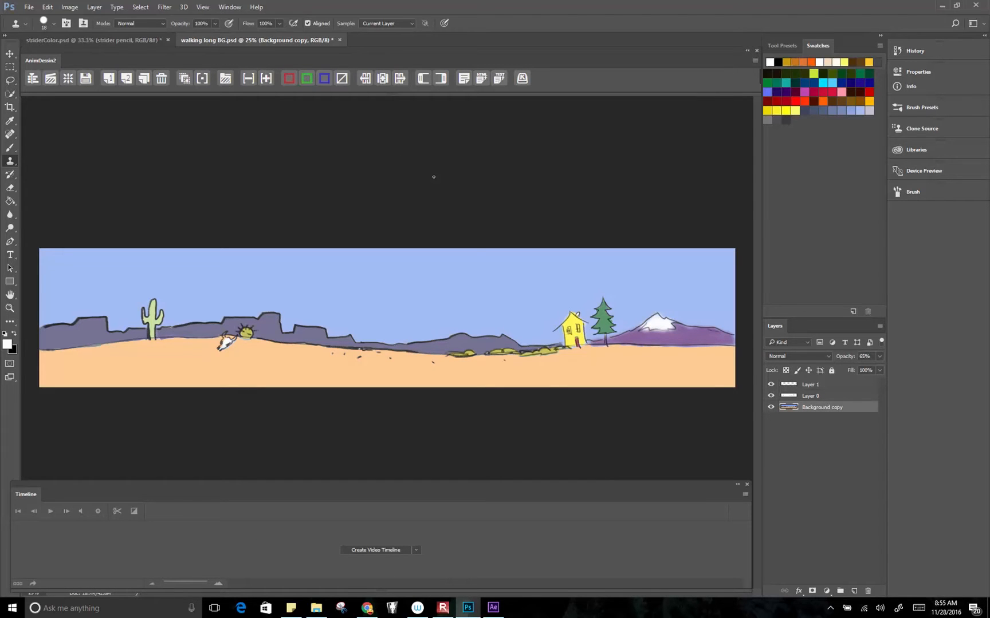
mouse_move(169, 404)
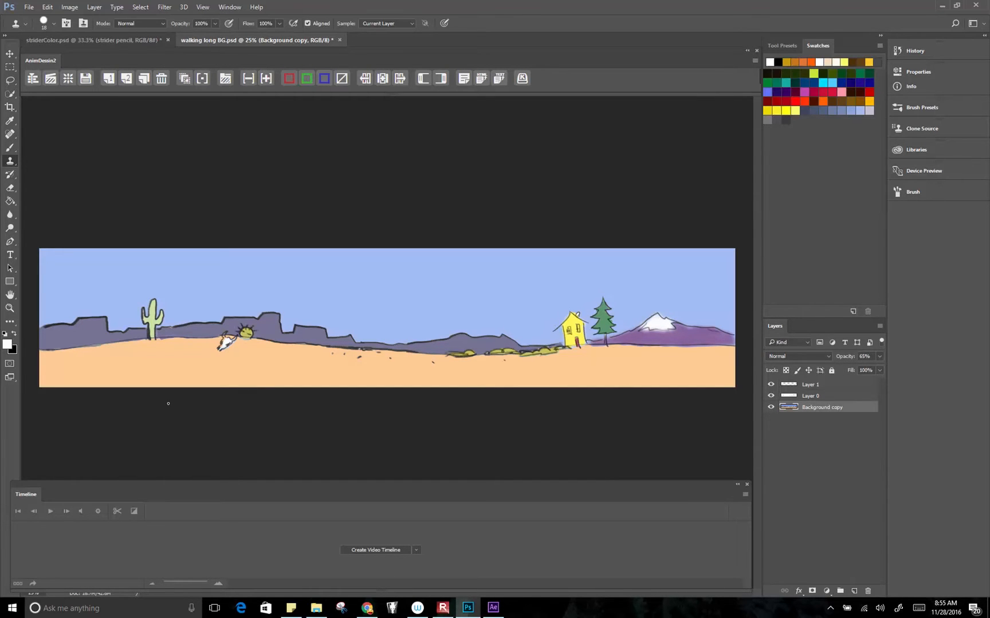
mouse_move(533, 310)
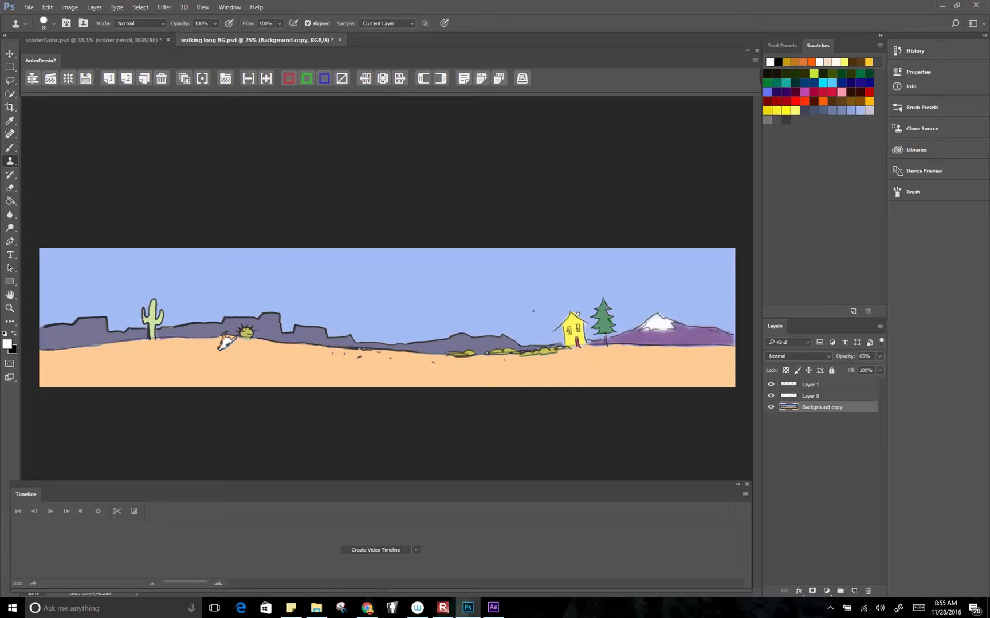
mouse_move(643, 364)
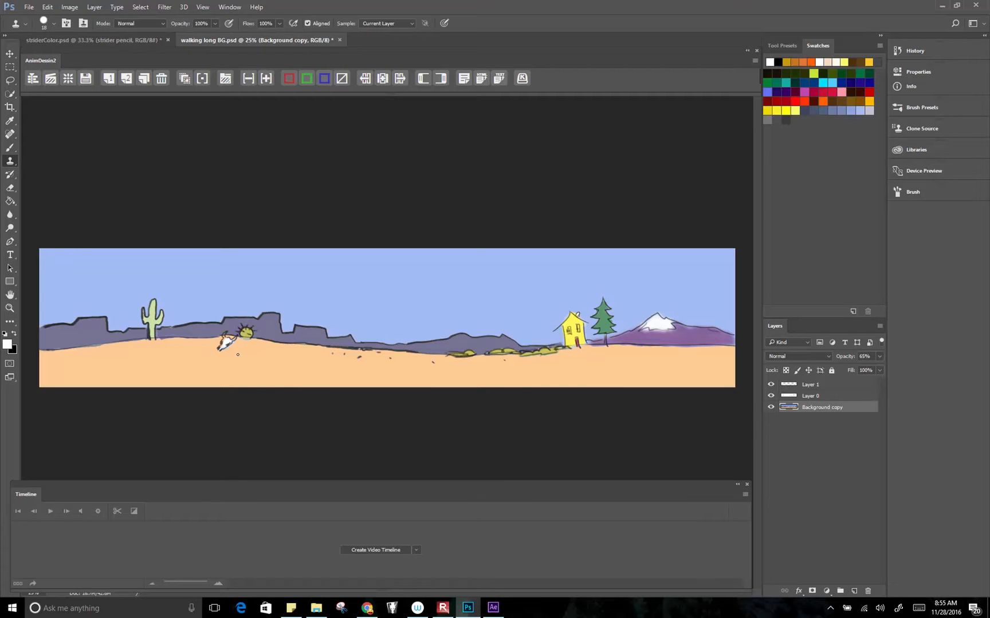
mouse_move(493, 306)
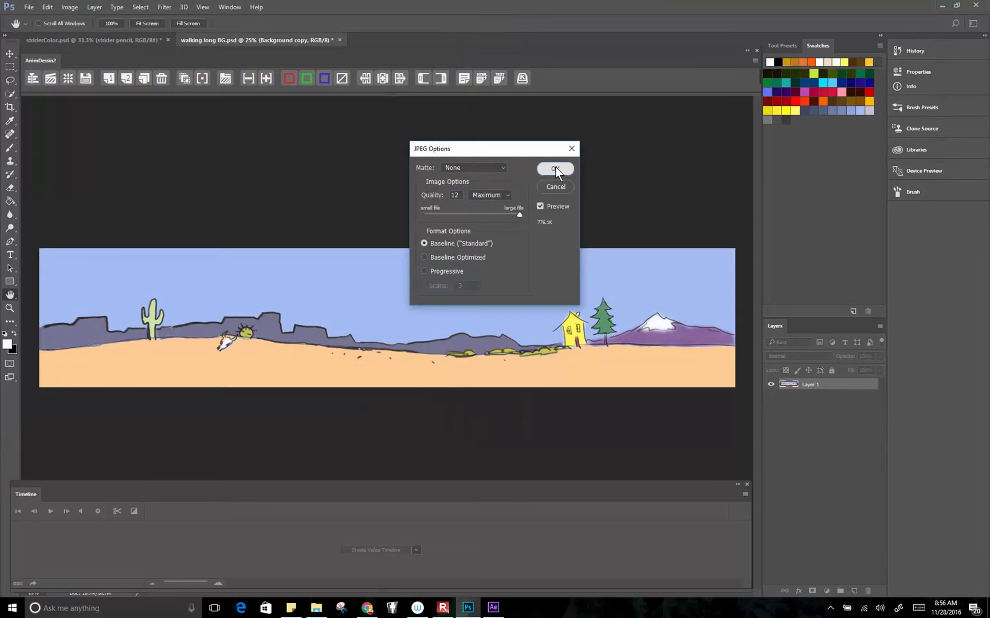
- Confirm the Quality 12 Maximum, Baseline (Standard) JPEG options to save the background copy
click(555, 168)
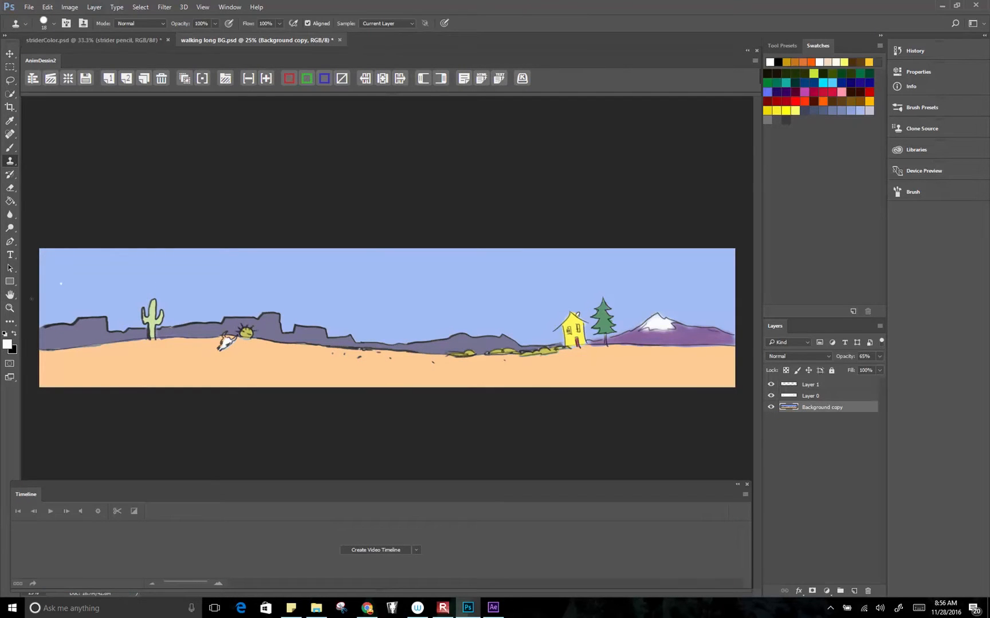
mouse_move(106, 286)
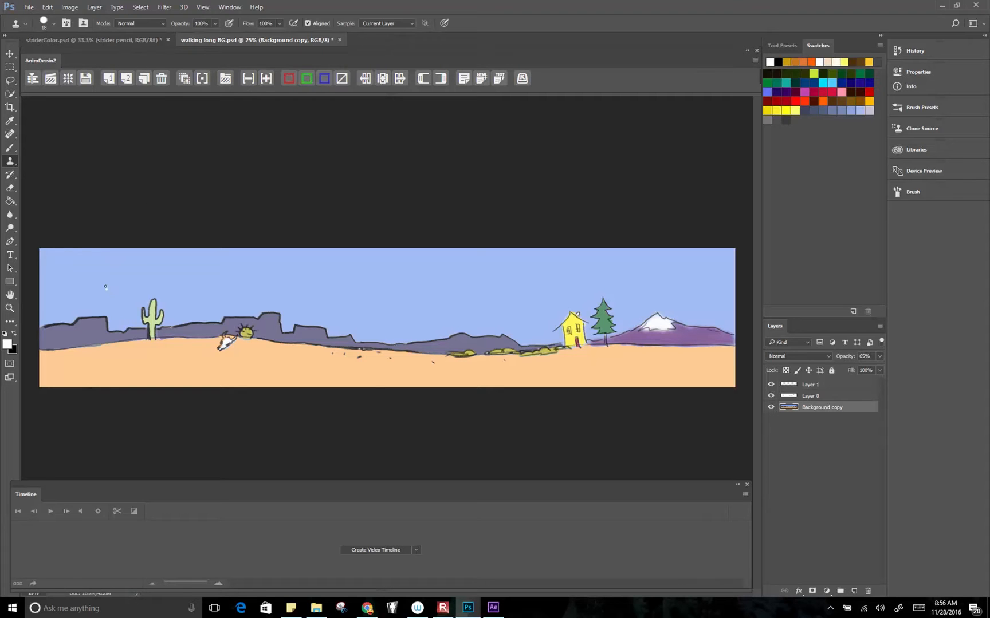
click(94, 7)
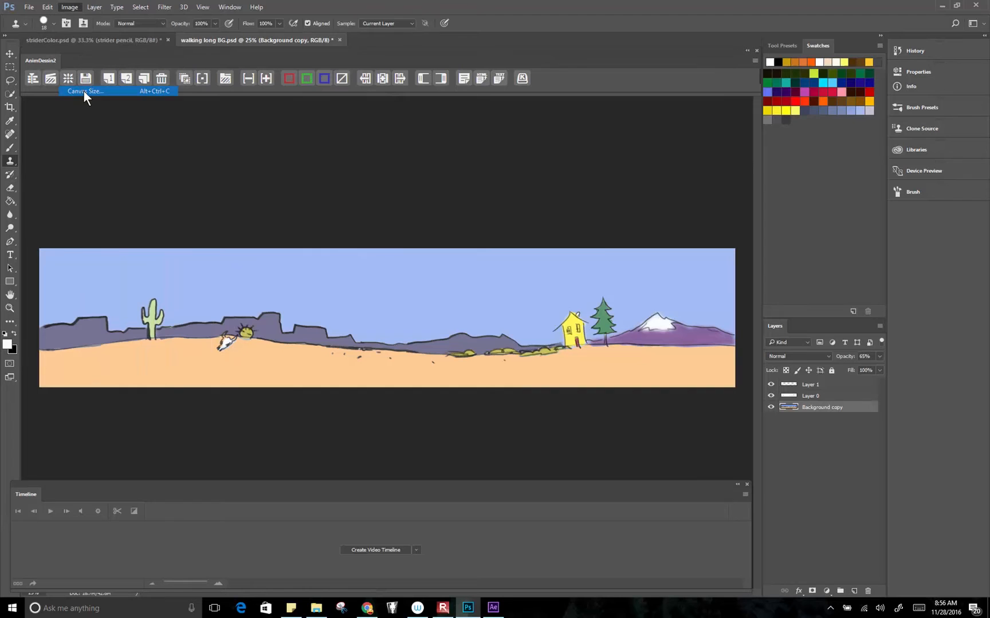
click(85, 90)
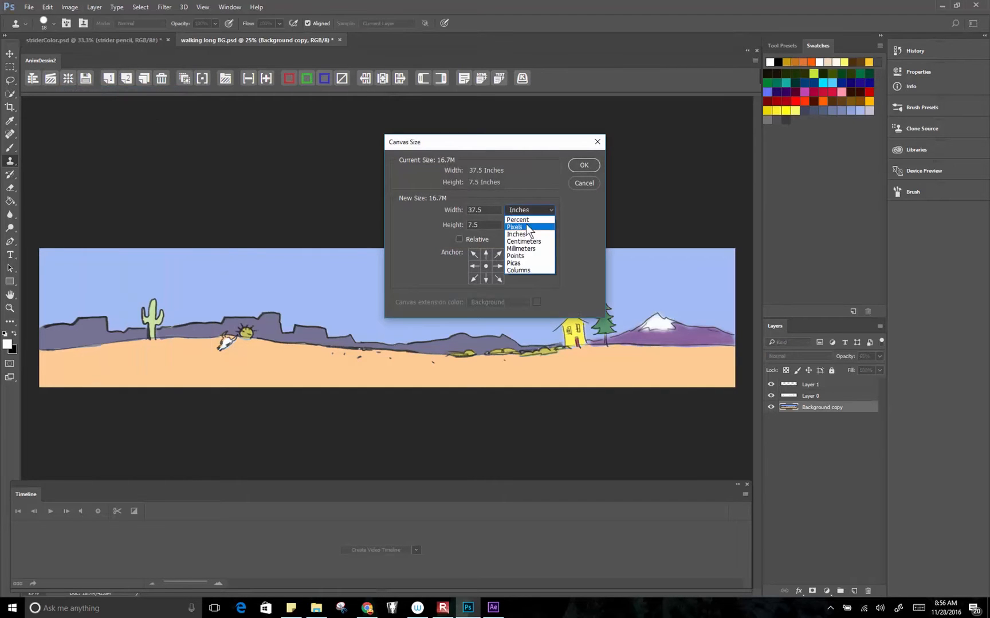
click(514, 227)
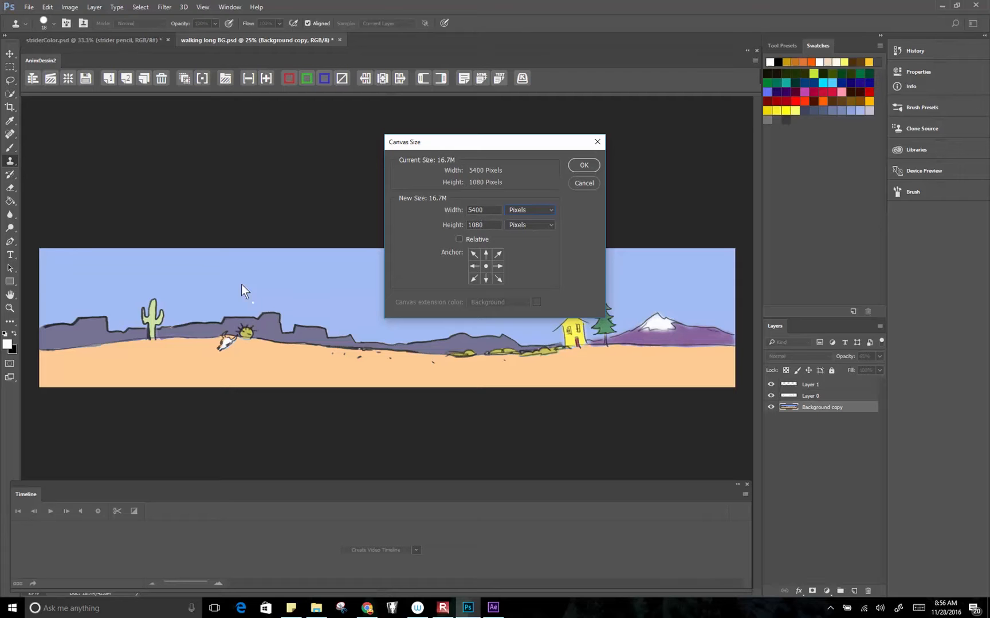
mouse_move(54, 394)
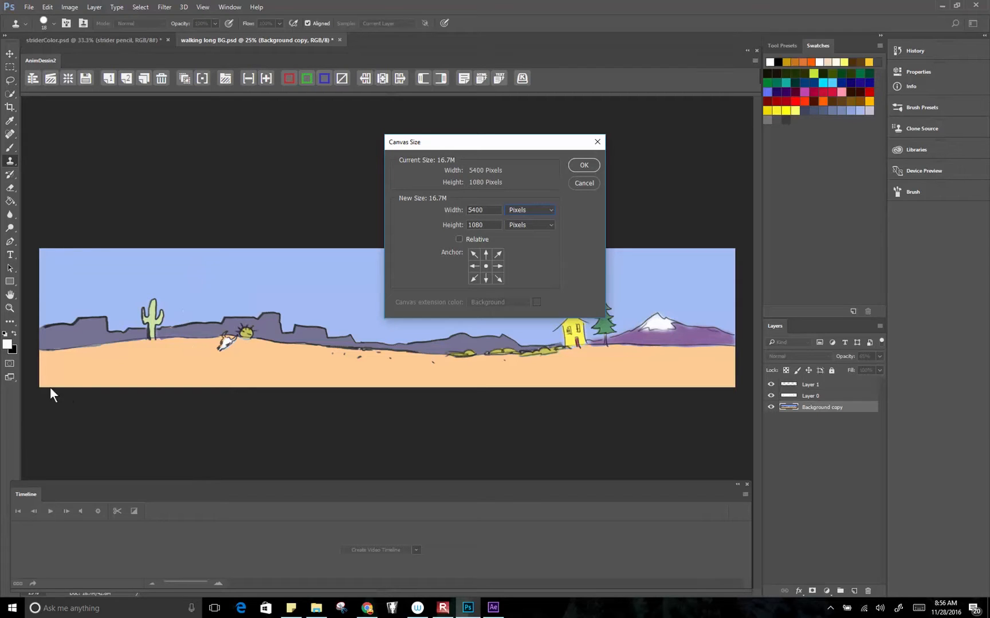
mouse_move(725, 390)
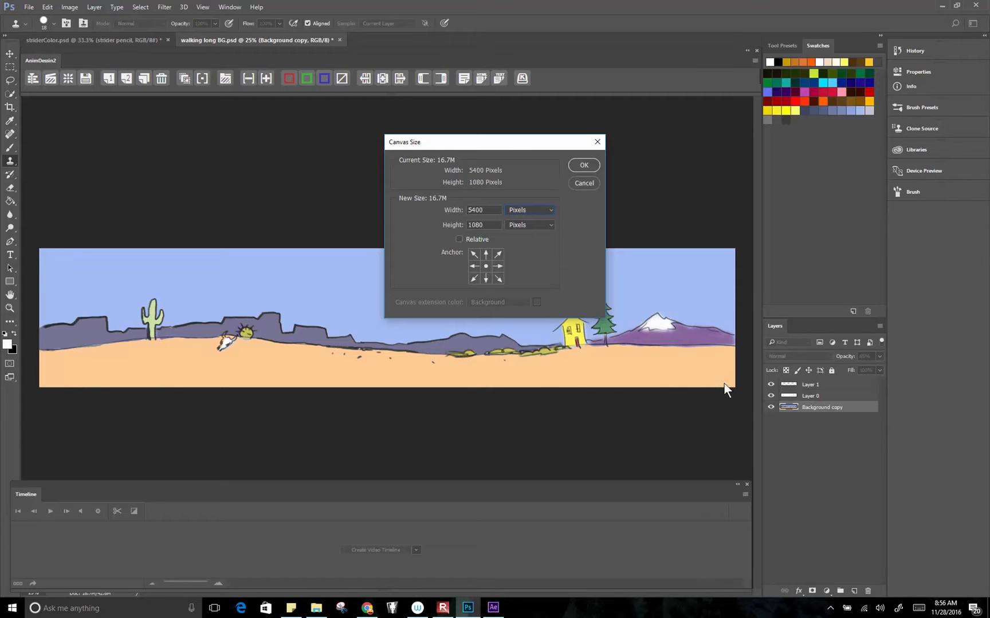
mouse_move(698, 396)
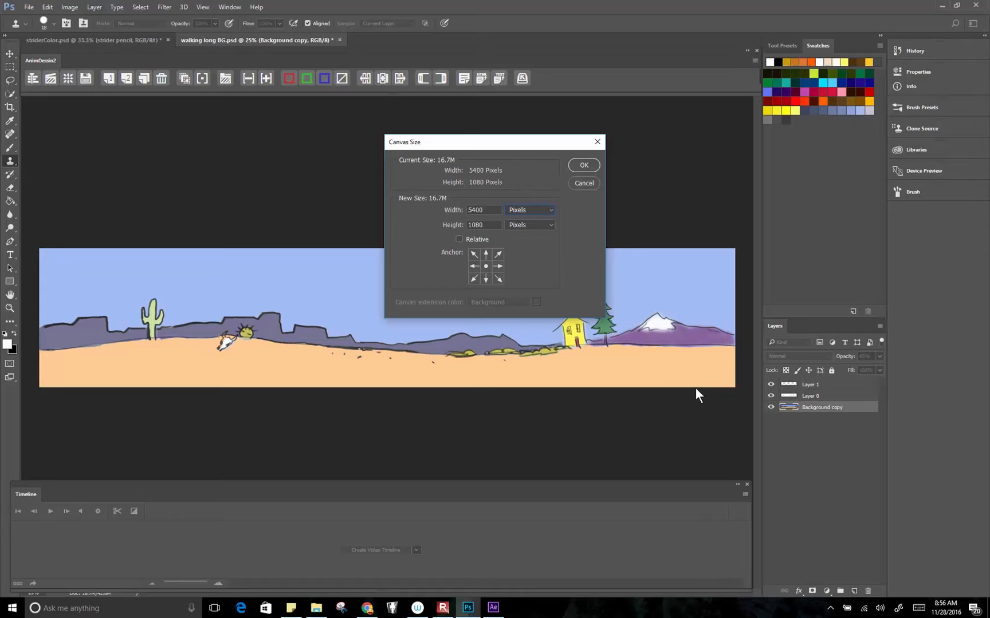
mouse_move(608, 369)
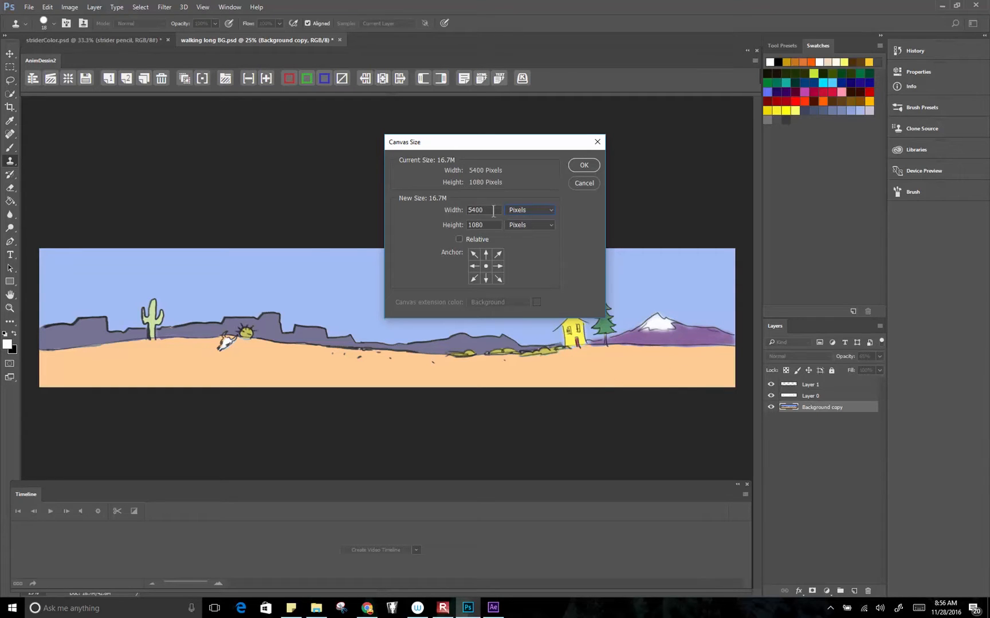
mouse_move(314, 251)
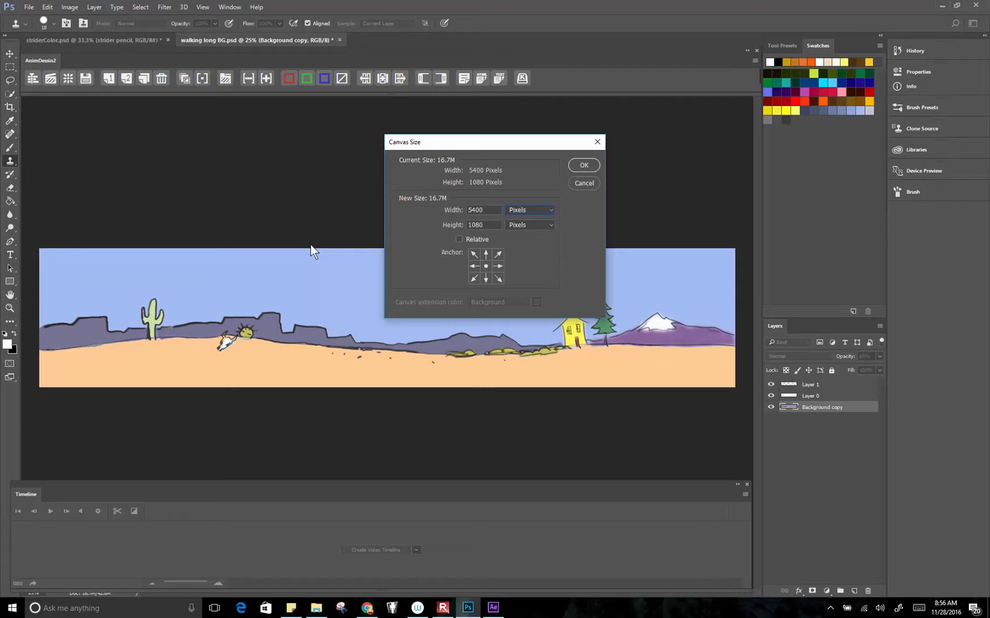
mouse_move(335, 297)
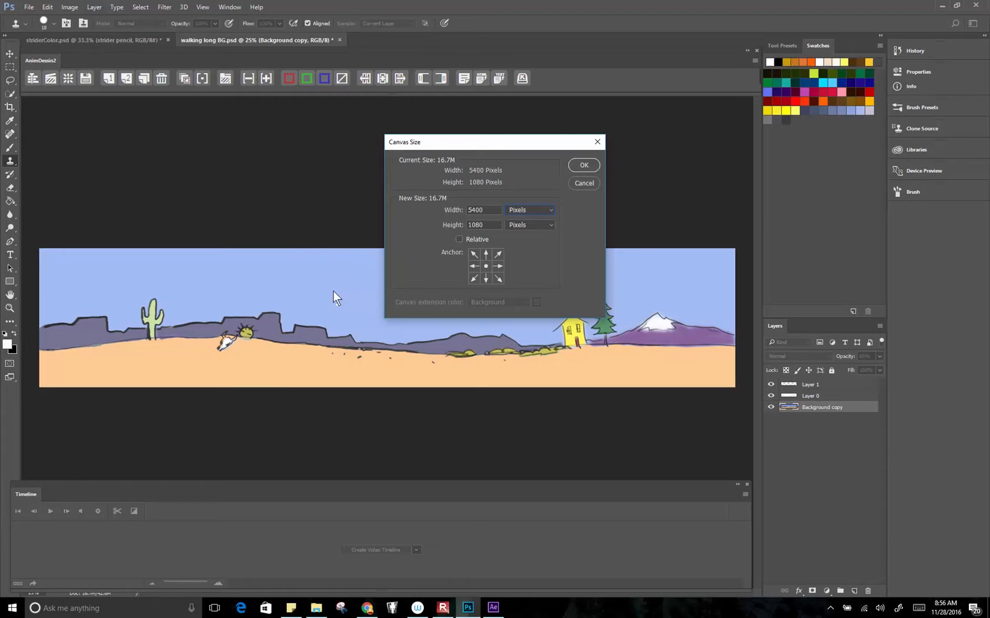
mouse_move(611, 369)
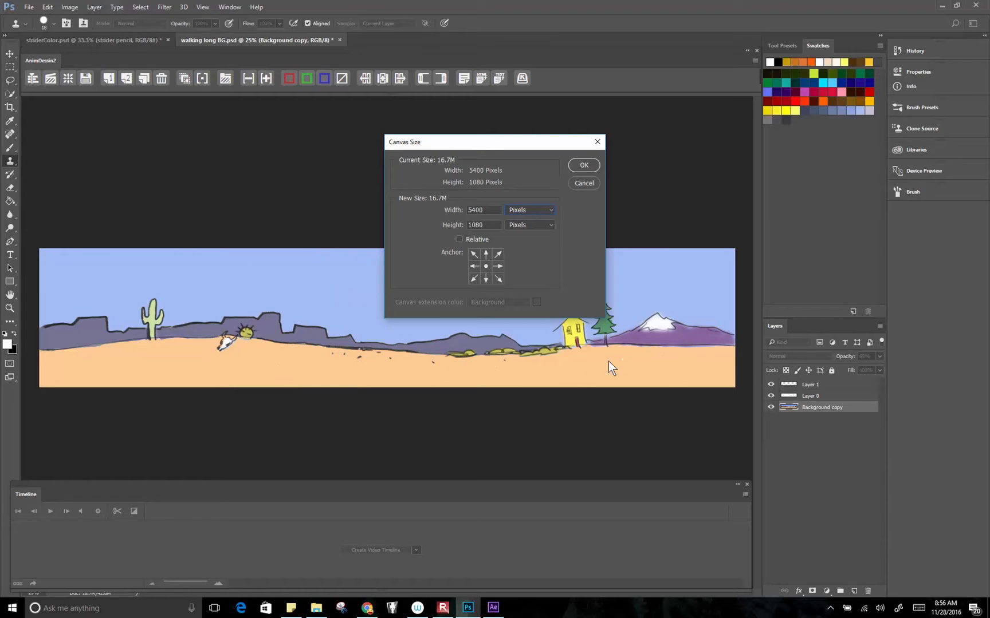
mouse_move(347, 368)
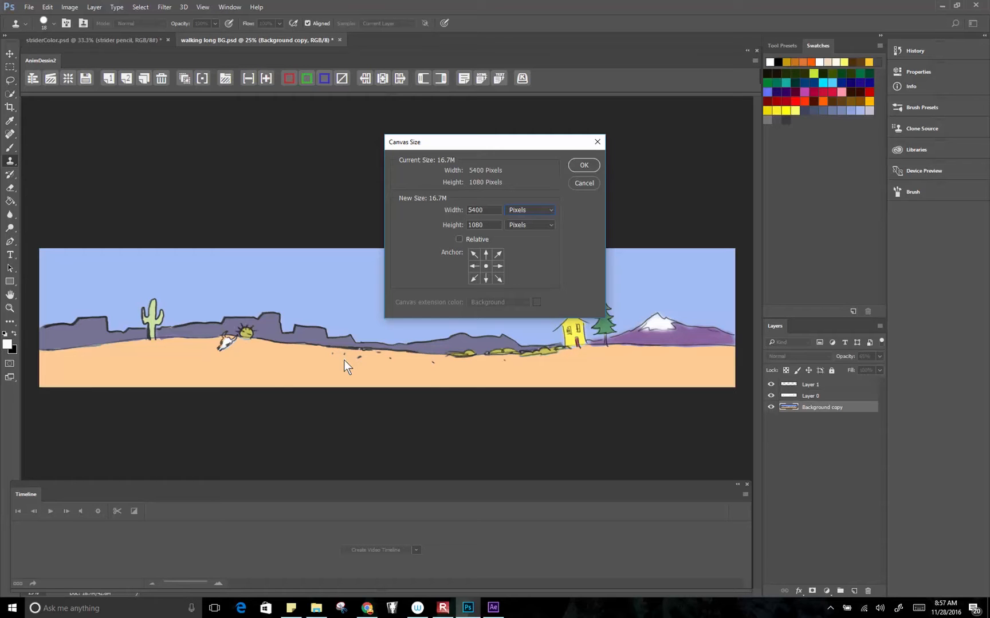
mouse_move(103, 335)
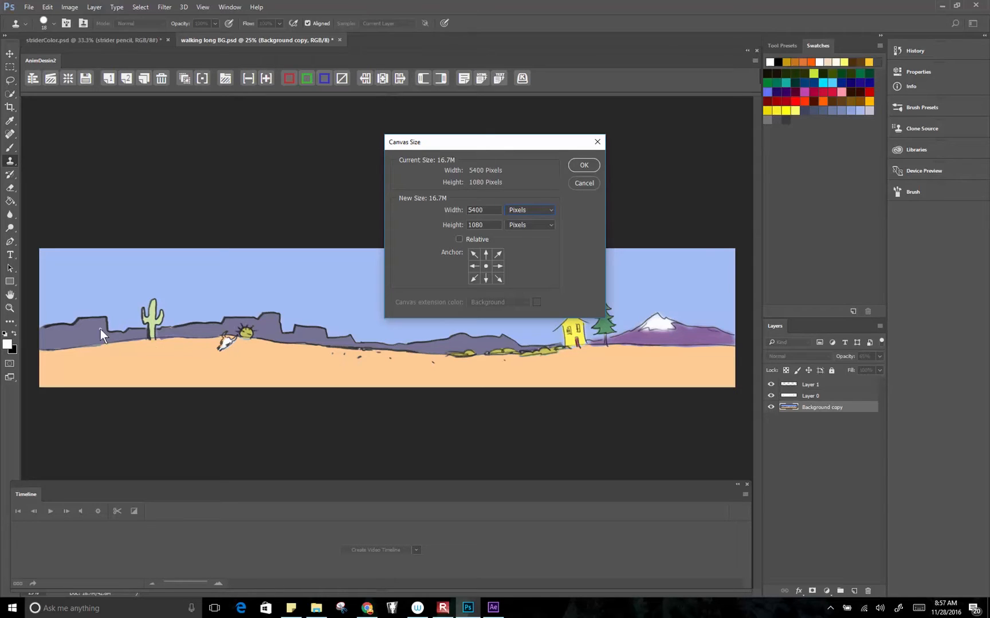
mouse_move(55, 316)
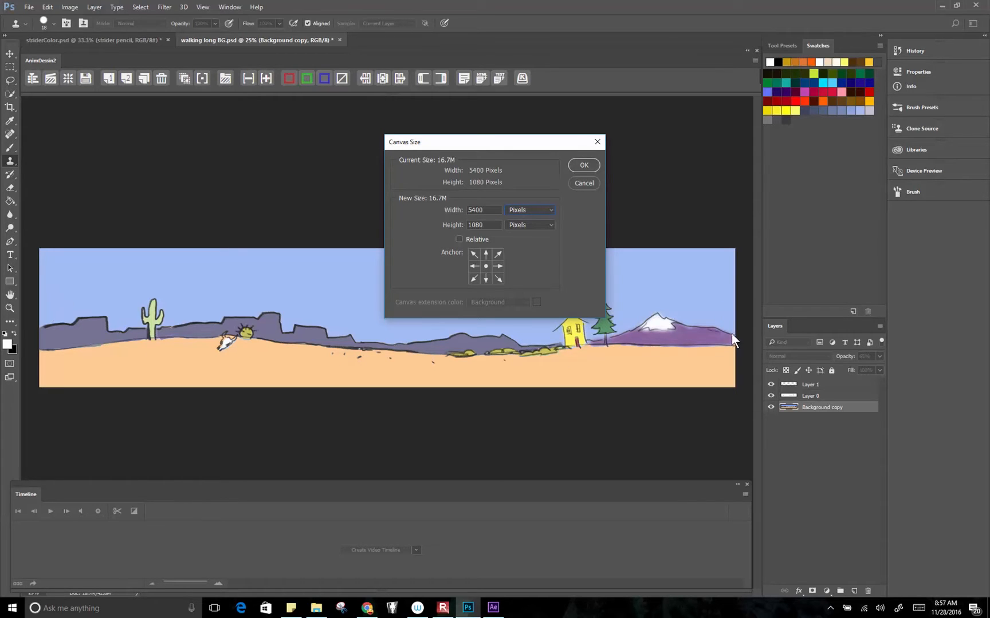
mouse_move(479, 292)
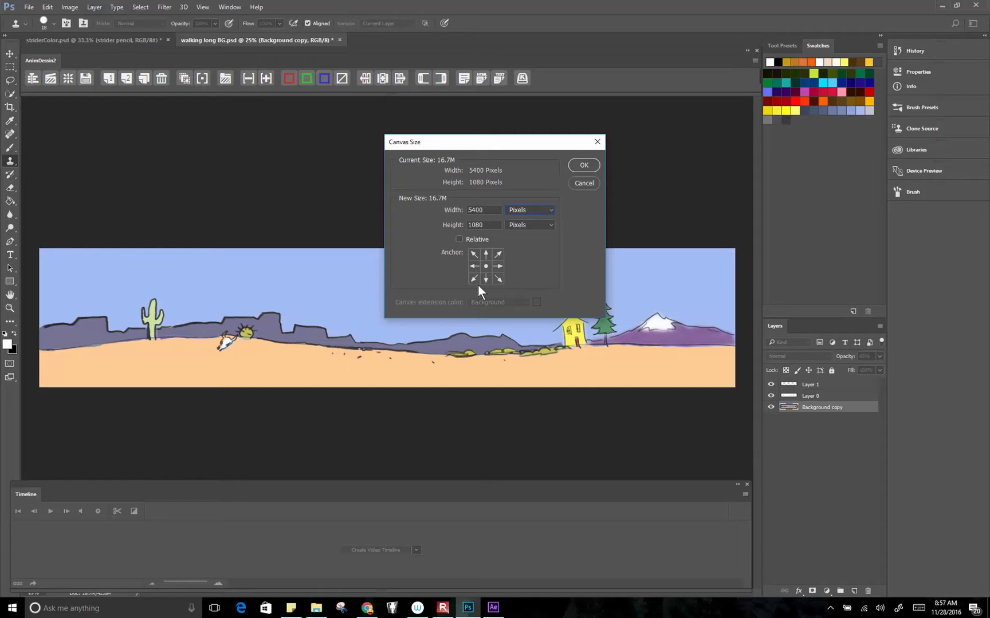
mouse_move(320, 387)
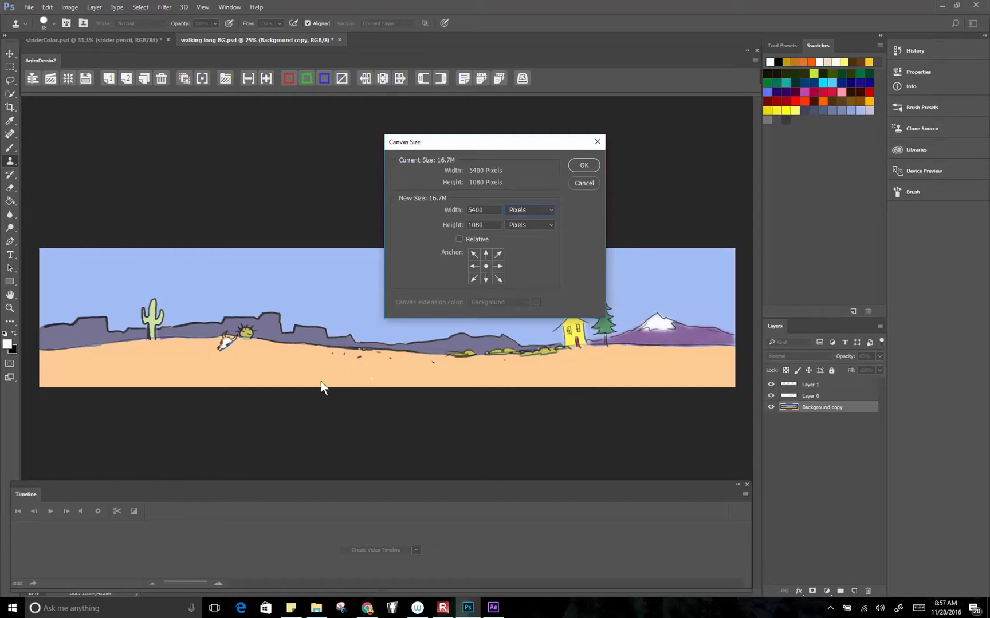
mouse_move(777, 372)
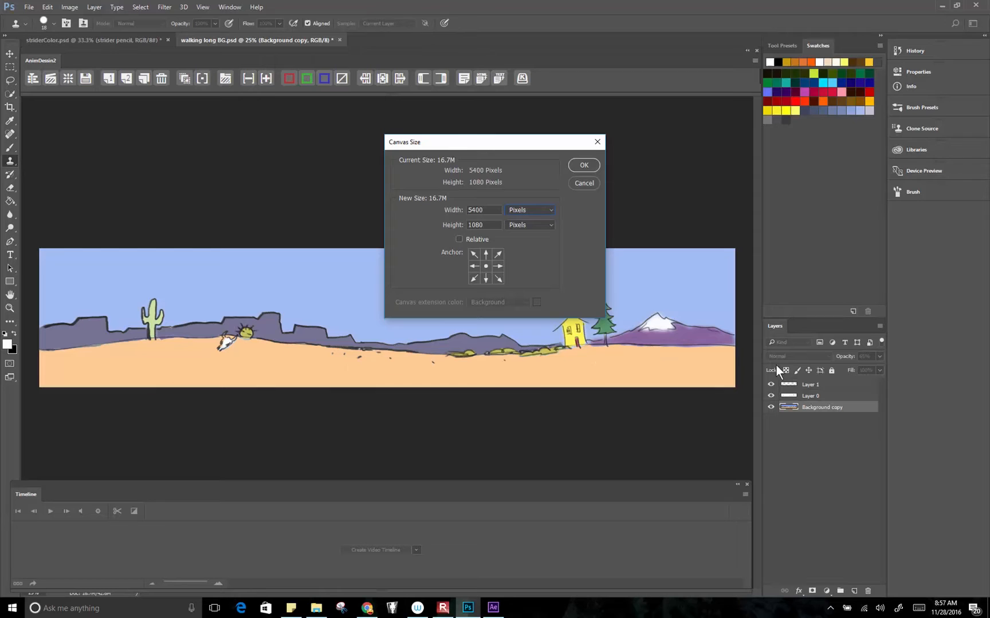
mouse_move(714, 368)
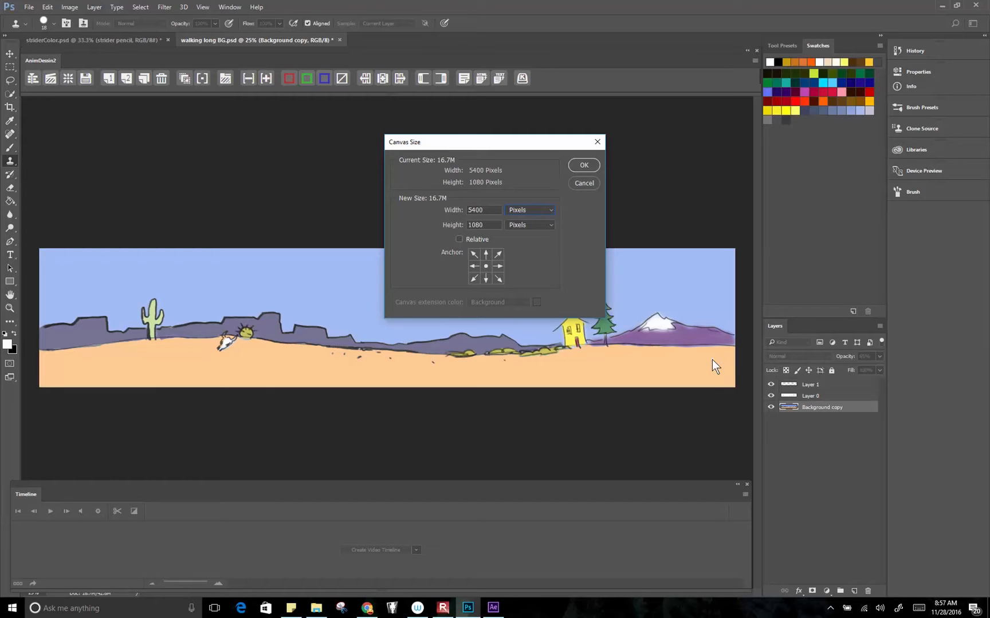
mouse_move(712, 364)
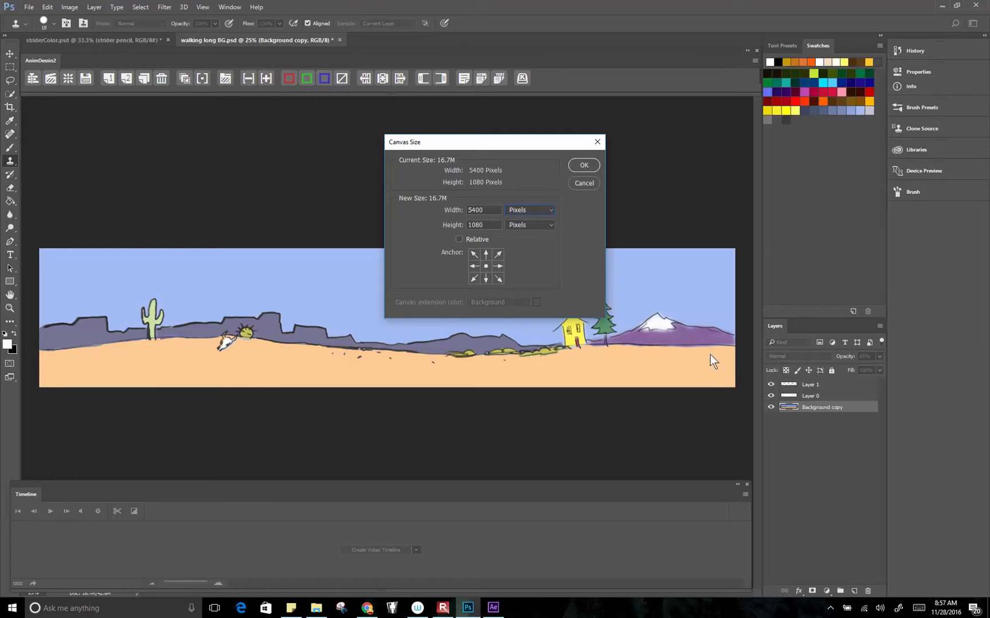
- Cancel Canvas Size, return to striderColor.psd and hide the strider pencil group
click(583, 165)
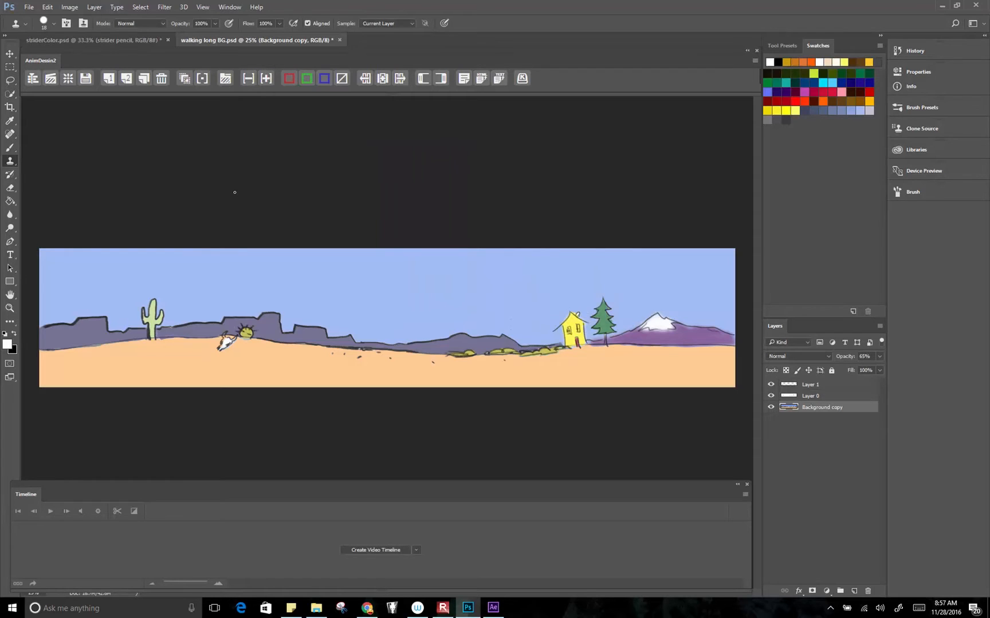
click(95, 40)
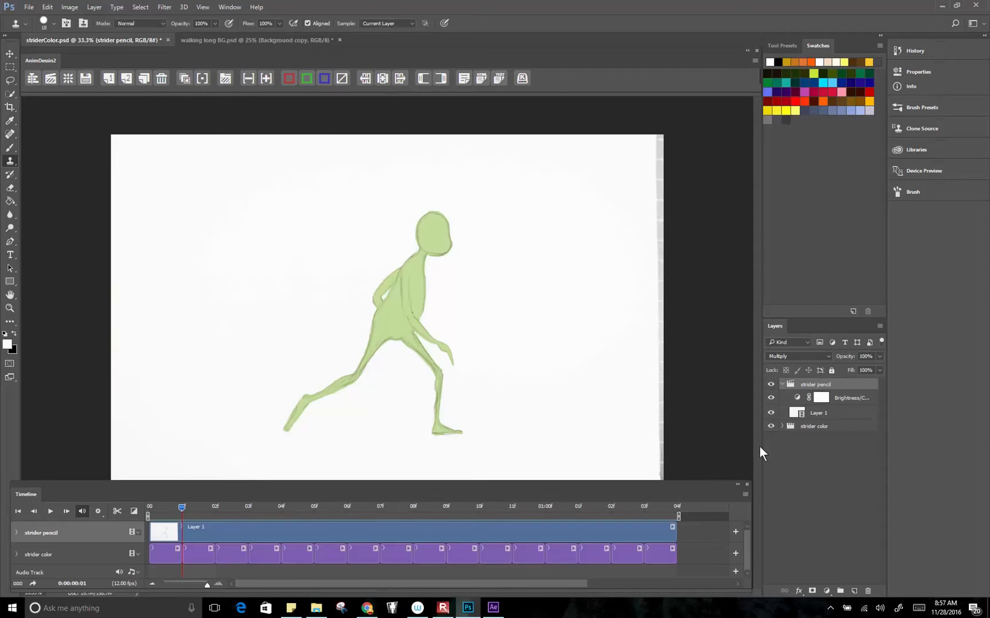
mouse_move(147, 508)
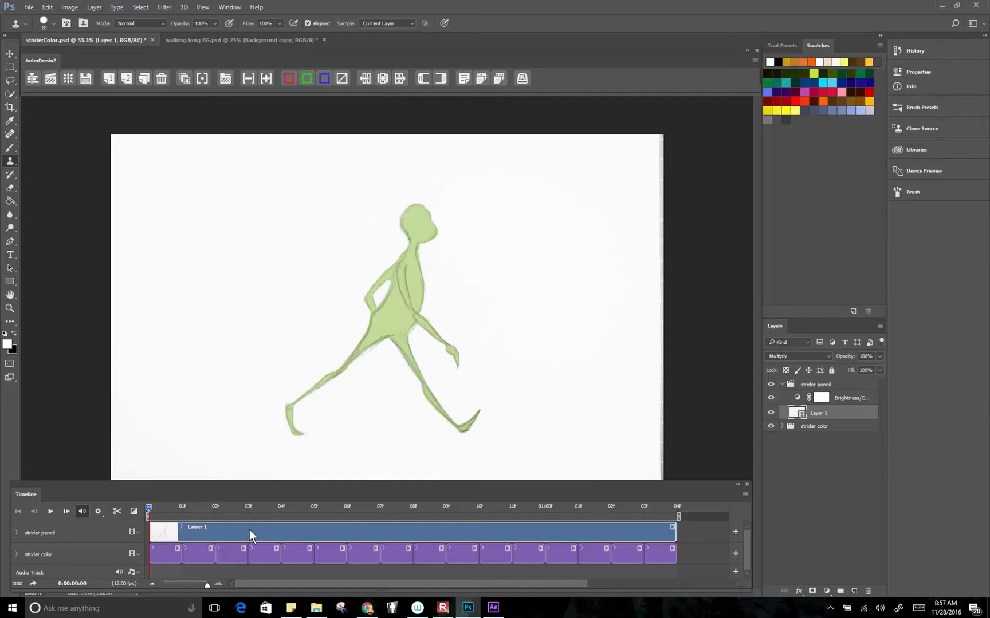
mouse_move(292, 511)
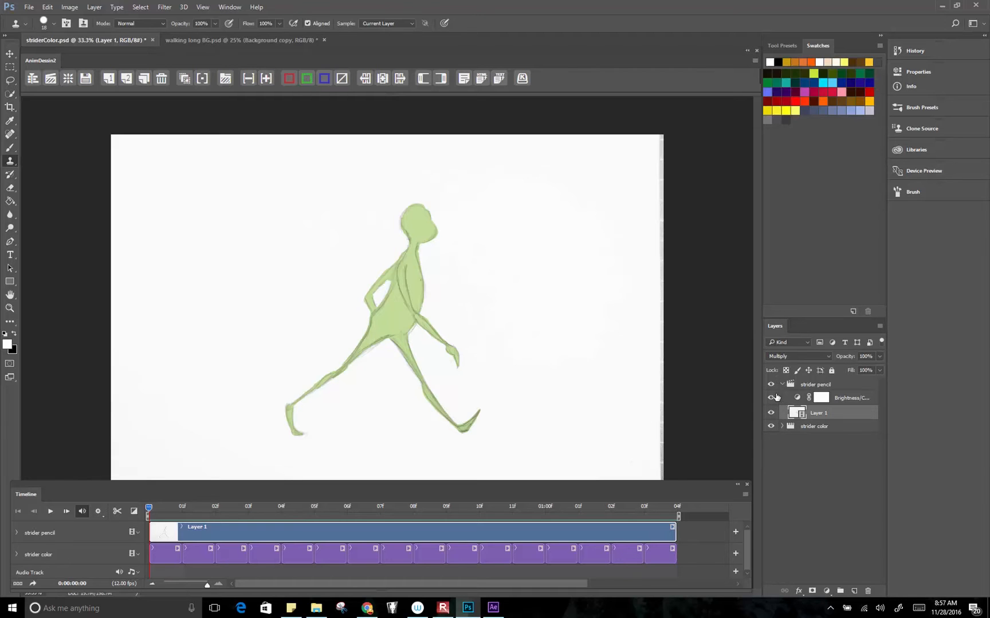
click(771, 397)
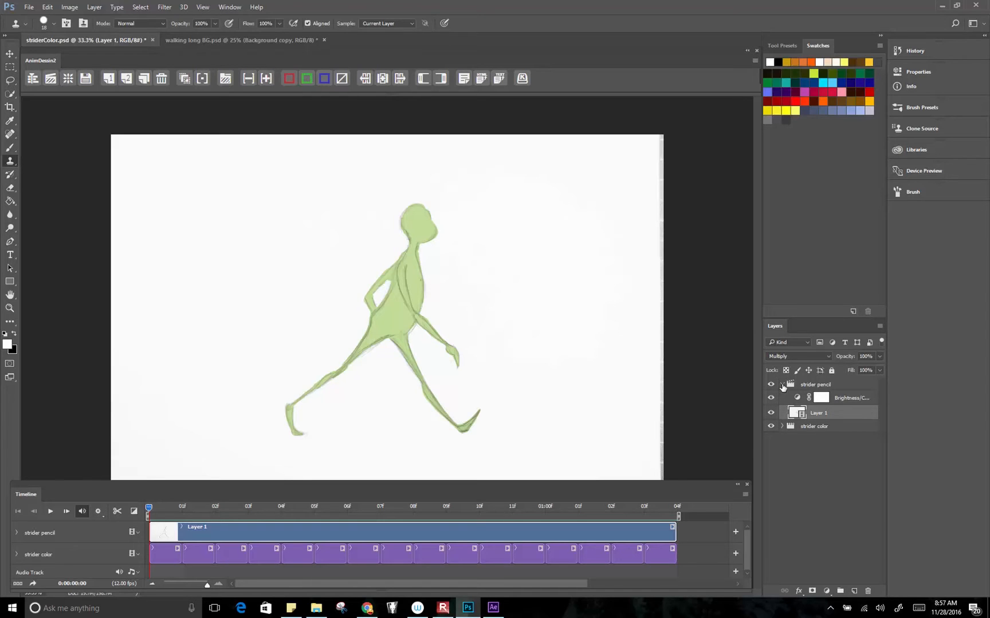
click(771, 385)
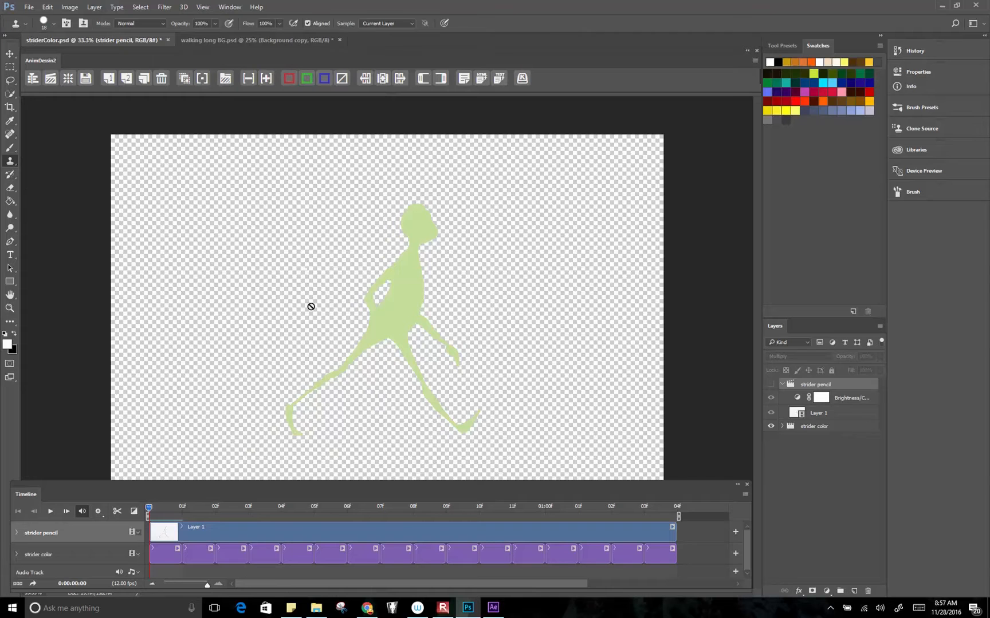
mouse_move(424, 221)
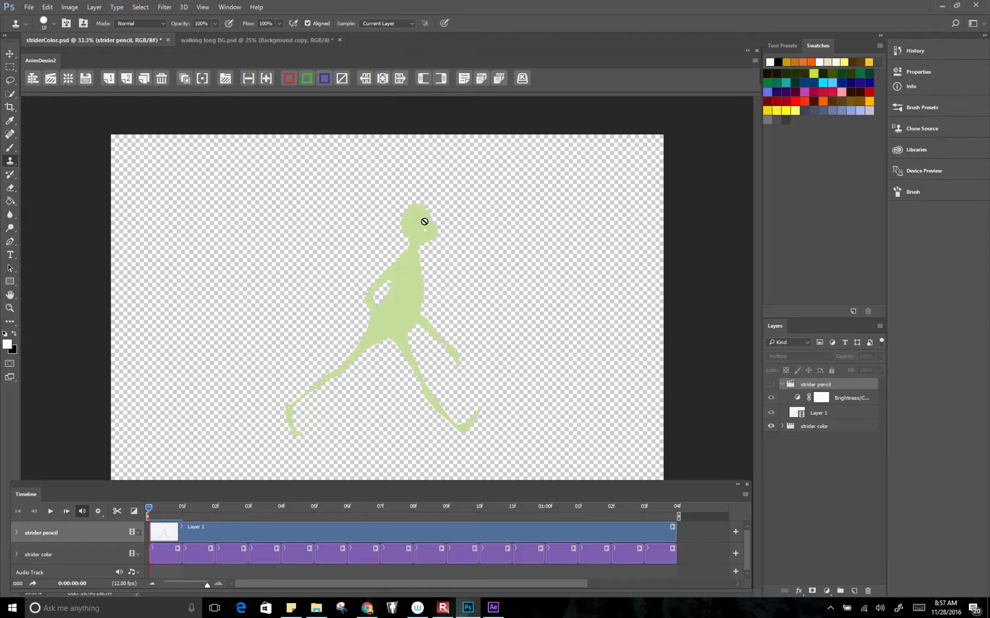
mouse_move(398, 368)
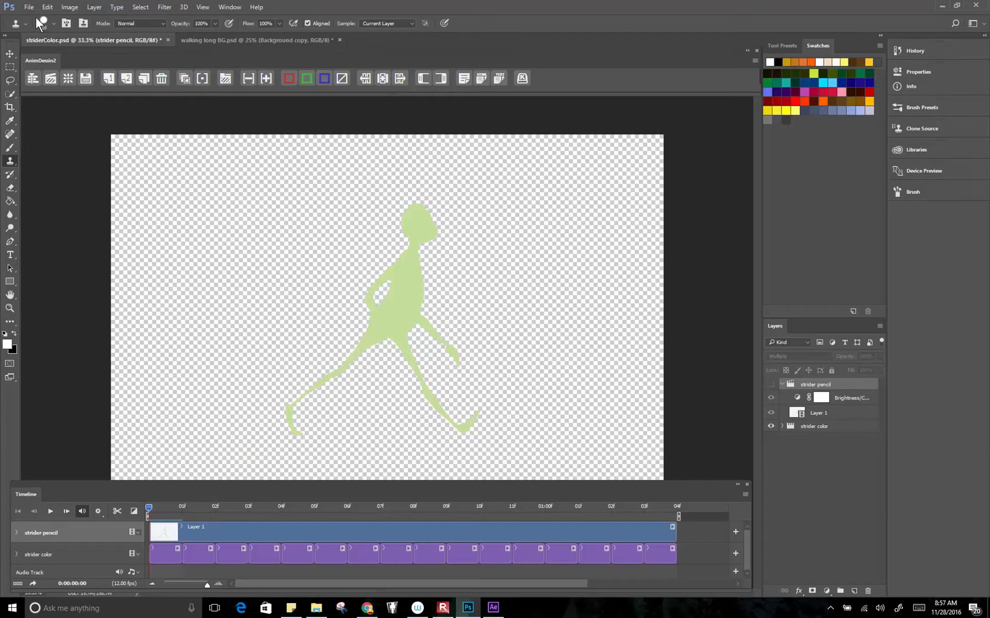
- Set up Render Video as a Photoshop Image Sequence in PNG format and begin choosing the output folder
click(28, 7)
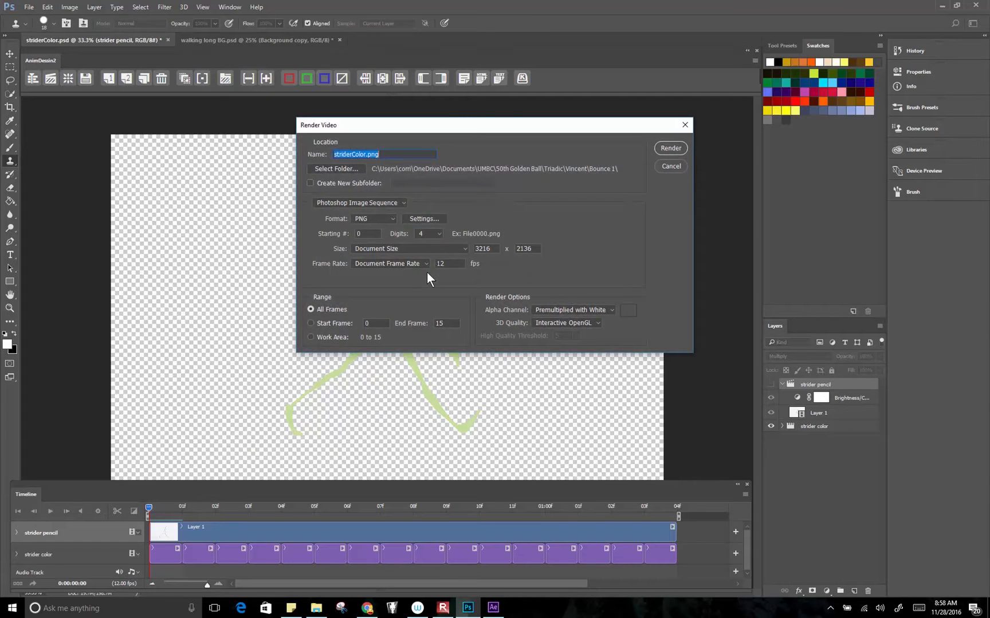
mouse_move(362, 223)
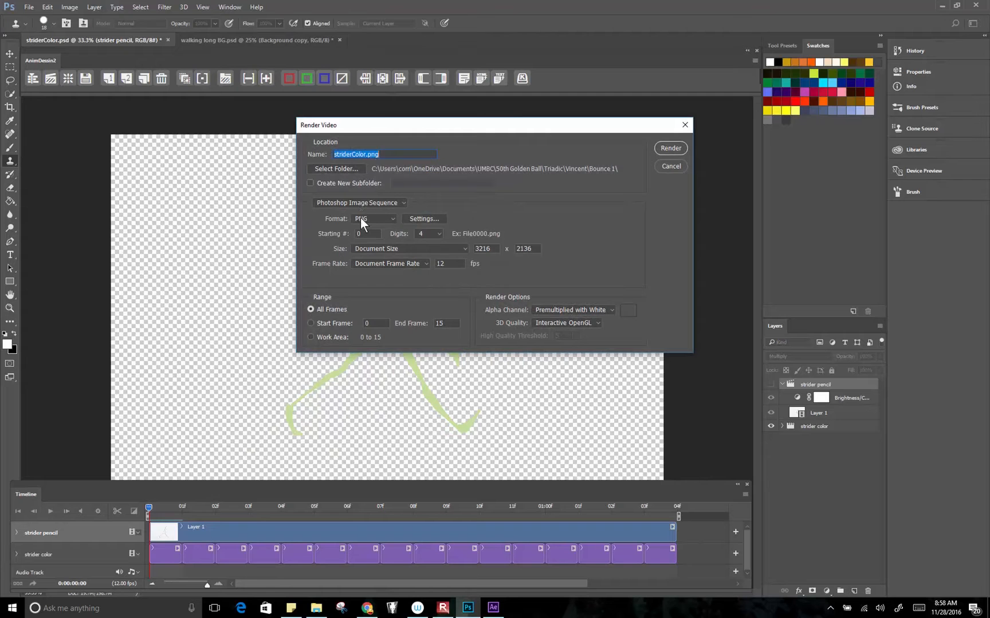
click(360, 203)
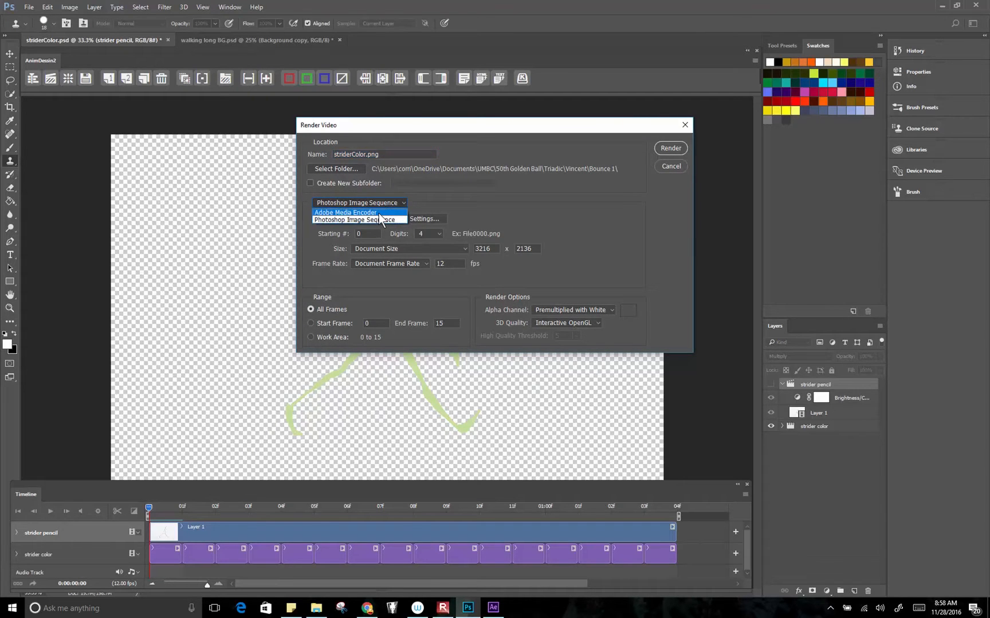
mouse_move(379, 220)
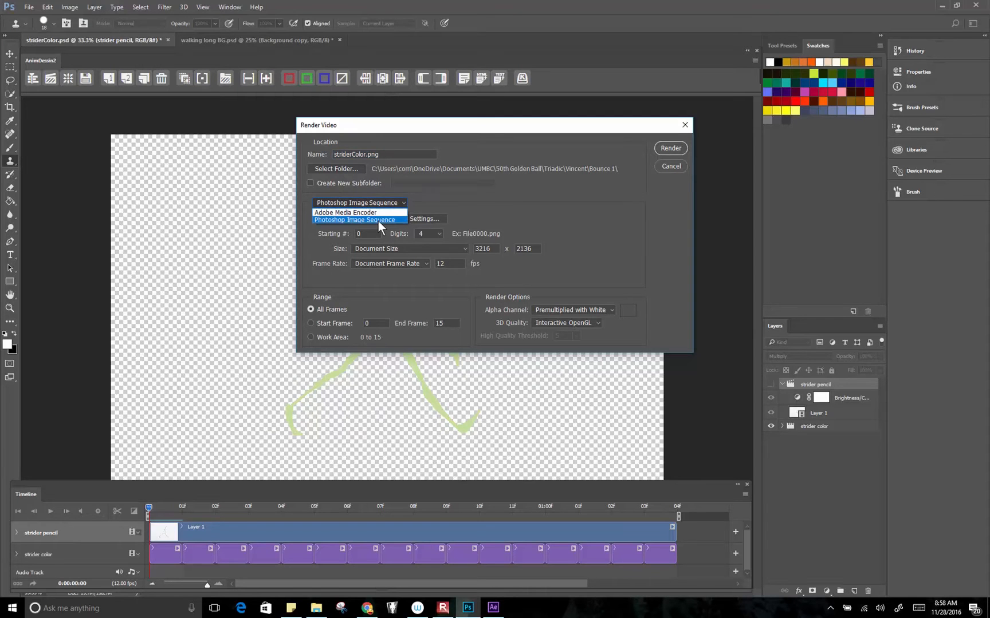
click(357, 220)
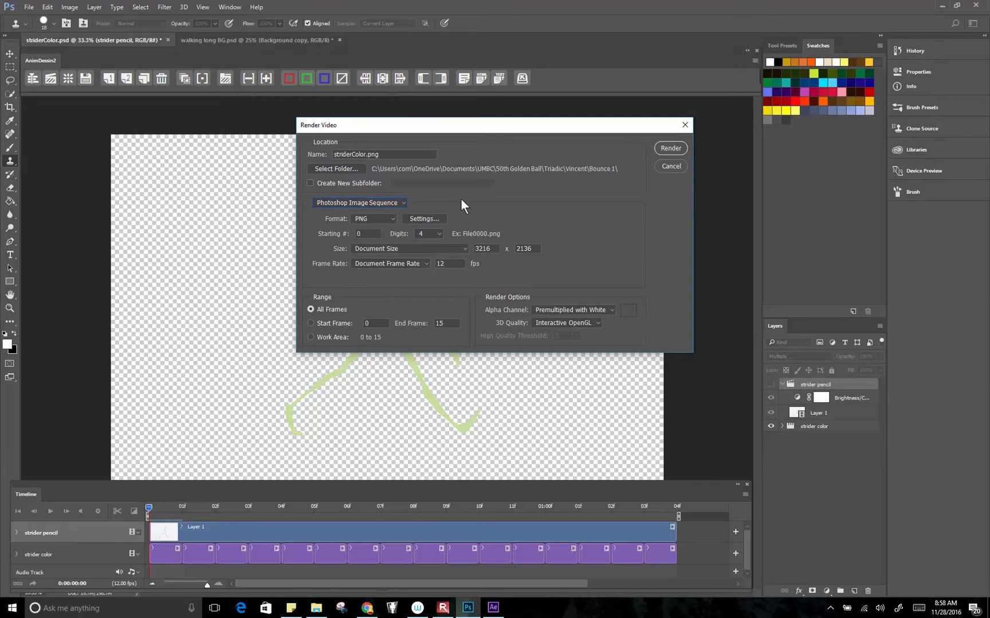
mouse_move(383, 150)
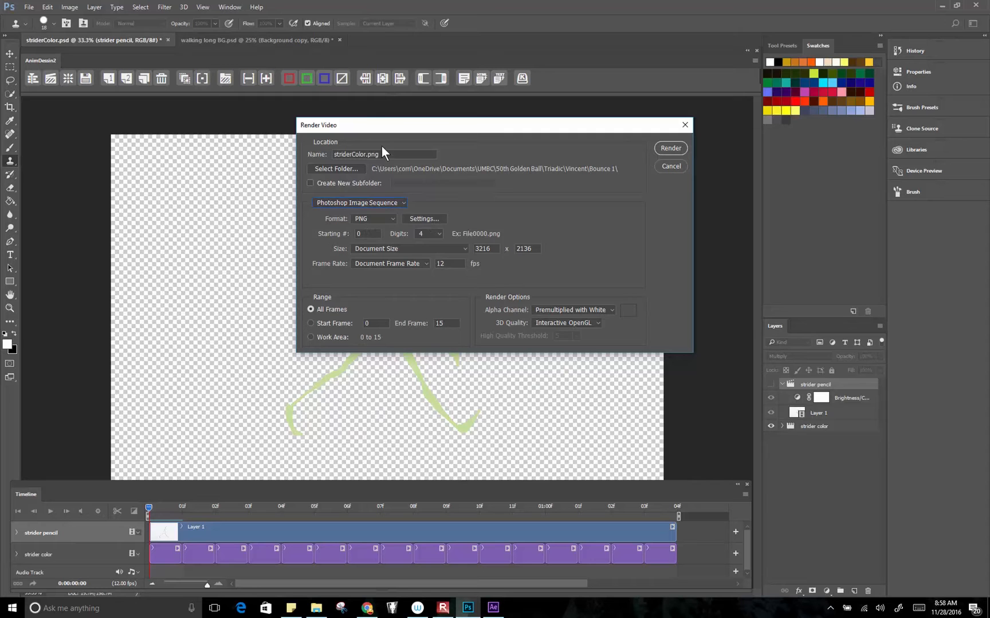
click(337, 168)
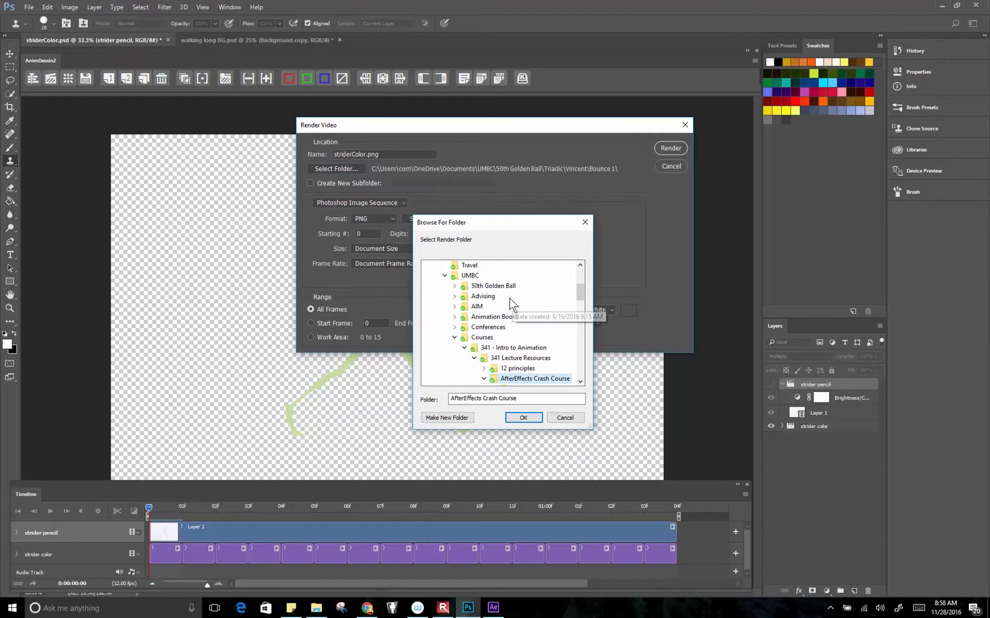
click(522, 417)
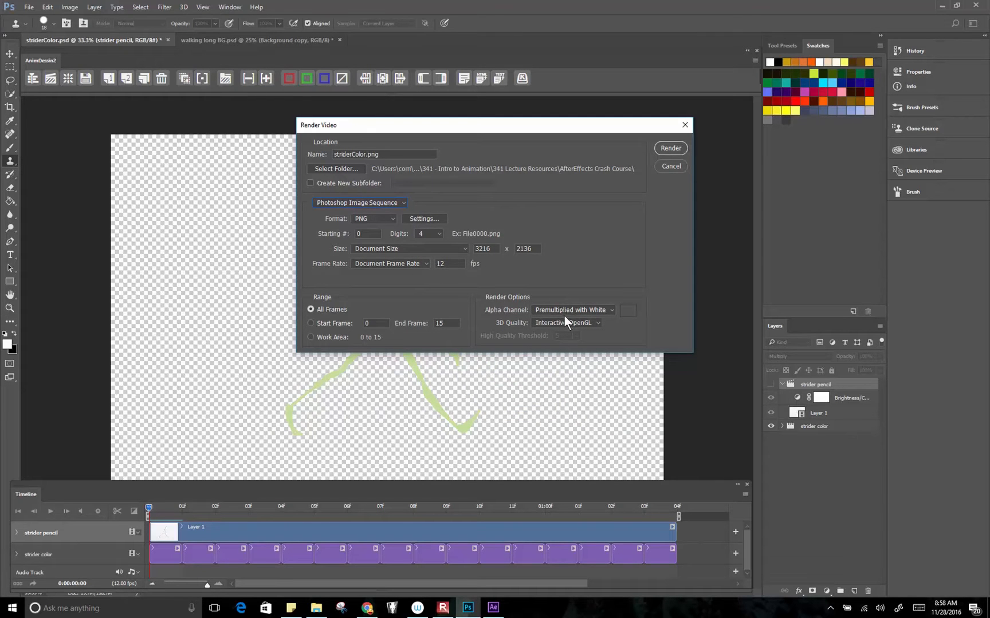
mouse_move(505, 339)
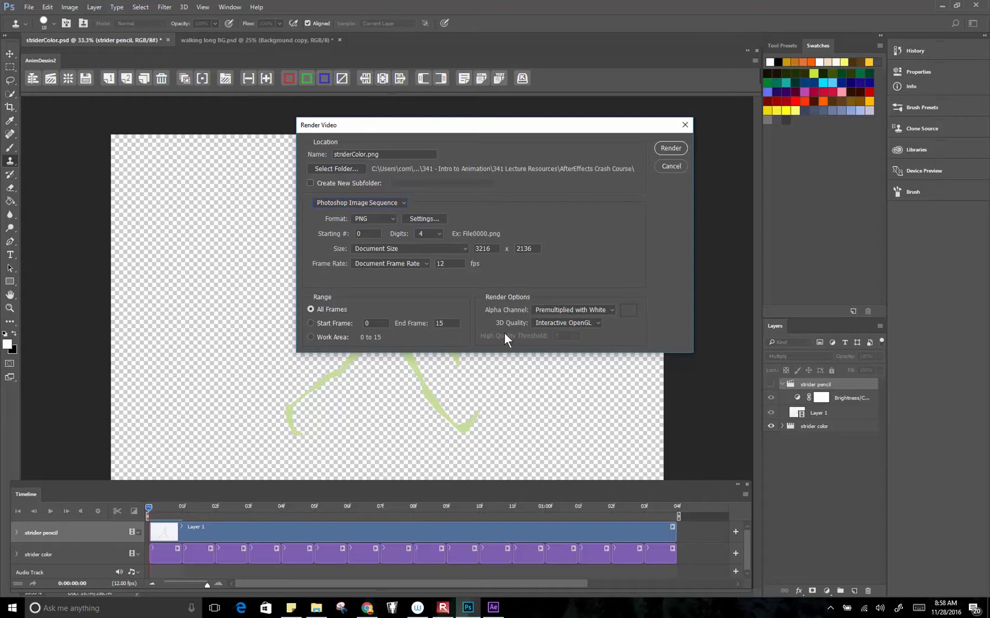
mouse_move(493, 341)
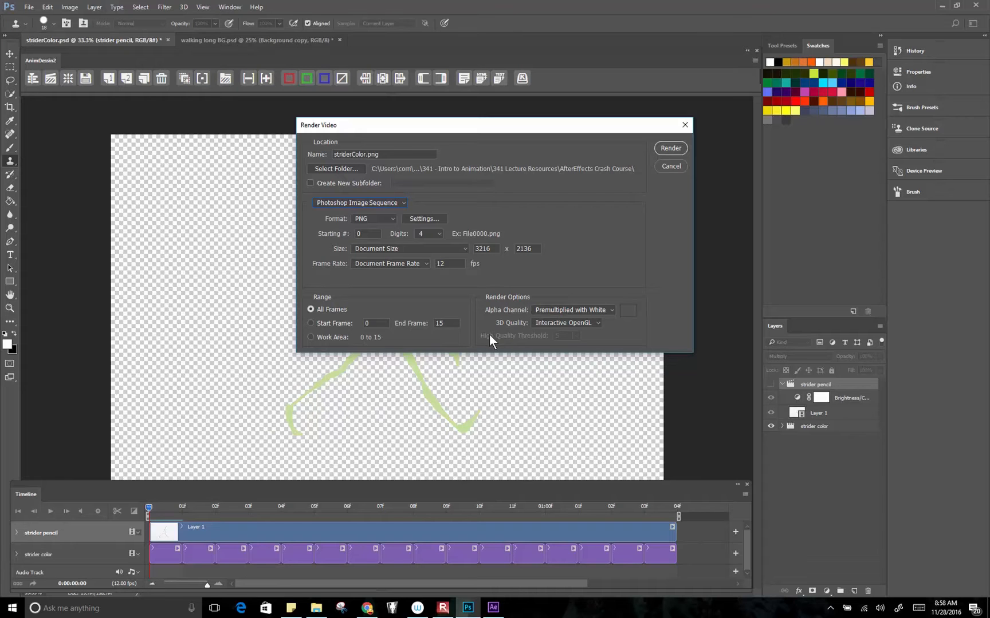
click(573, 311)
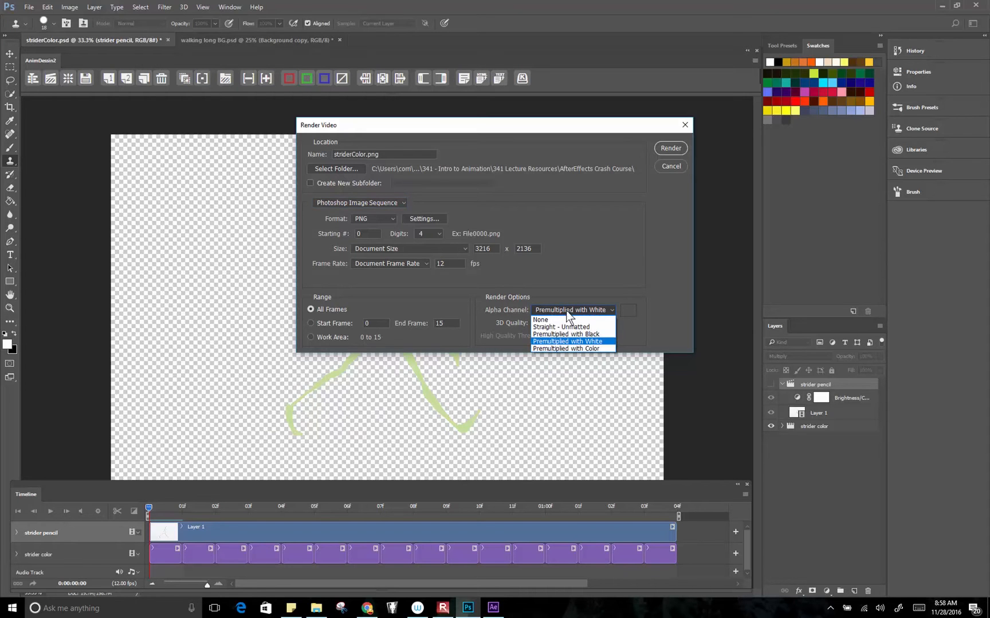
mouse_move(587, 317)
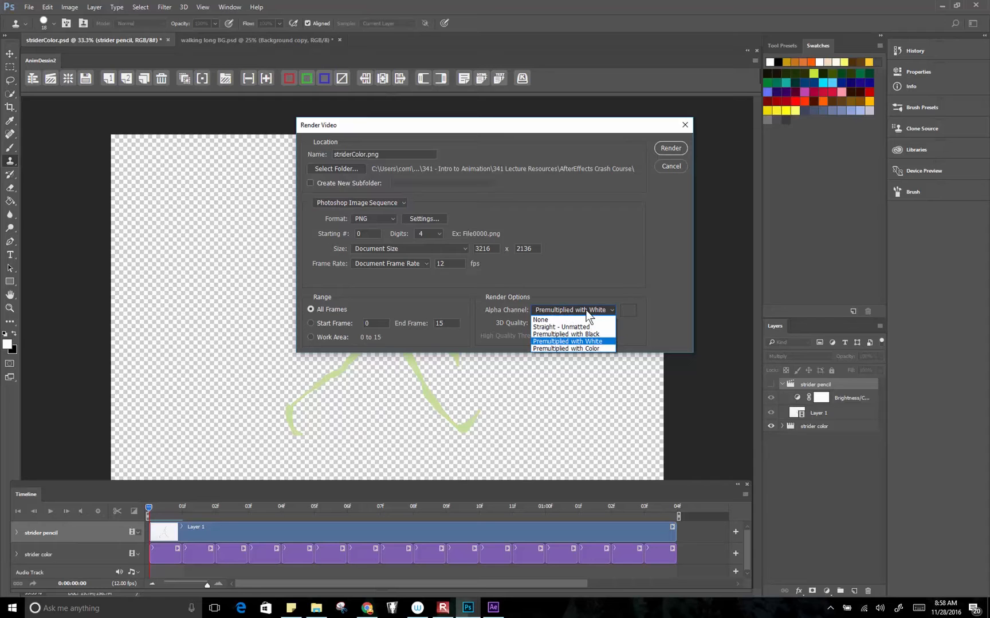
mouse_move(582, 318)
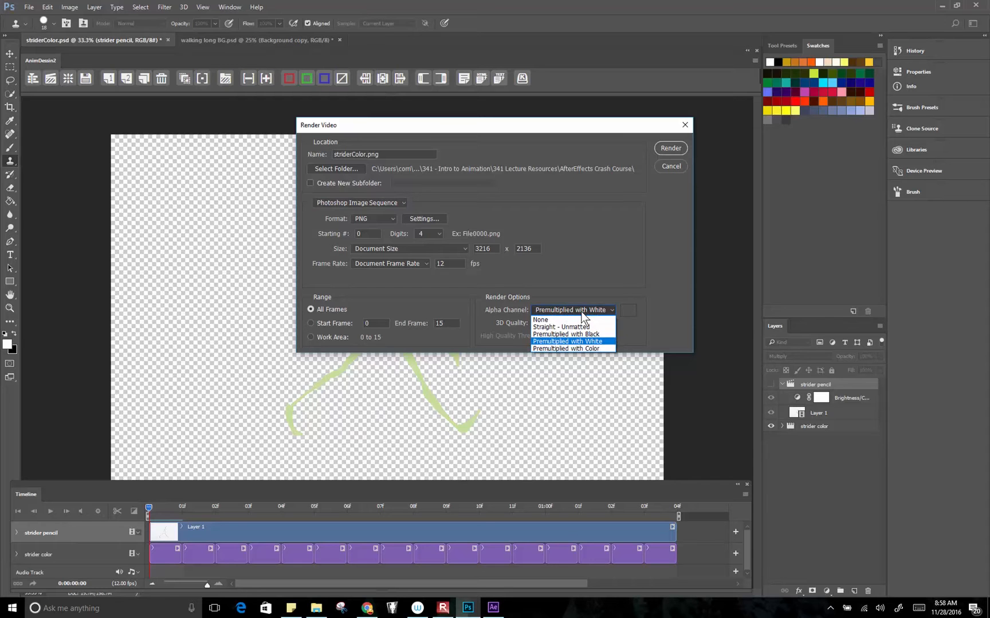
click(540, 319)
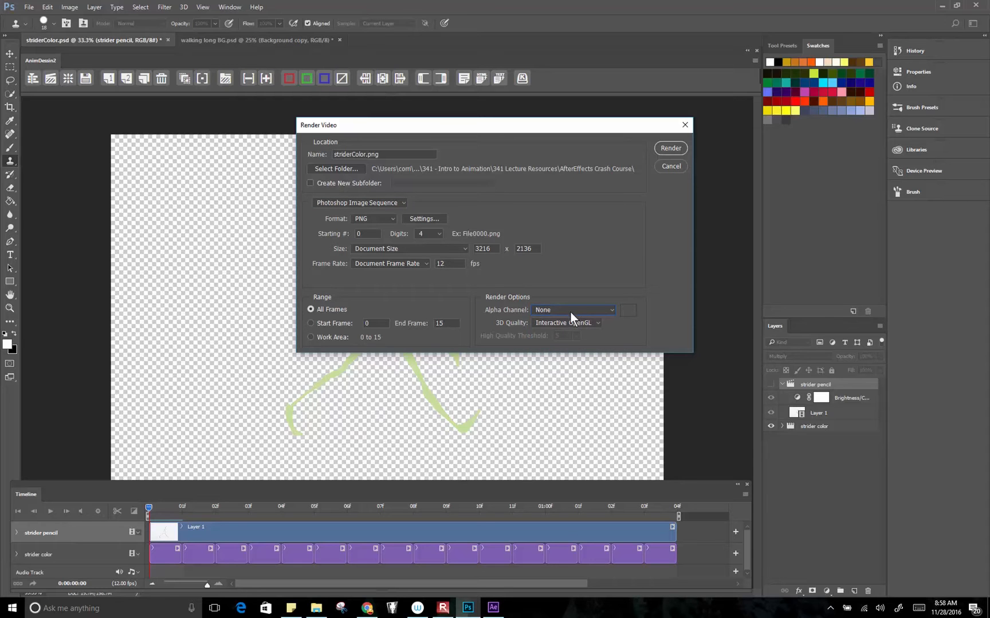
mouse_move(417, 421)
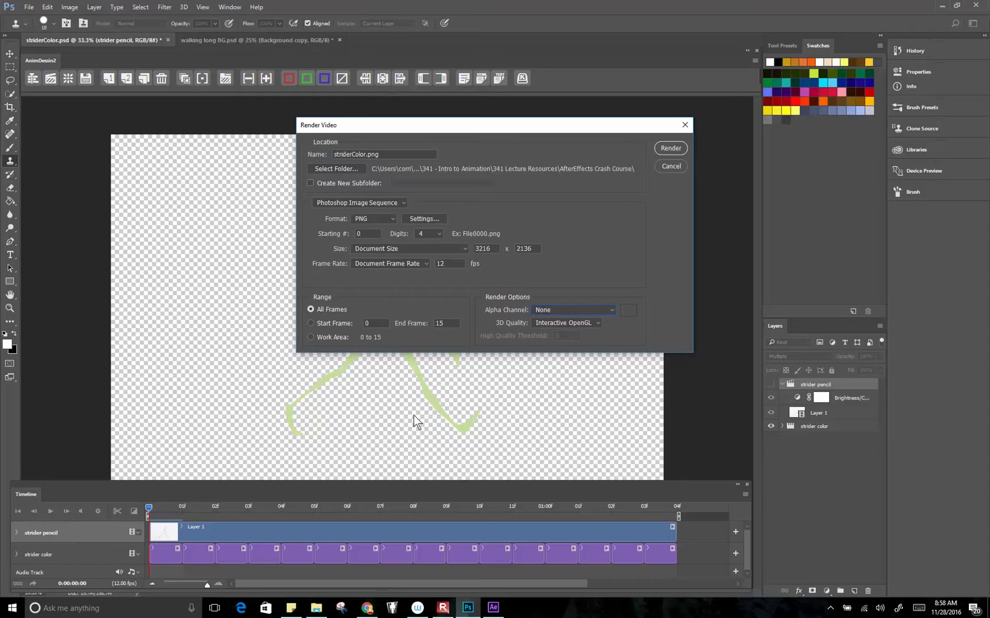
mouse_move(483, 432)
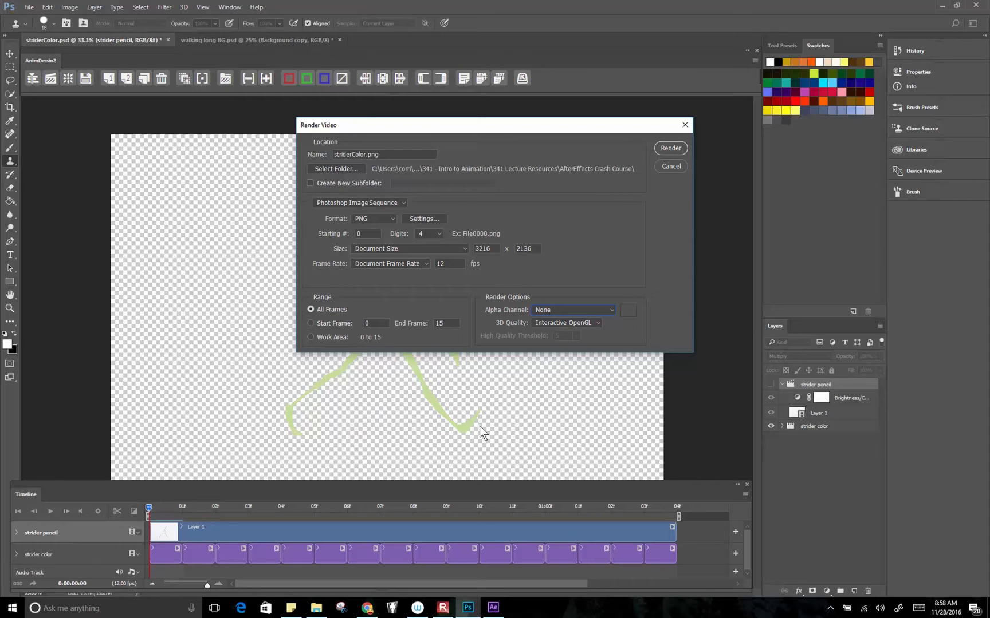
mouse_move(561, 403)
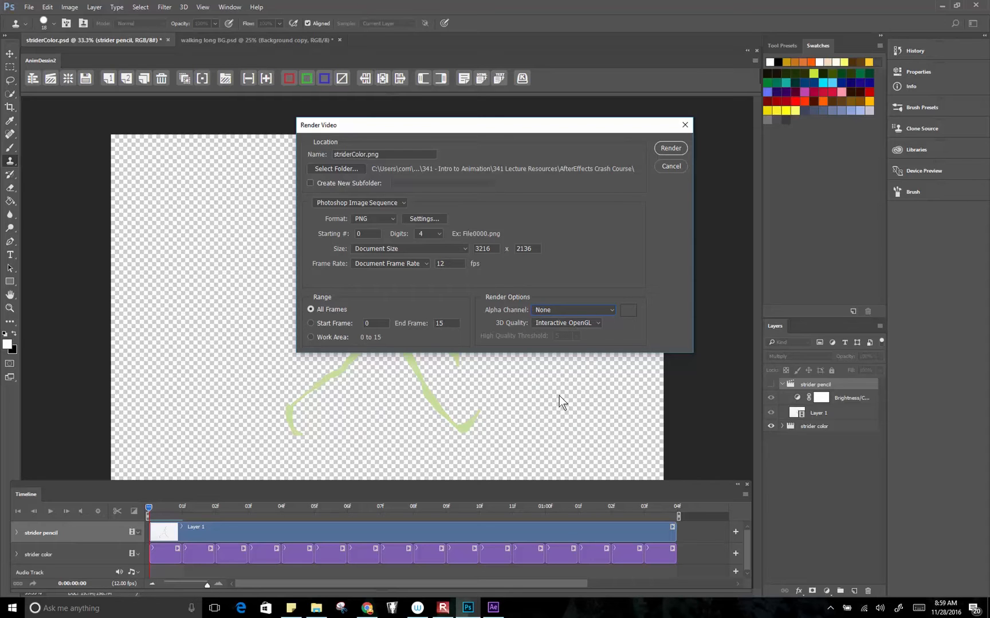
click(571, 310)
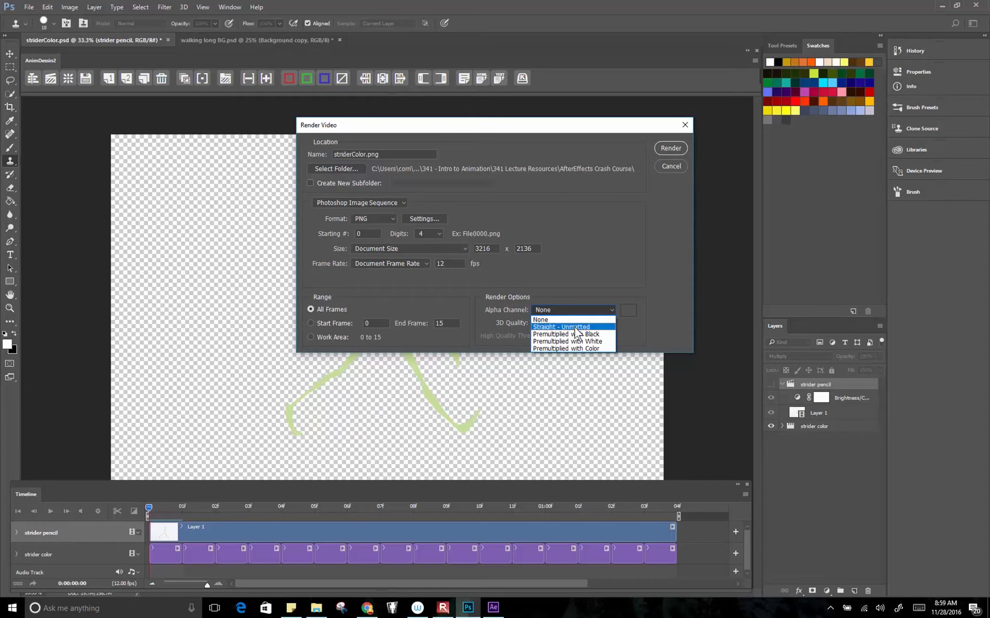
click(567, 342)
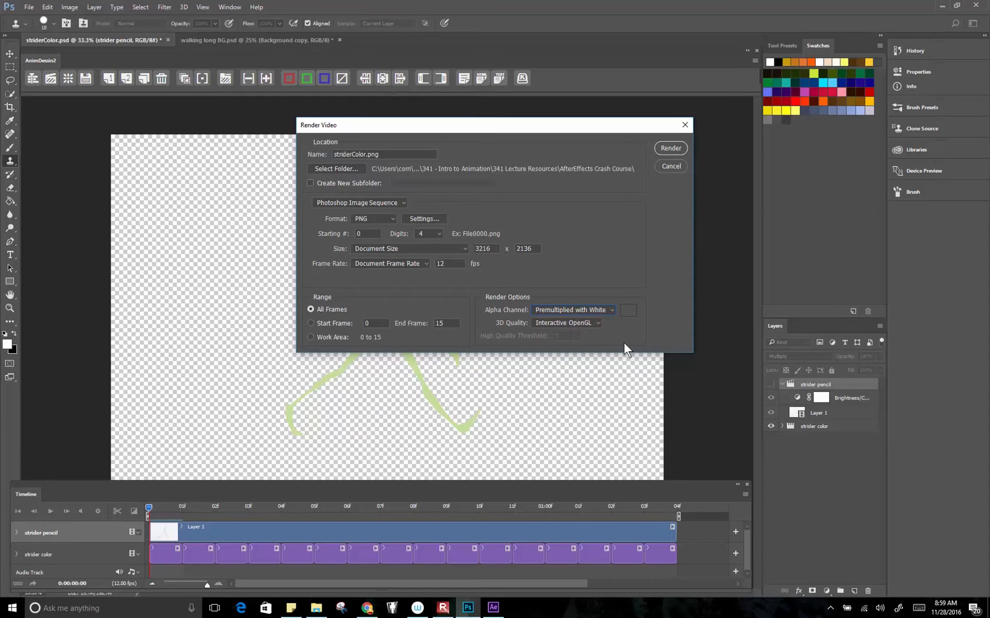
mouse_move(597, 351)
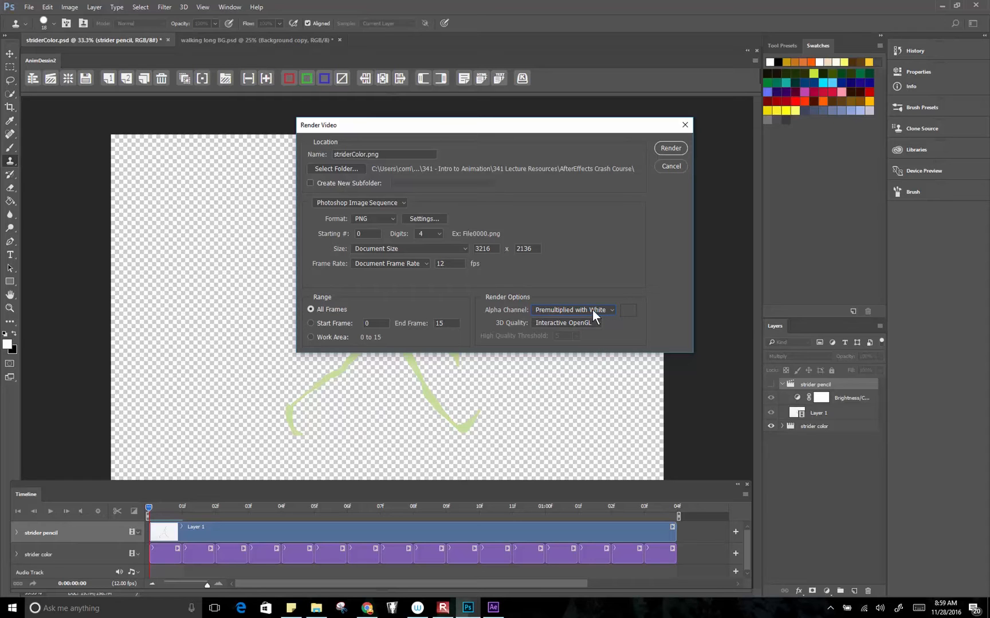
mouse_move(605, 342)
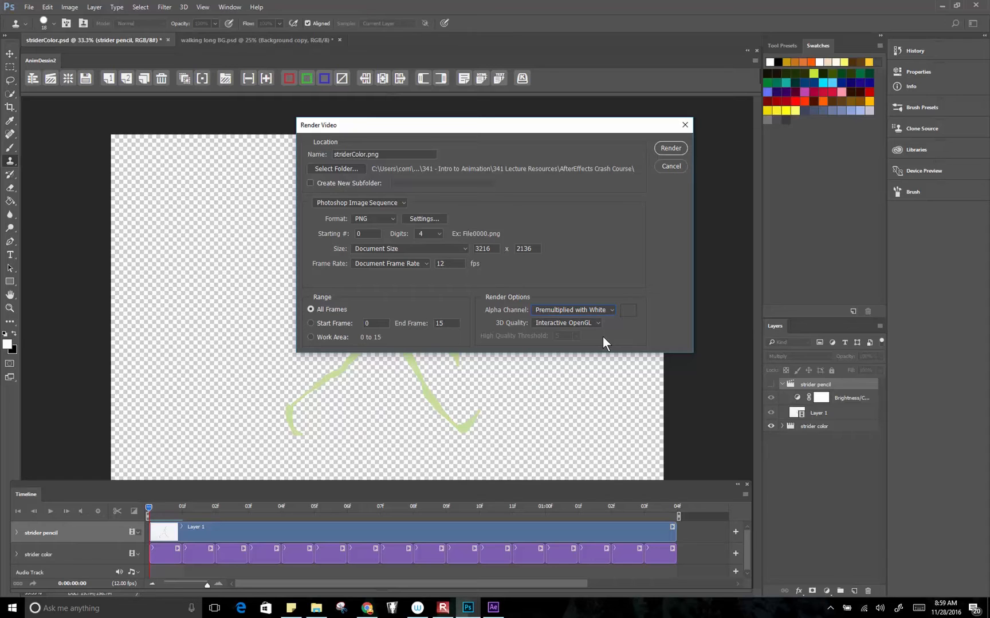
mouse_move(587, 339)
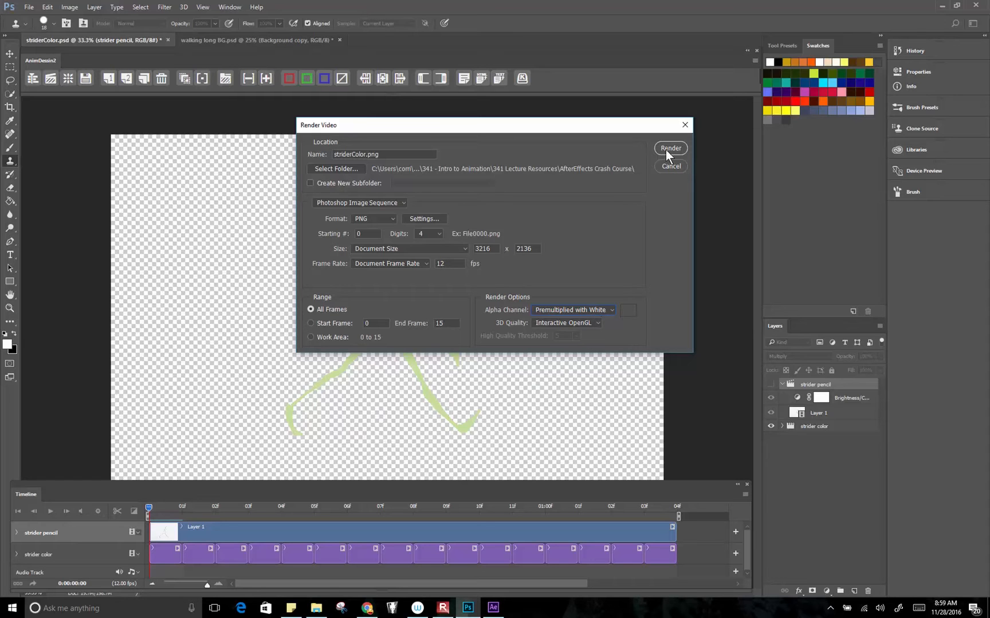
mouse_move(304, 315)
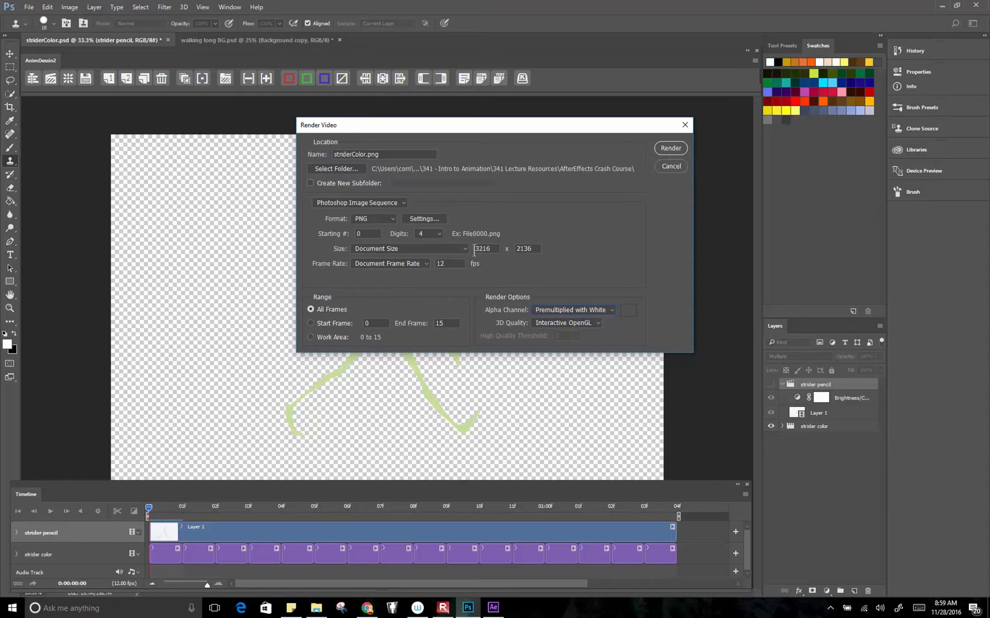
mouse_move(635, 206)
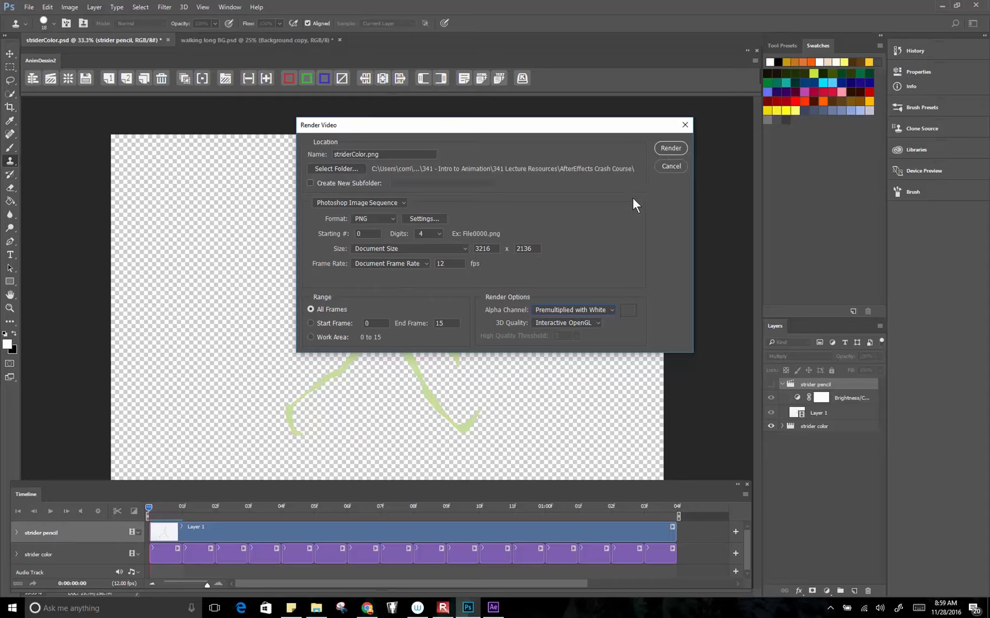
- Render the colored walk cycle as the striderColor PNG image sequence
click(670, 148)
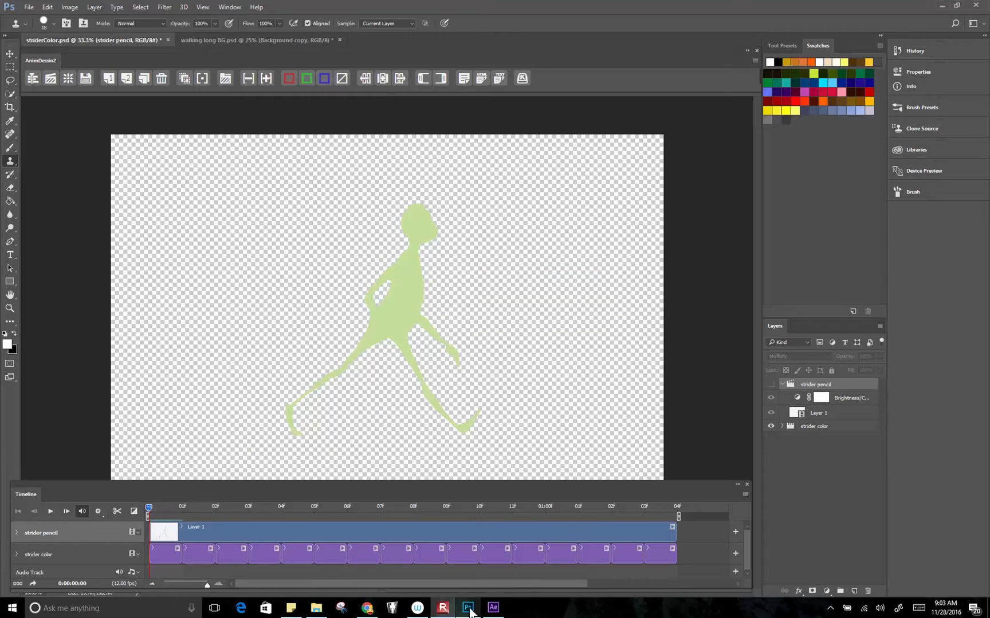
mouse_move(290, 613)
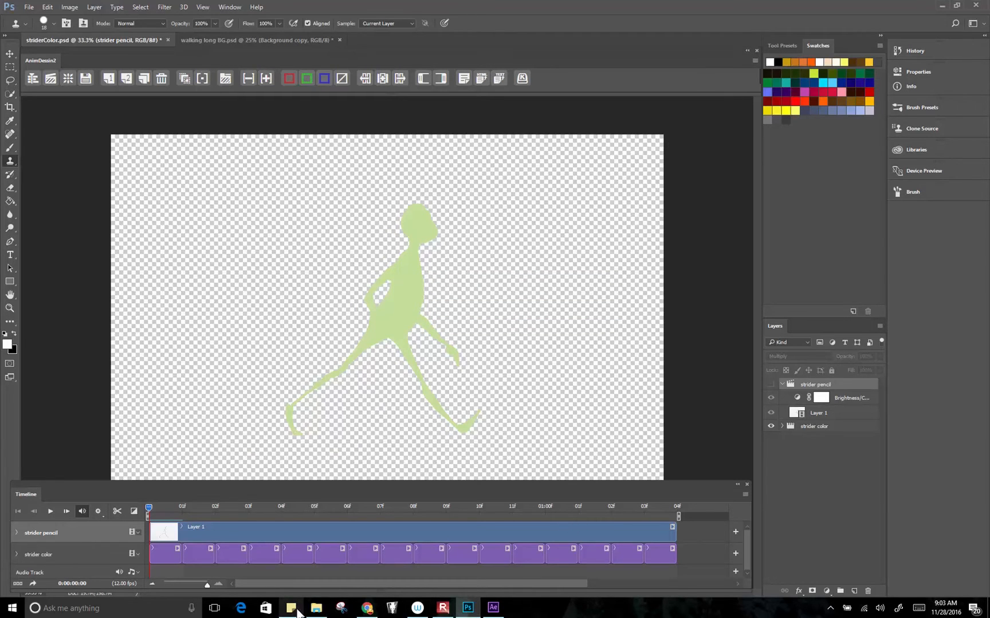
- Bring up File Explorer on the strider footage folder with the rendered striderColor0000–0015 frames
click(317, 608)
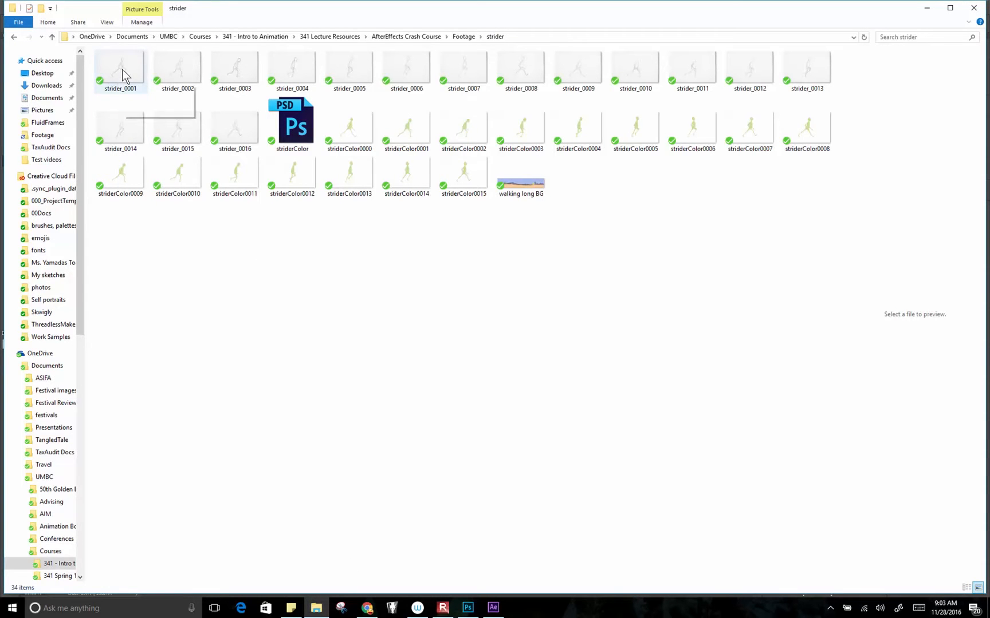
mouse_move(292, 67)
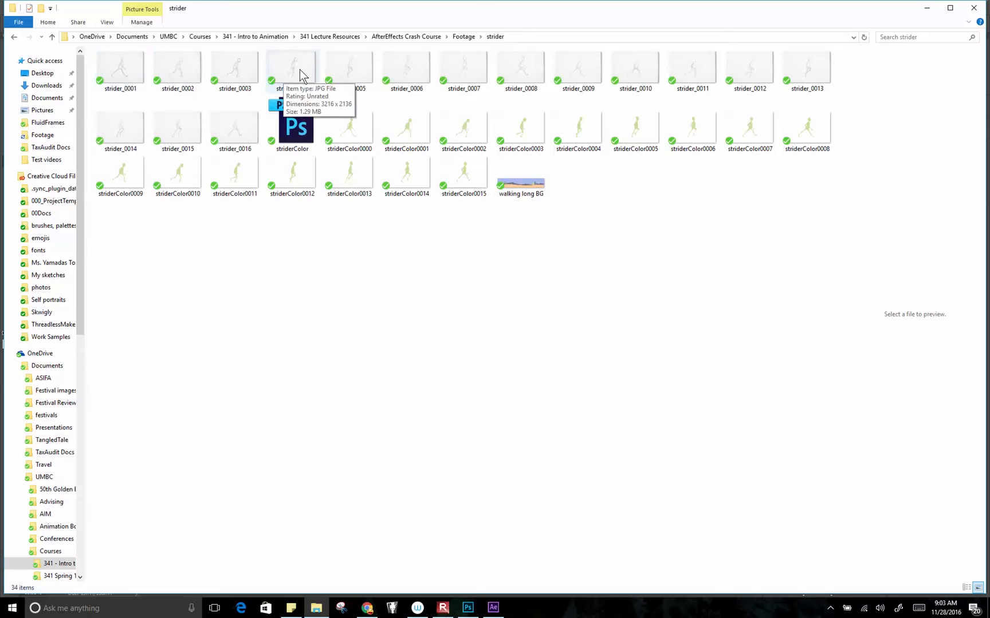
mouse_move(255, 129)
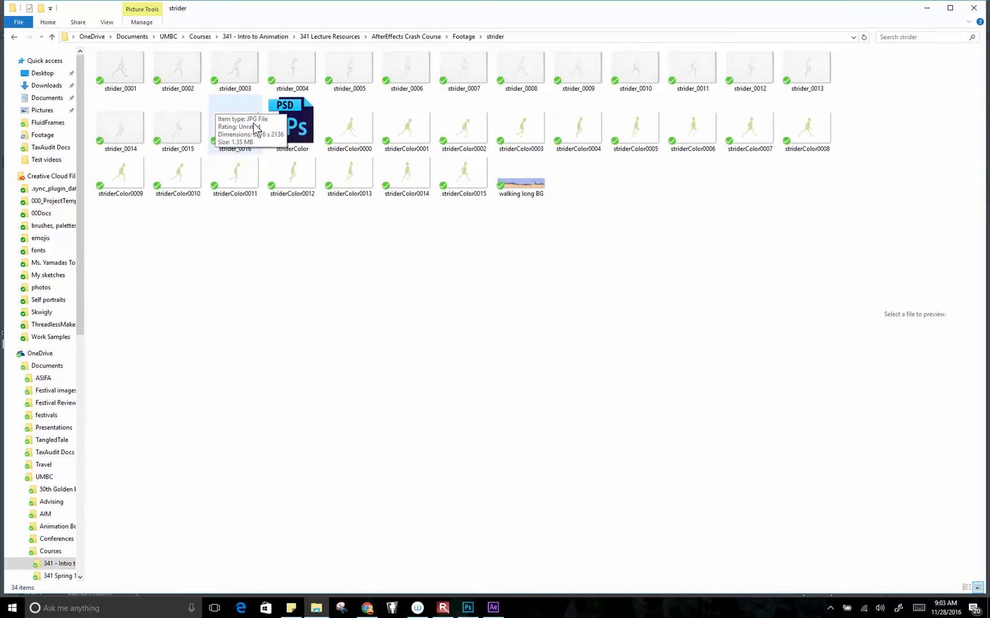
mouse_move(343, 129)
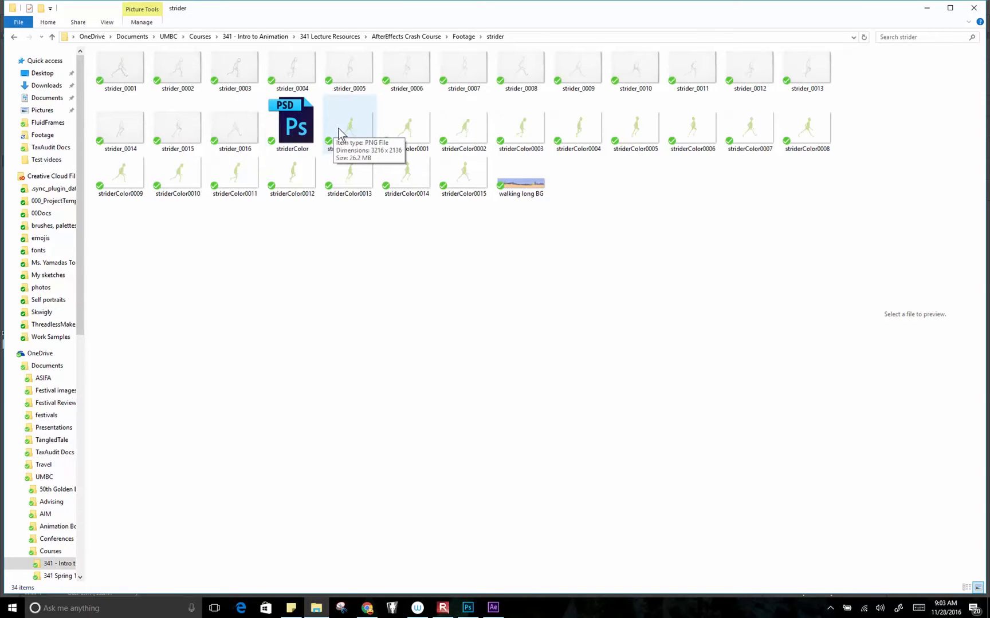
mouse_move(462, 174)
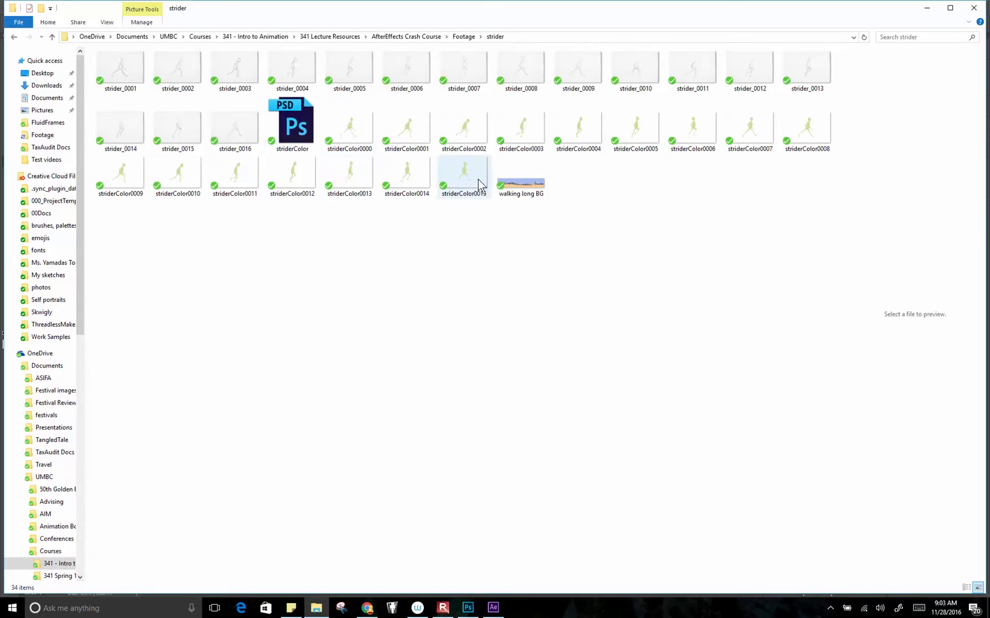
mouse_move(533, 188)
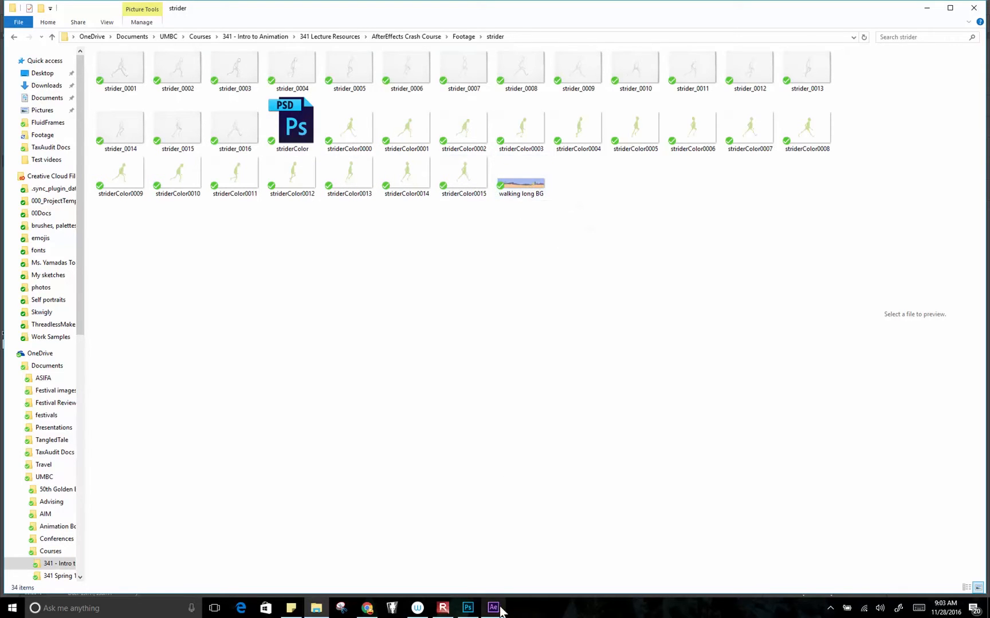
- Create a new composition named strider, HDTV 1080 24 preset, five seconds long
click(493, 613)
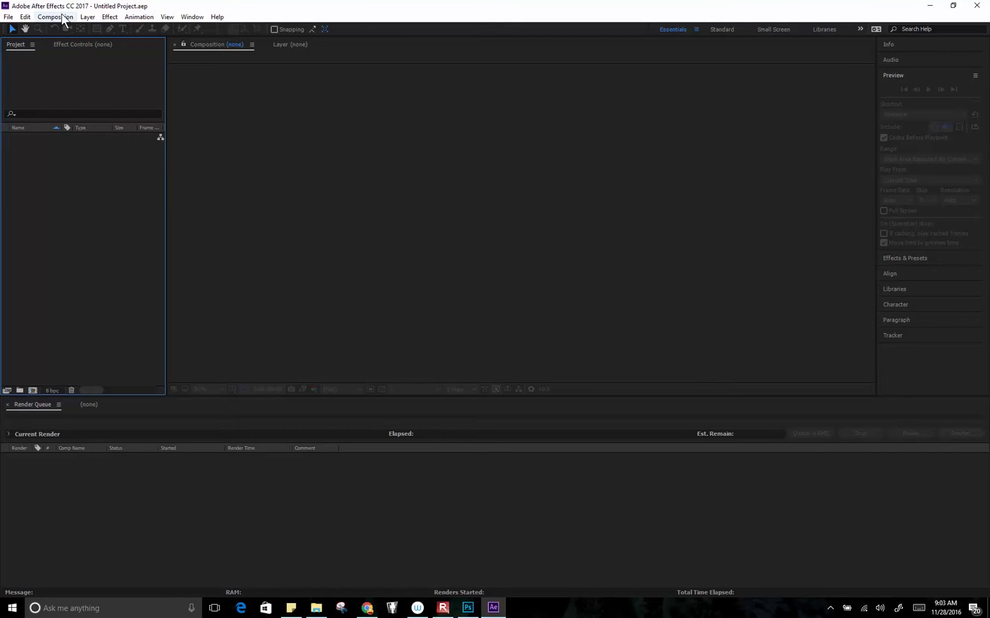
click(53, 17)
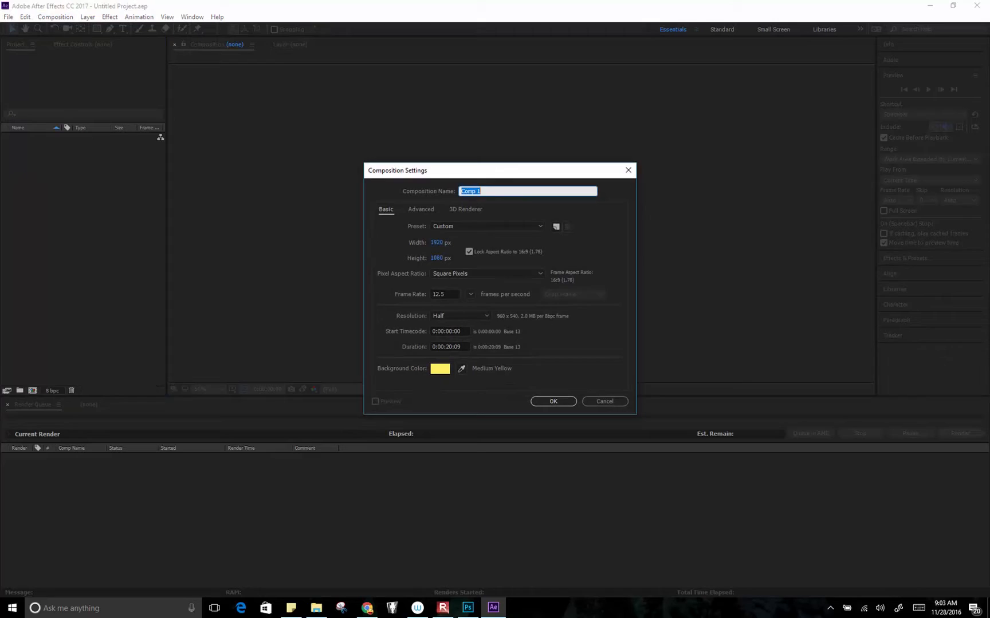
text(strider)
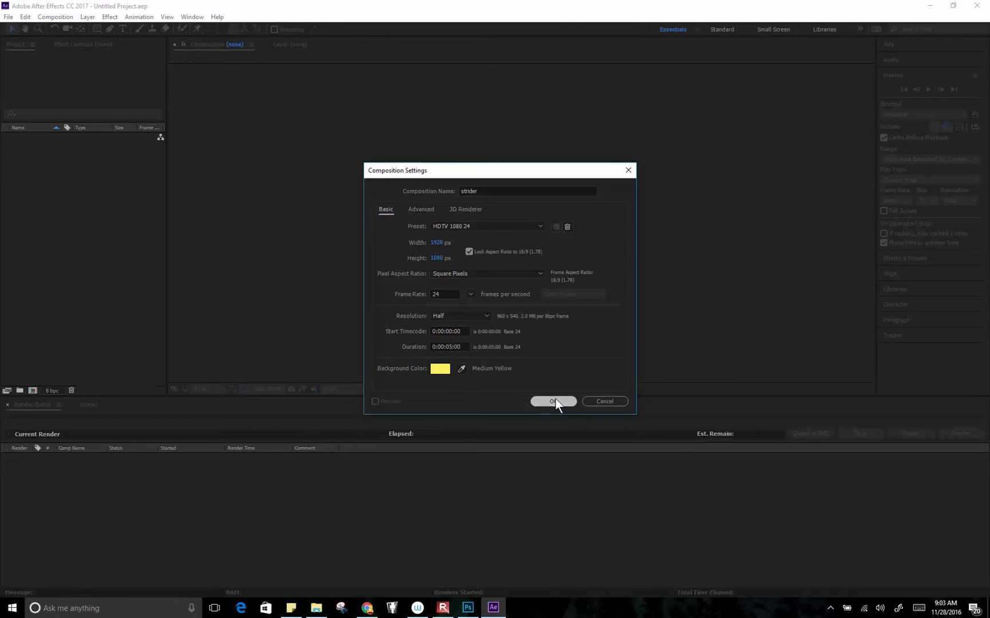
click(552, 400)
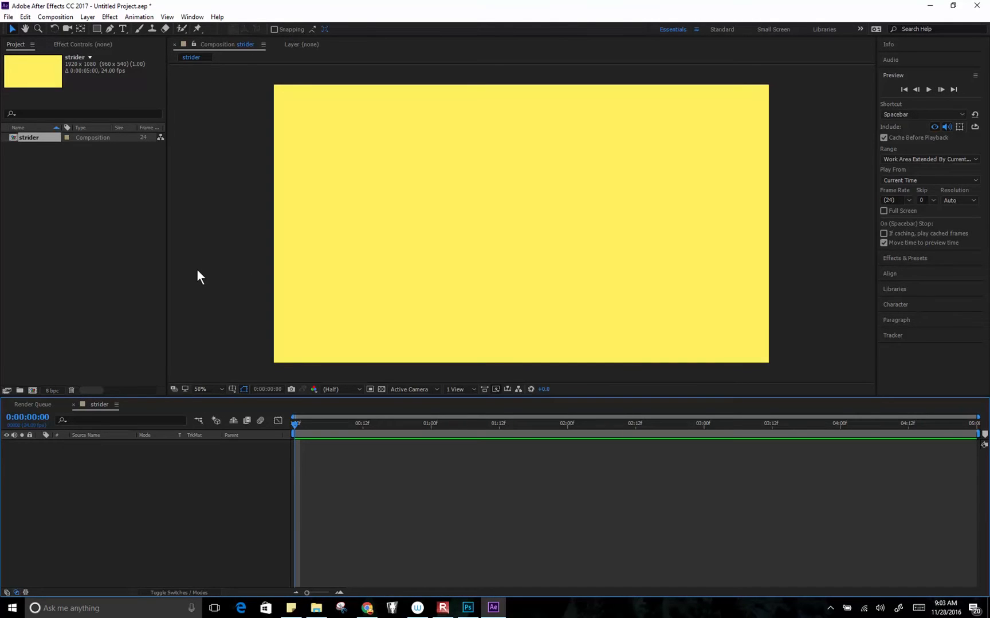
mouse_move(60, 220)
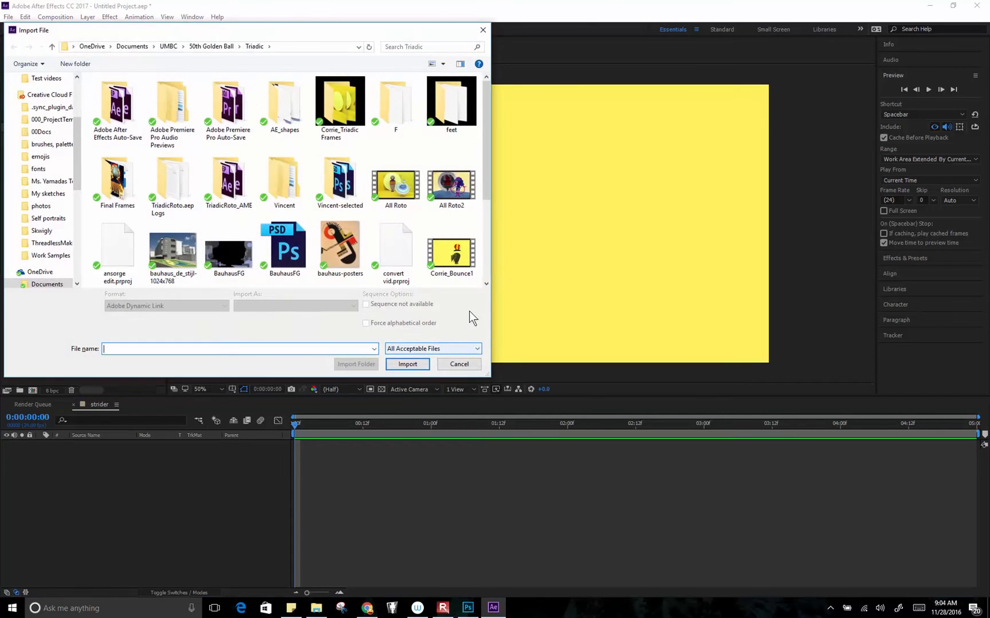
mouse_move(178, 179)
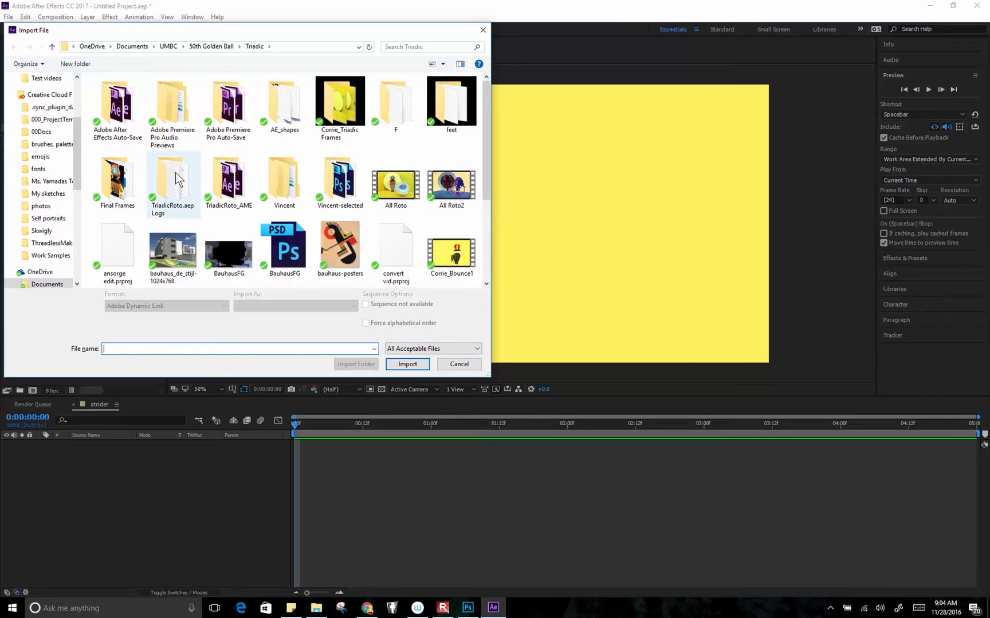
mouse_move(450, 252)
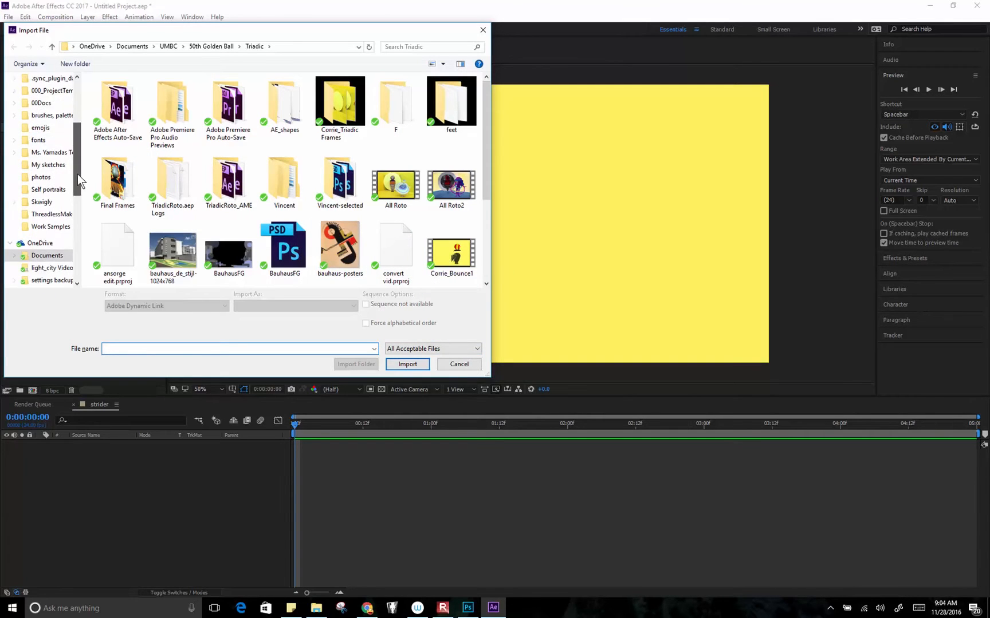
- Import strider_0001 from the strider footage folder as a JPEG sequence
click(168, 46)
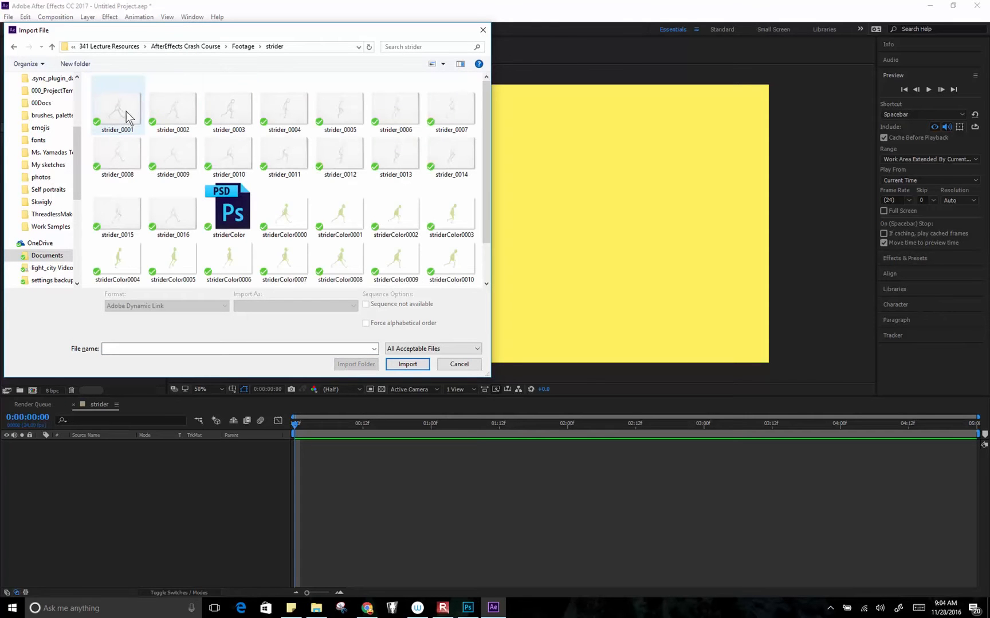
click(115, 105)
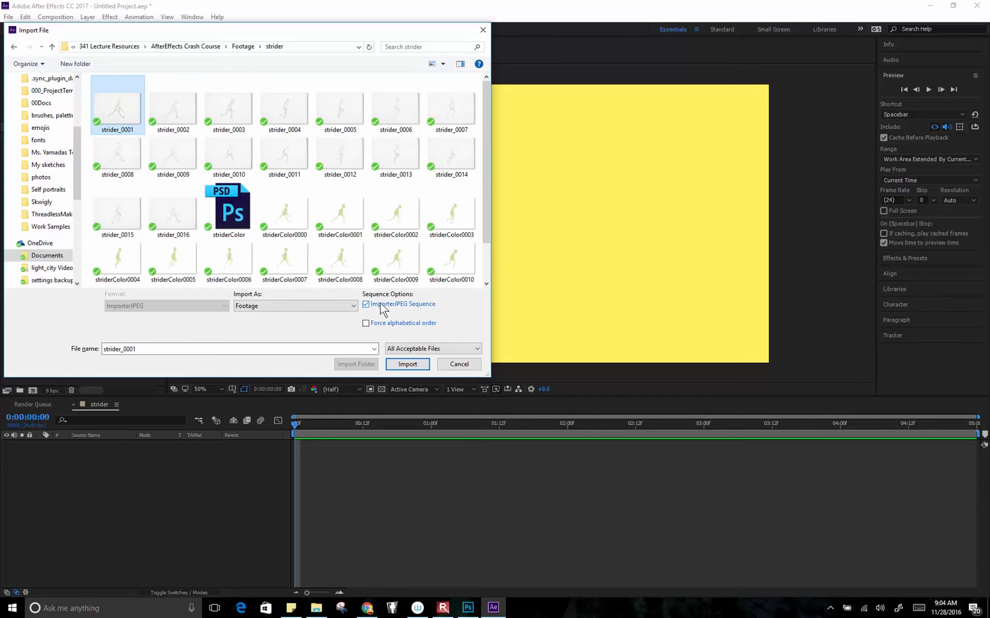
mouse_move(95, 356)
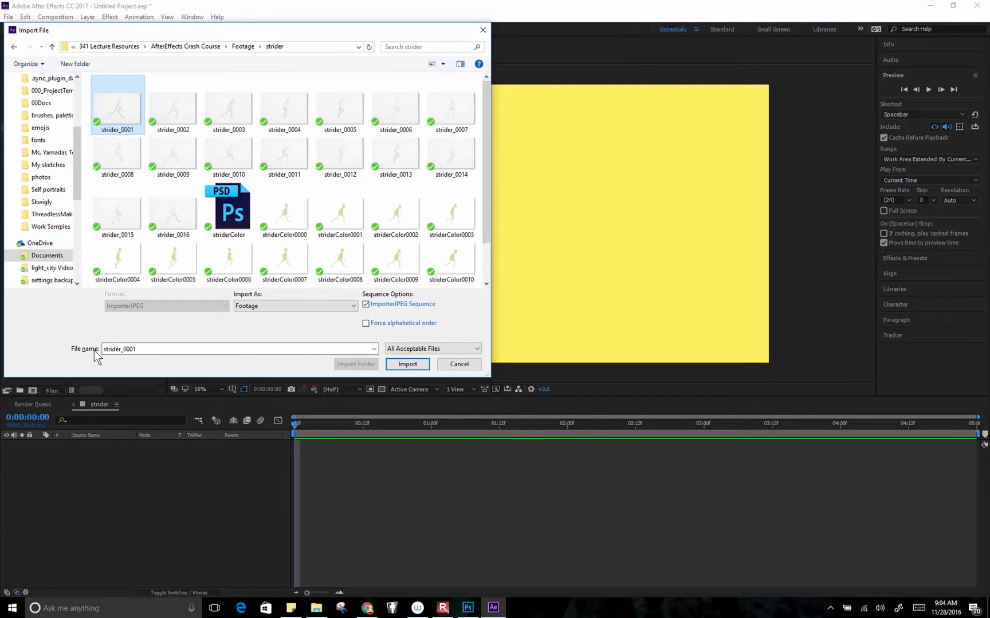
click(407, 364)
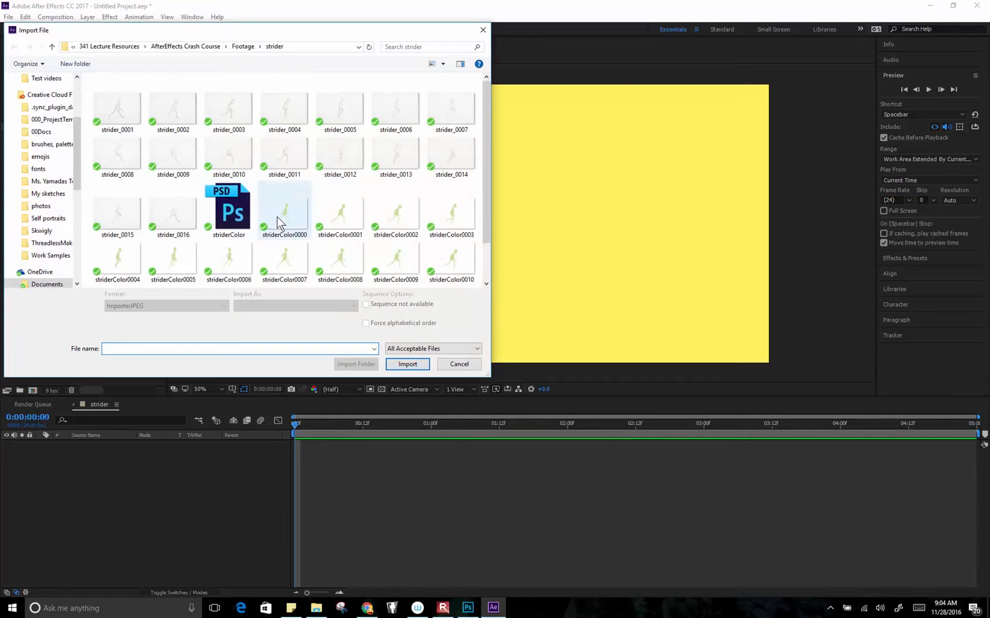
- Import striderColor0000 as a PNG sequence, then the walking desert background JPEG
click(284, 209)
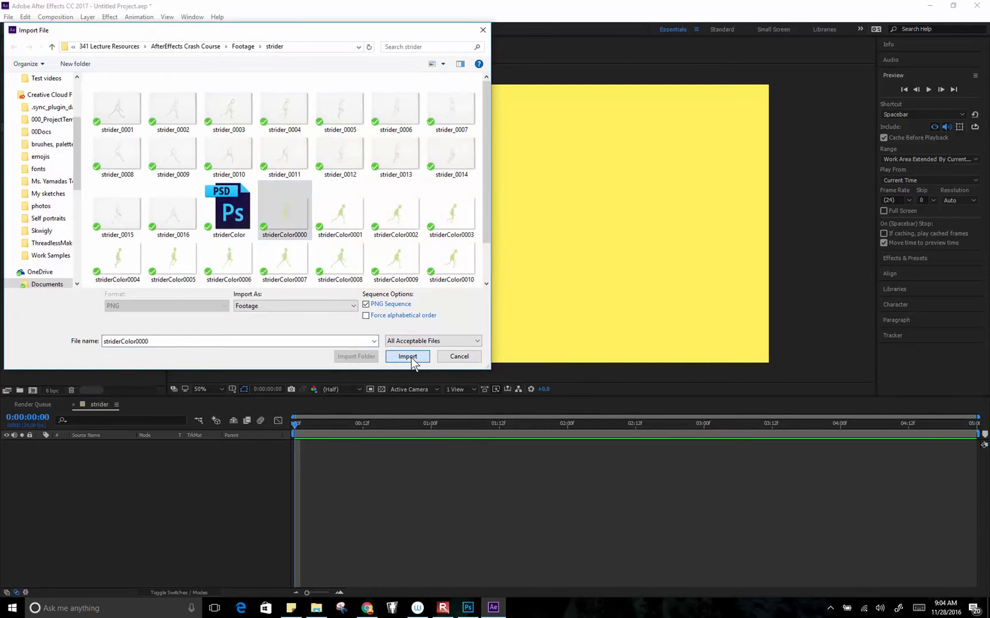
click(407, 356)
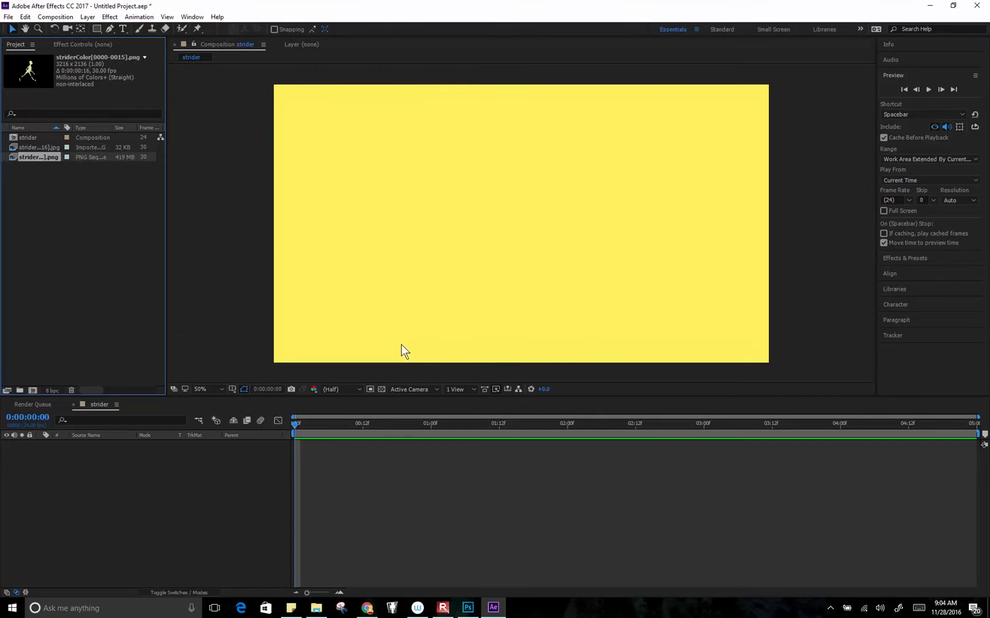
click(8, 17)
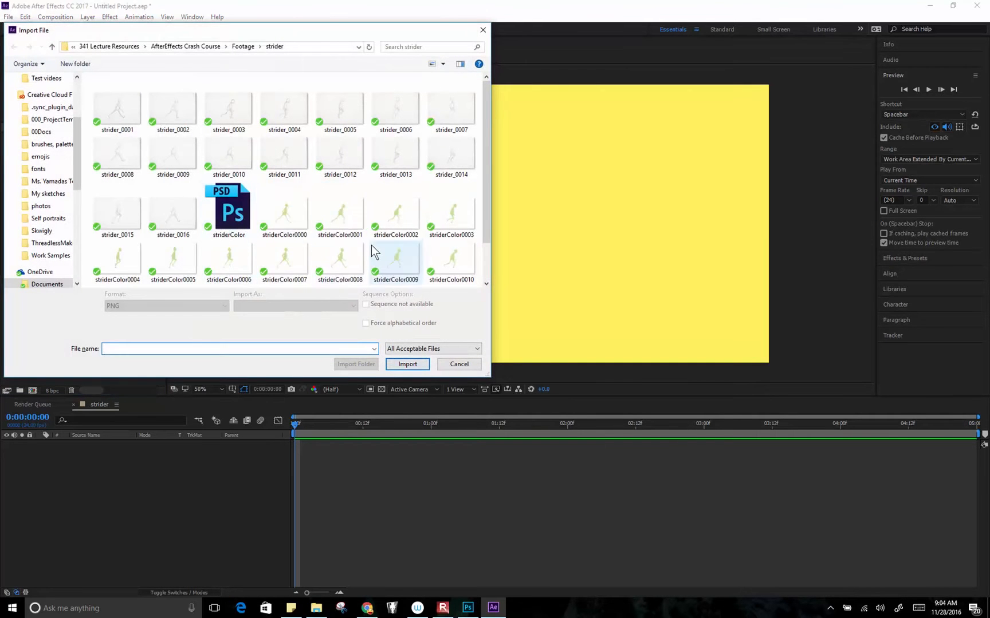
click(407, 364)
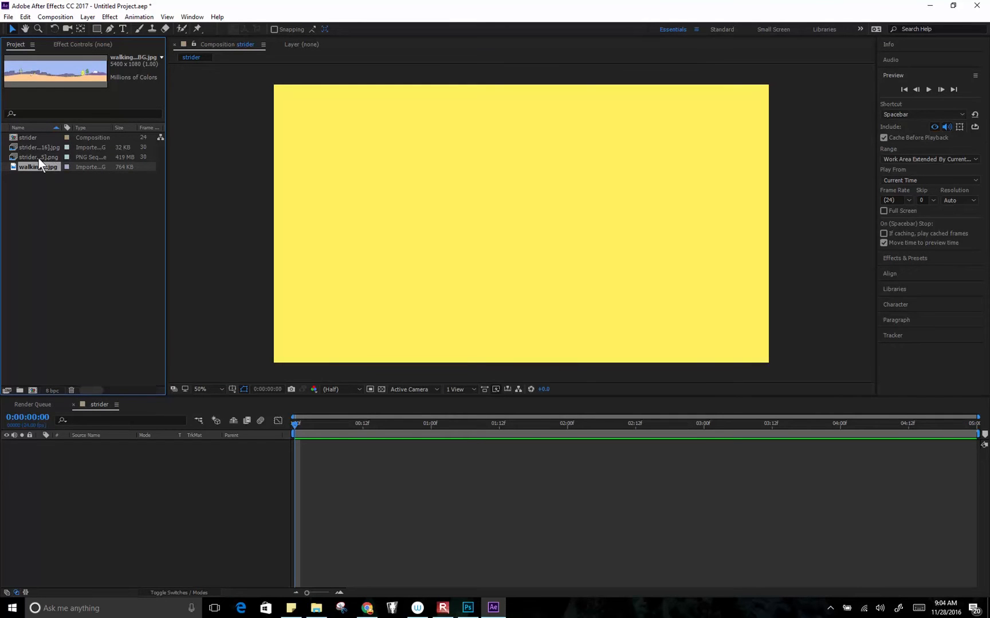
- Place the striderColor sequence into the strider comp and bring up its footage options
click(38, 157)
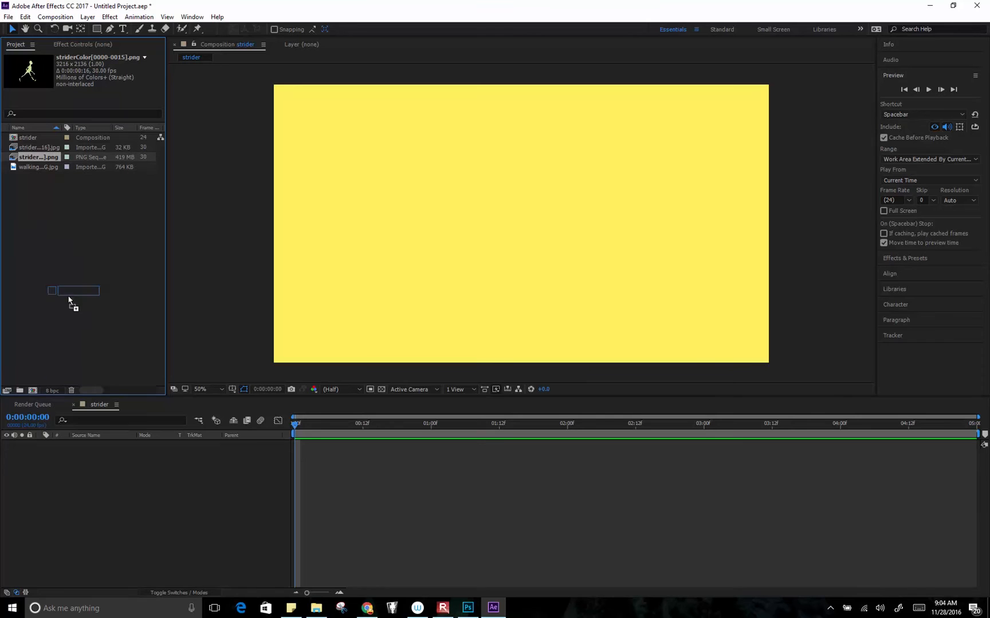
click(38, 157)
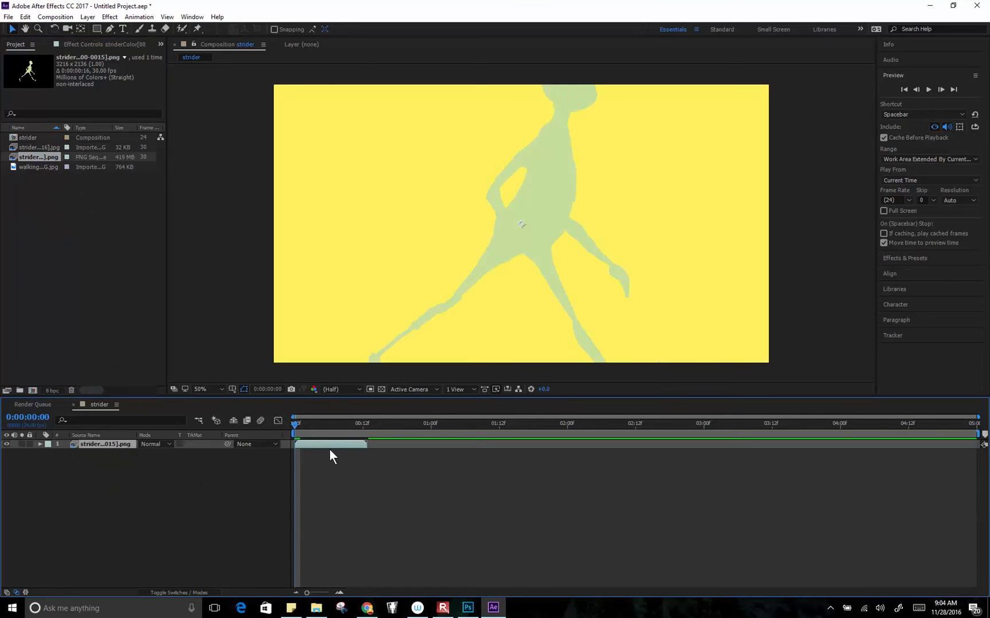
mouse_move(501, 277)
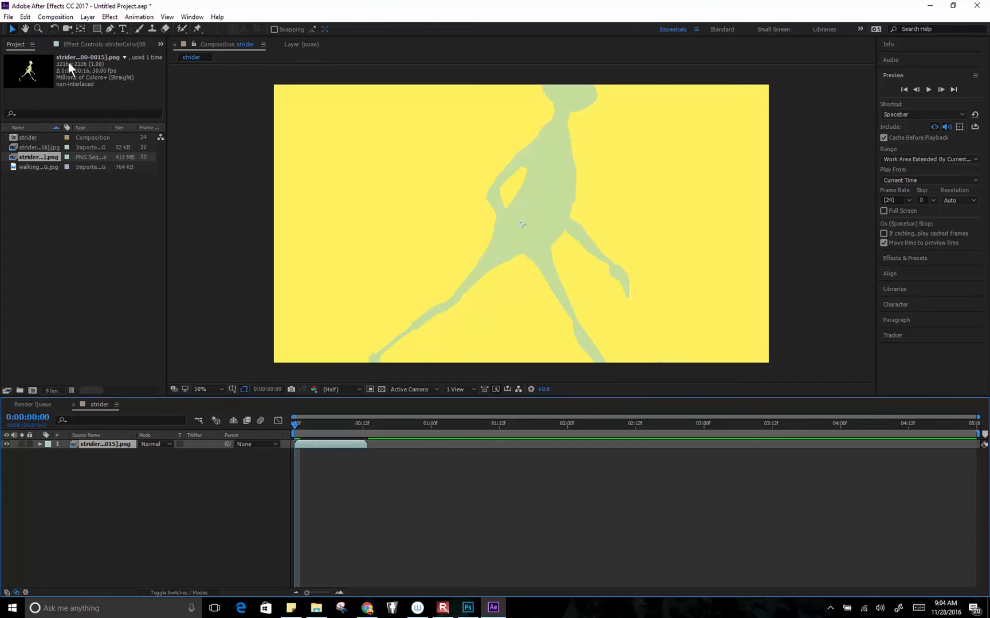
mouse_move(100, 80)
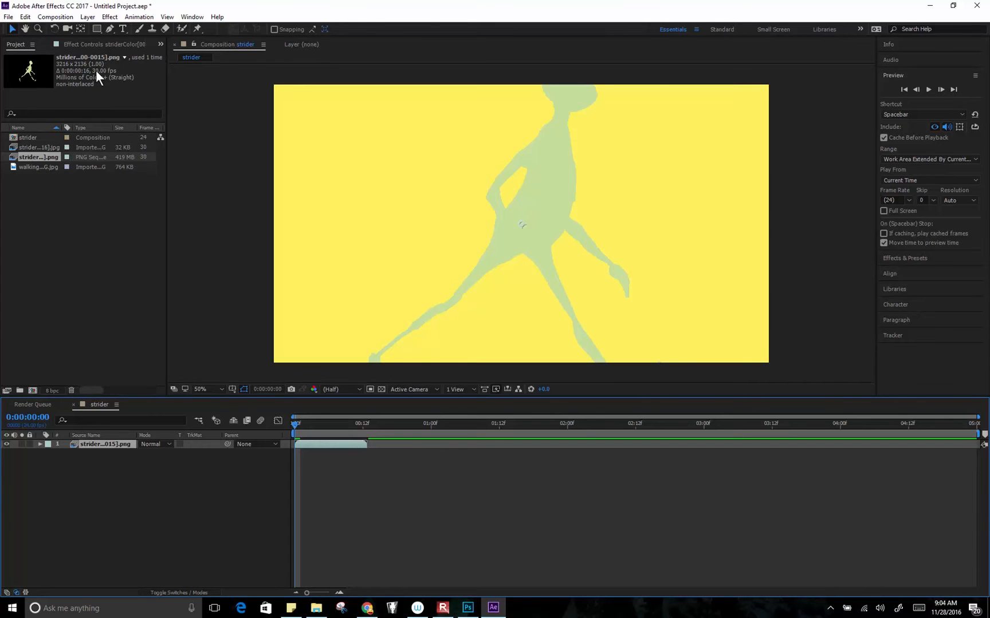
mouse_move(106, 83)
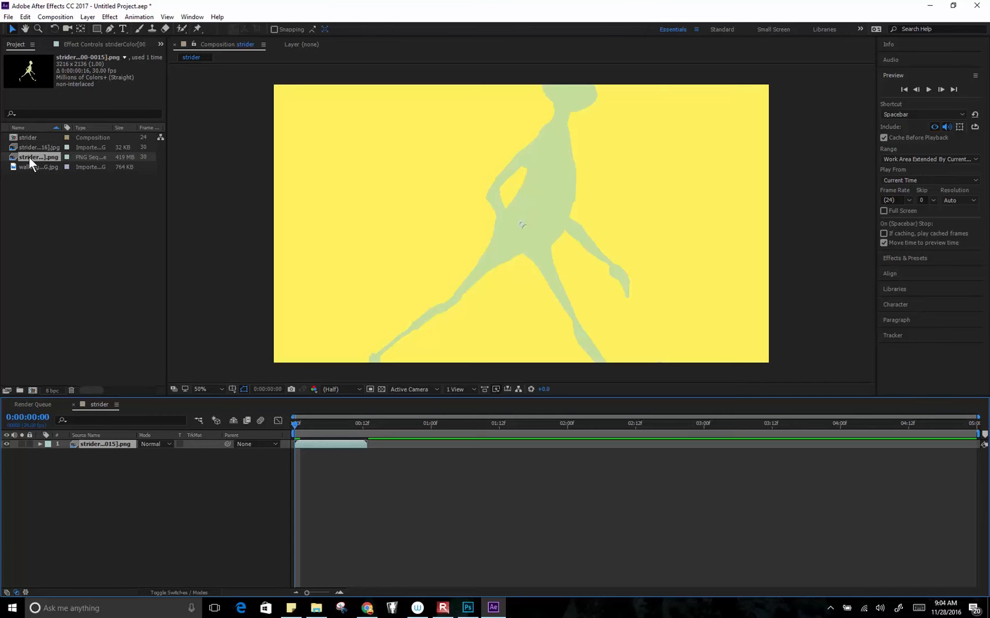
right_click(38, 157)
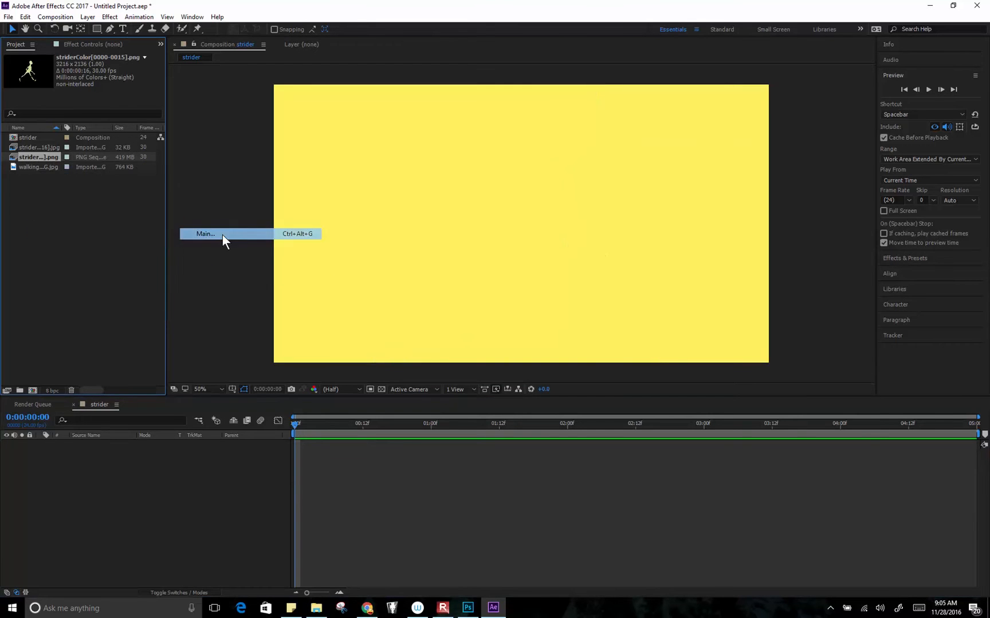
- Interpret the striderColor footage at 12 fps via Interpret Footage > Main
click(205, 234)
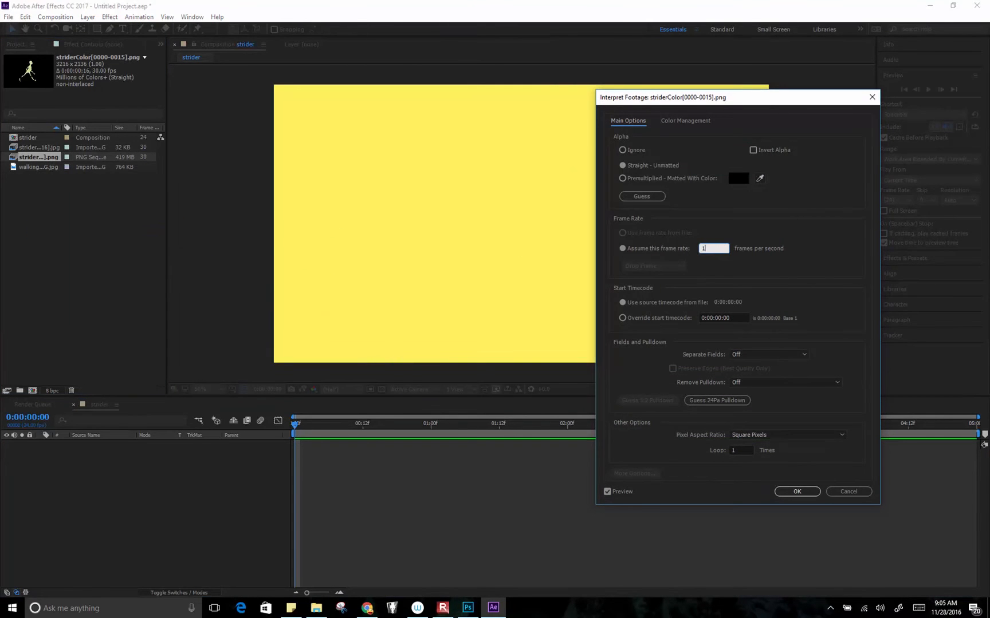
text(12)
click(741, 450)
text(0)
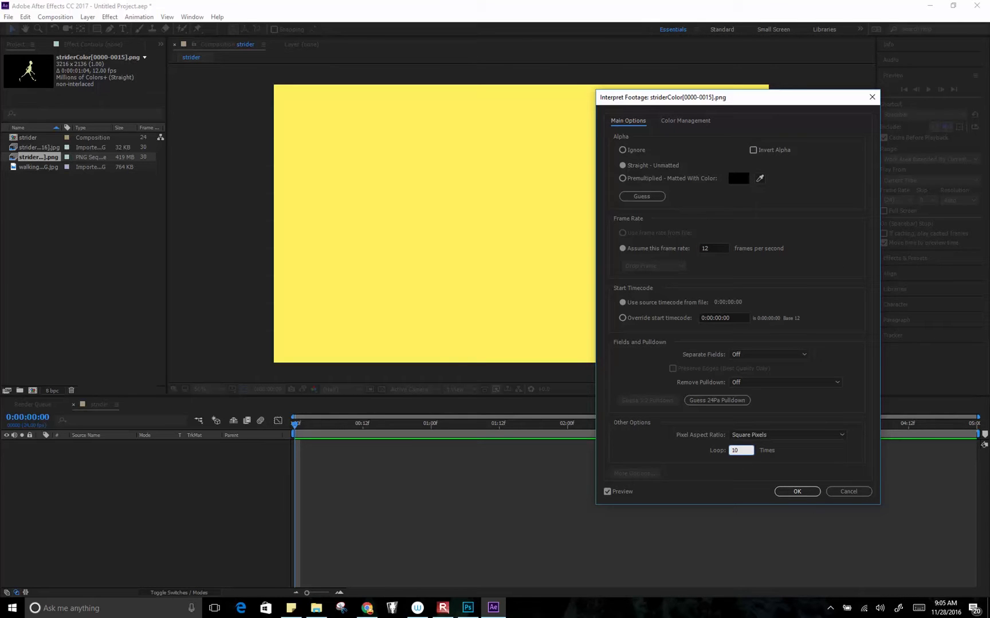
click(796, 491)
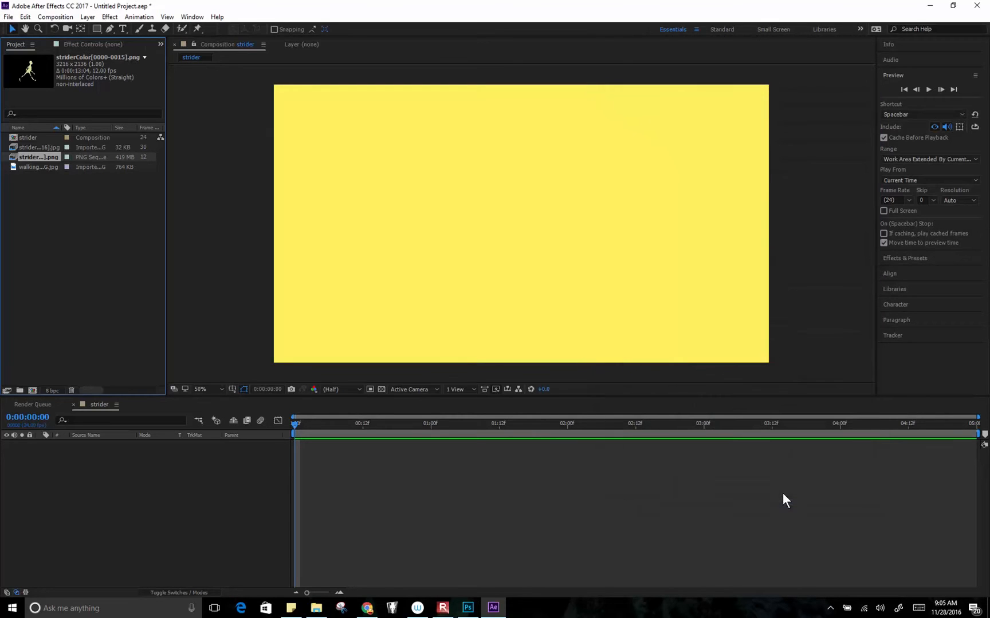
click(34, 146)
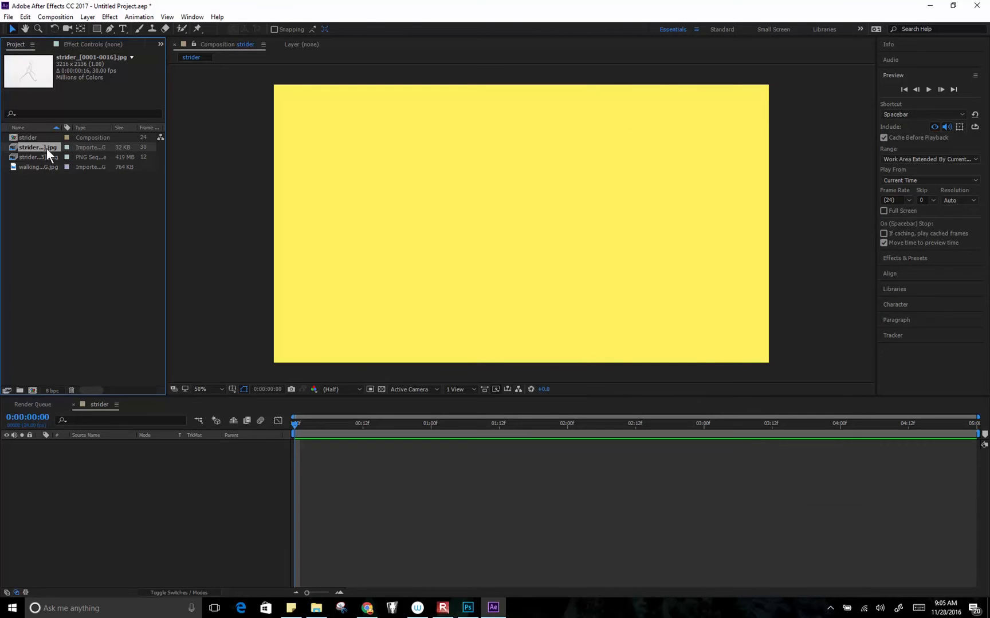
- Interpret the pencil strider JPEG sequence at 12 fps as well
right_click(35, 147)
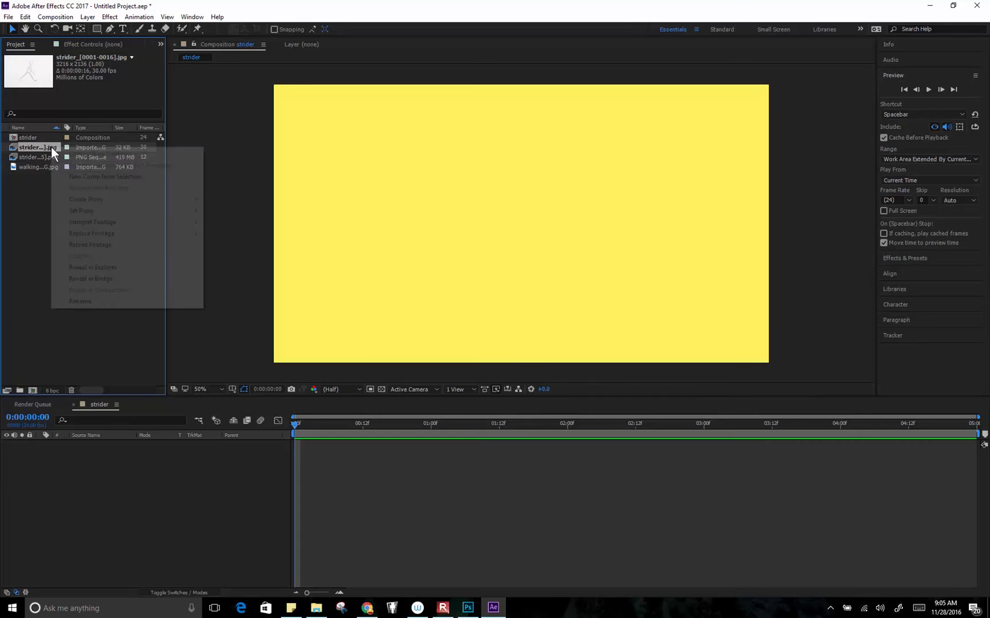
mouse_move(134, 248)
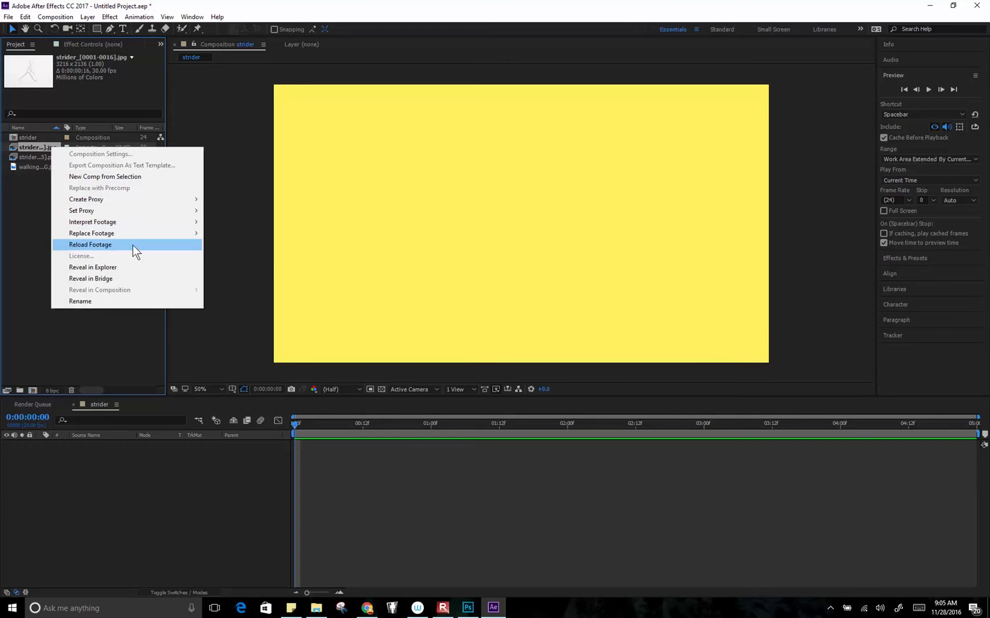
mouse_move(91, 221)
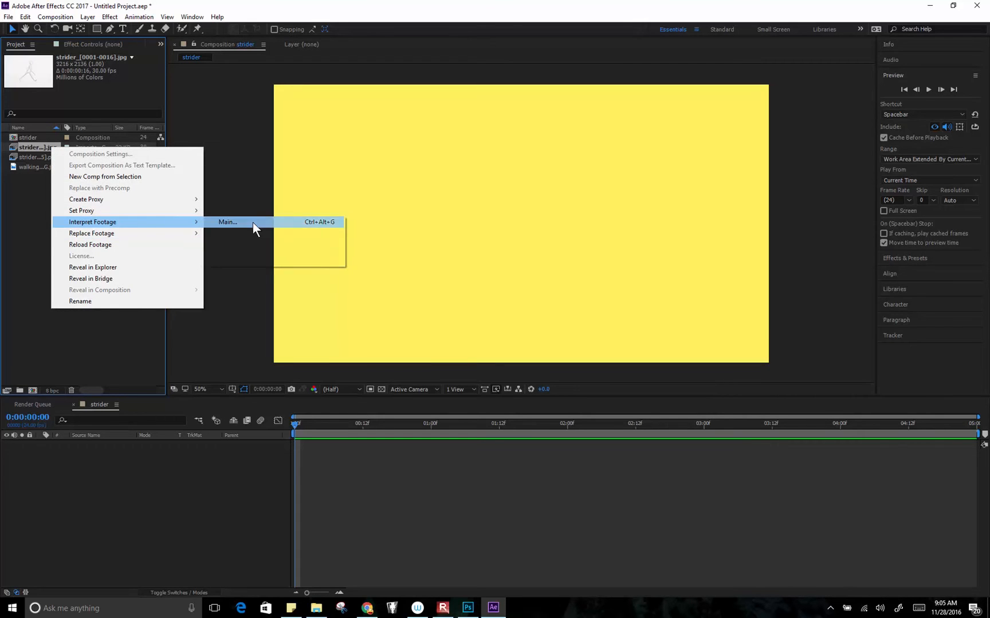
click(227, 222)
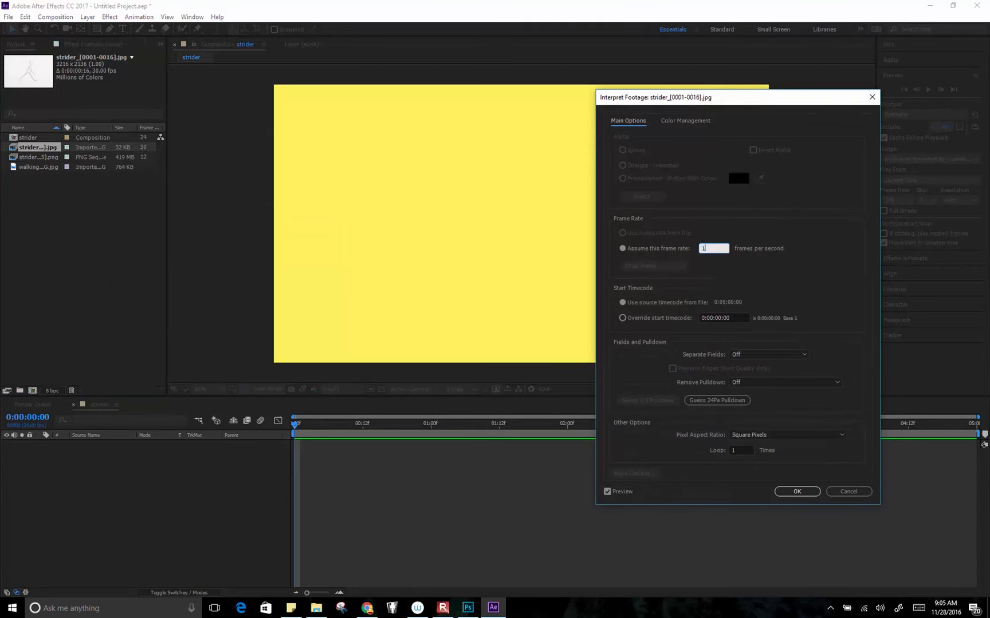
text(12)
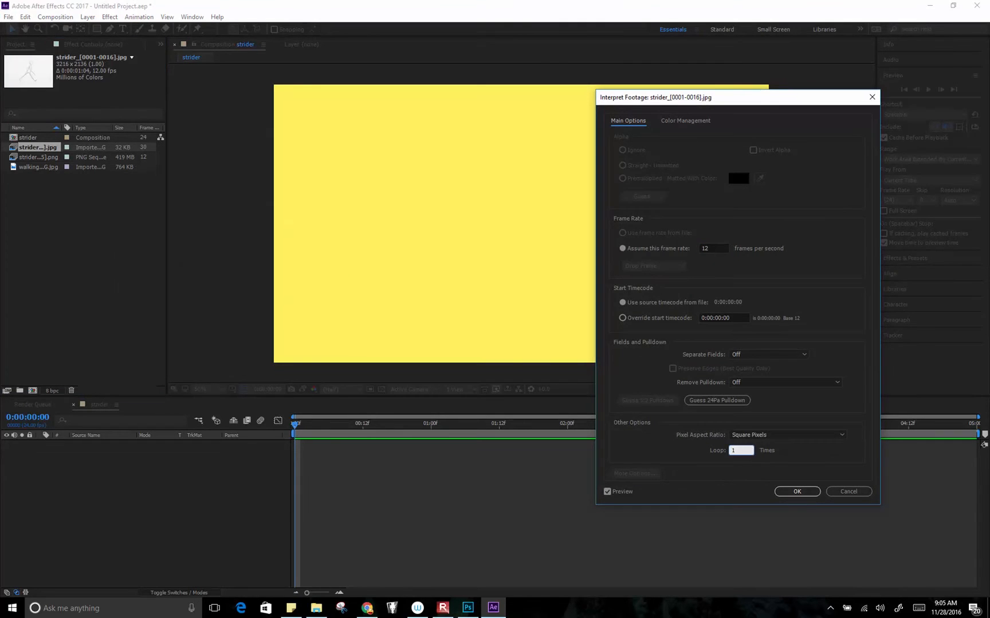
click(796, 492)
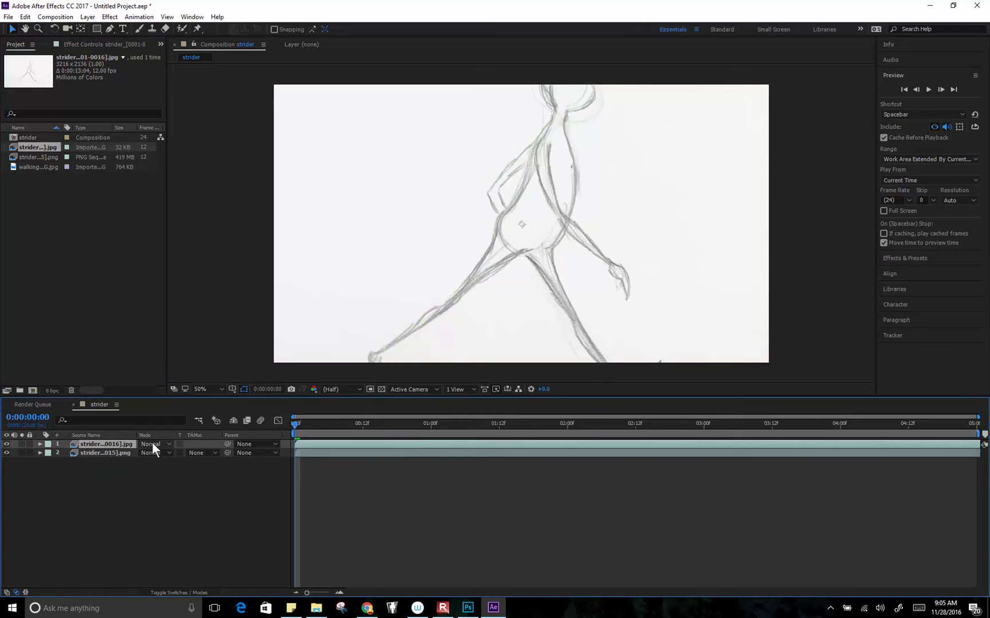
- Set the pencil layer to Multiply blending and parent it to the striderColor layer
click(151, 444)
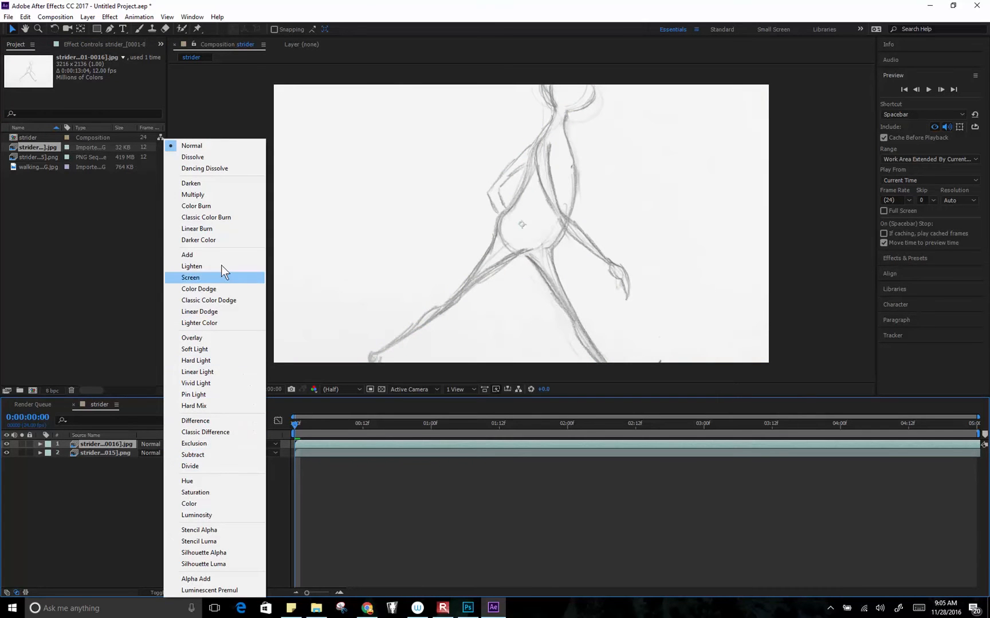
click(192, 195)
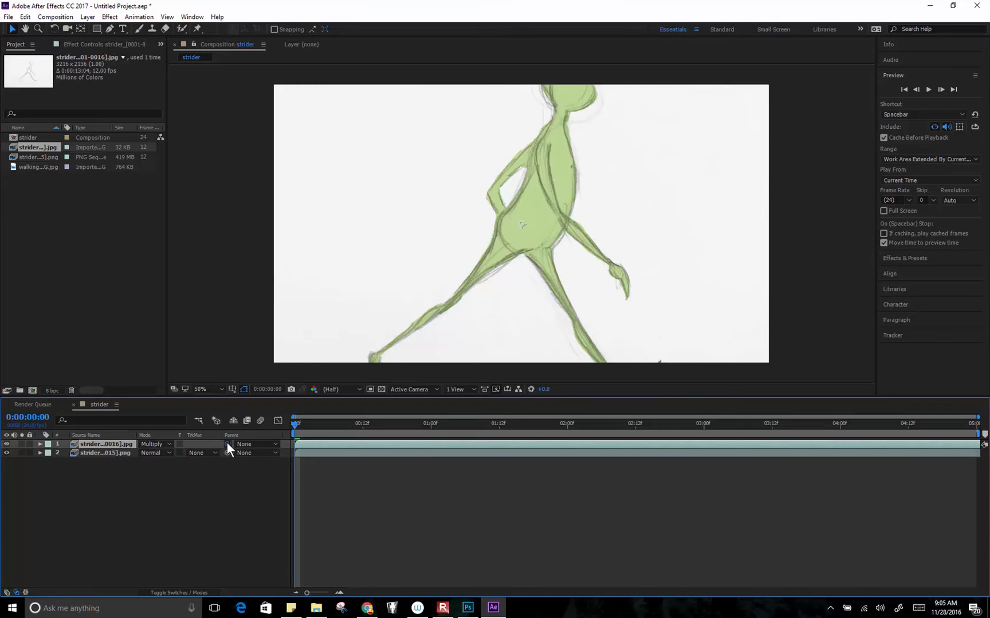
click(252, 443)
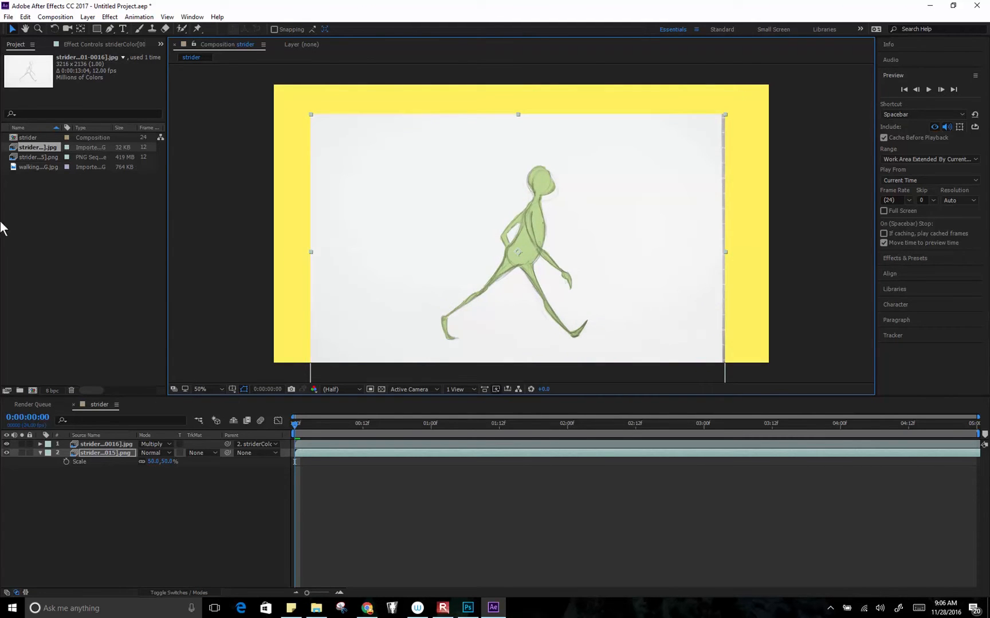
- Put walking long BG.jpg beneath both strider layers in the timeline
click(36, 166)
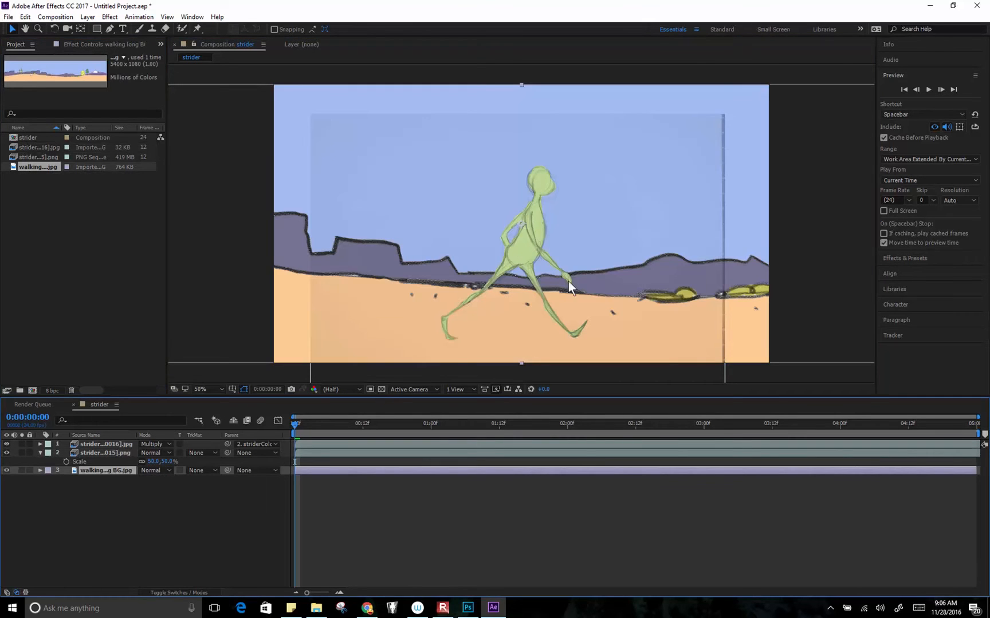
mouse_move(305, 187)
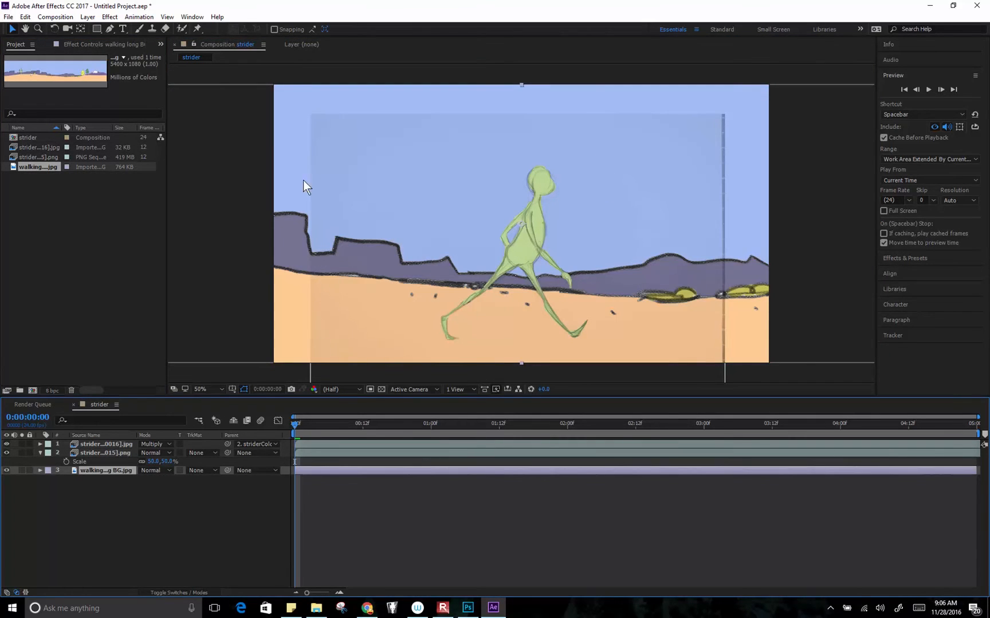
mouse_move(316, 104)
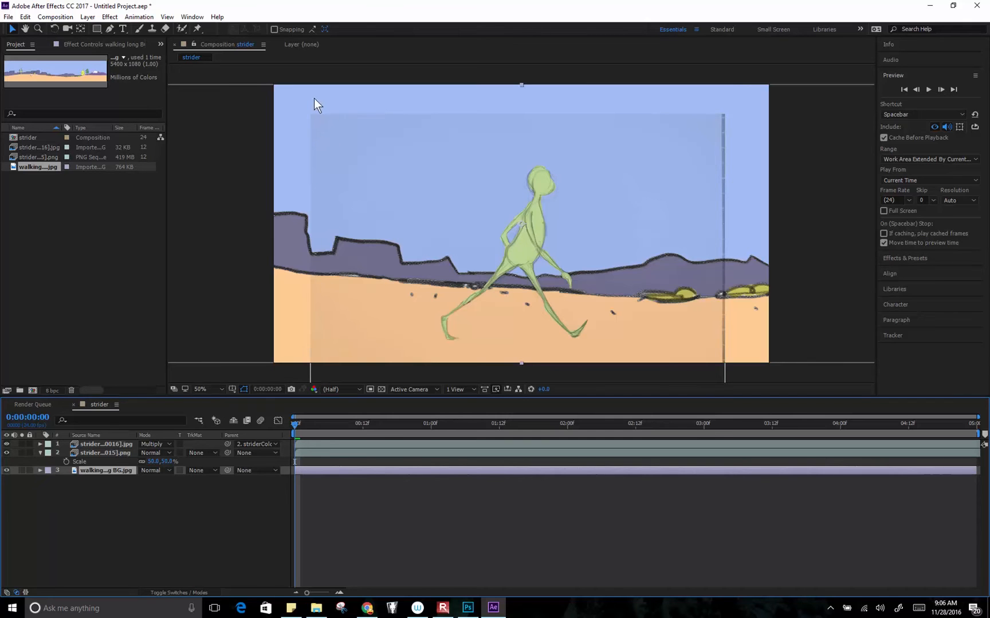
mouse_move(722, 360)
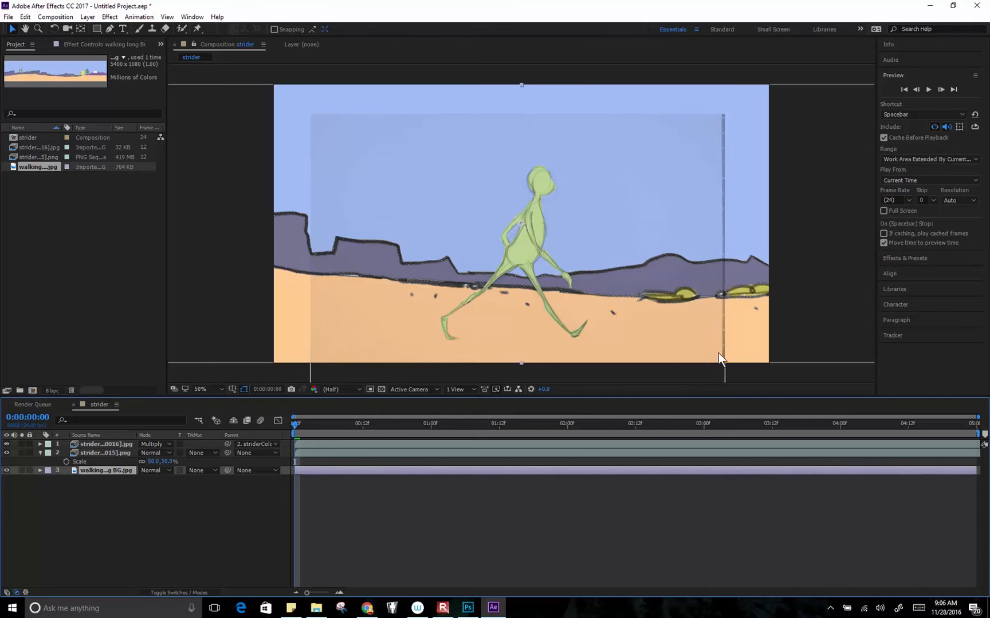
mouse_move(363, 314)
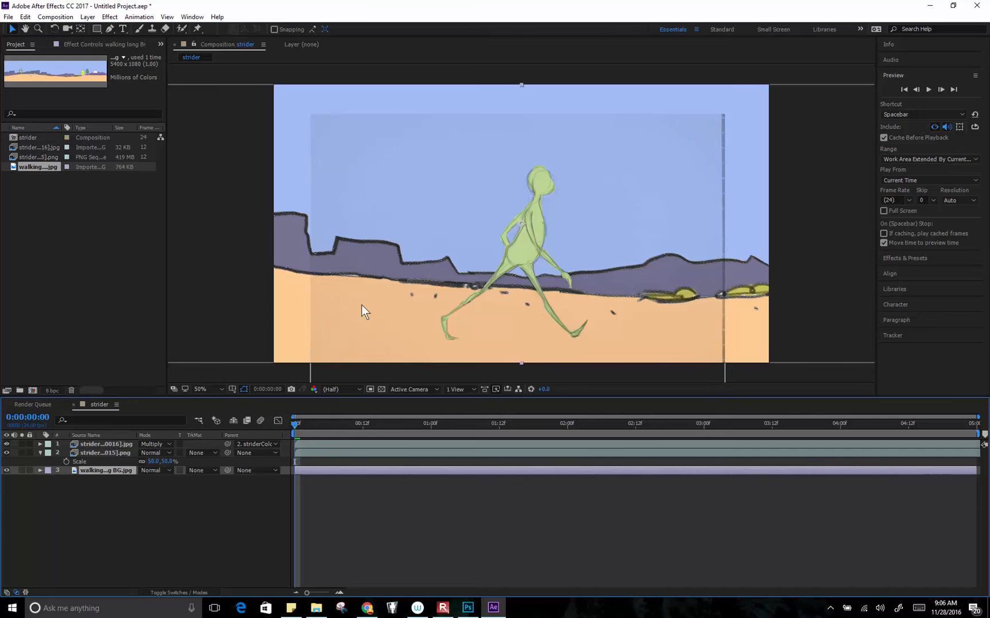
click(104, 445)
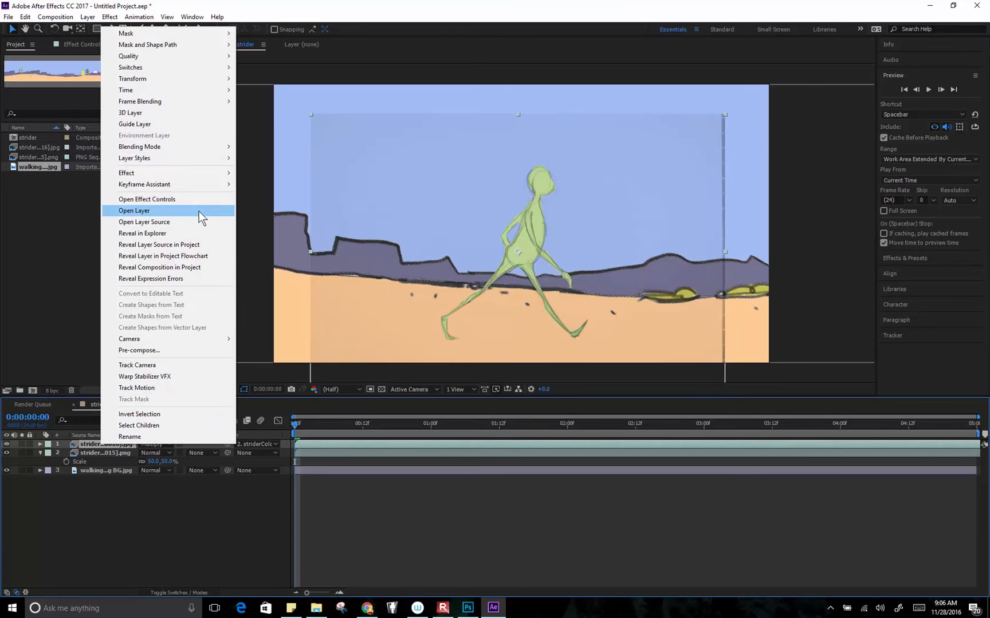
mouse_move(126, 172)
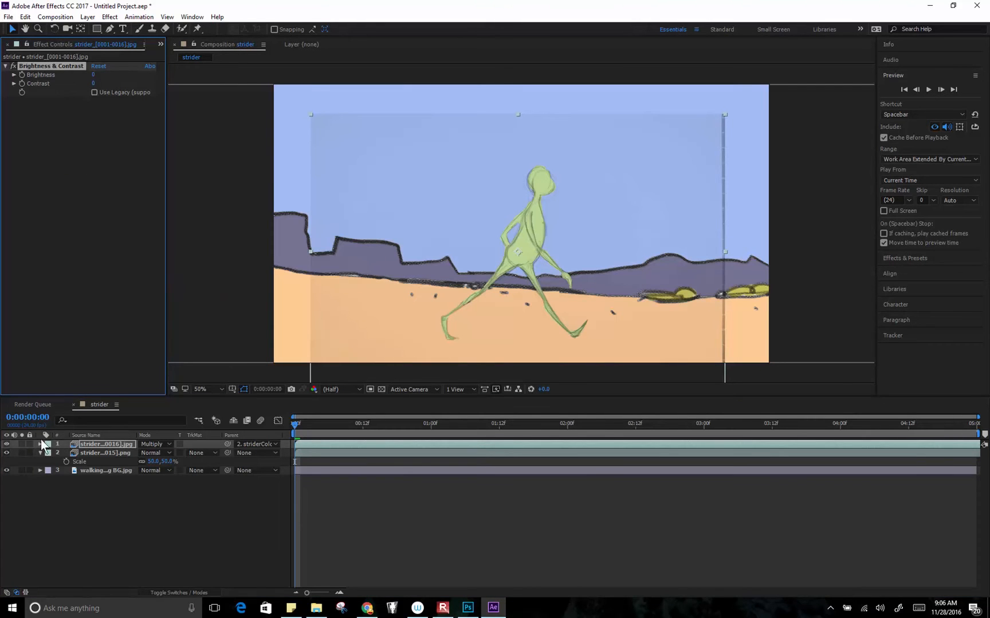
- Raise the pencil layer's Brightness to about 54 and nudge its Contrast slightly
click(41, 444)
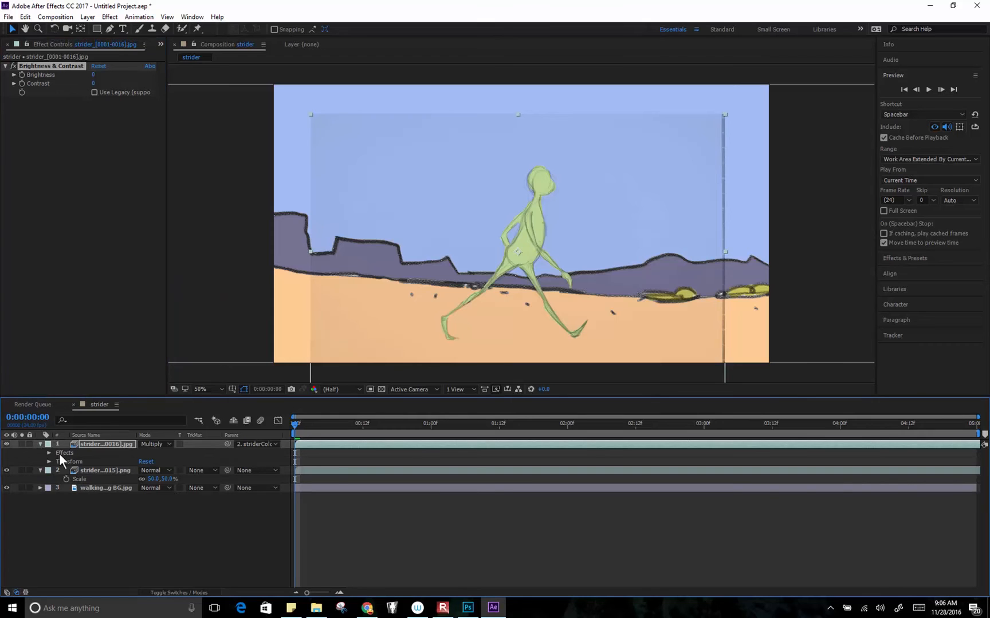
click(49, 453)
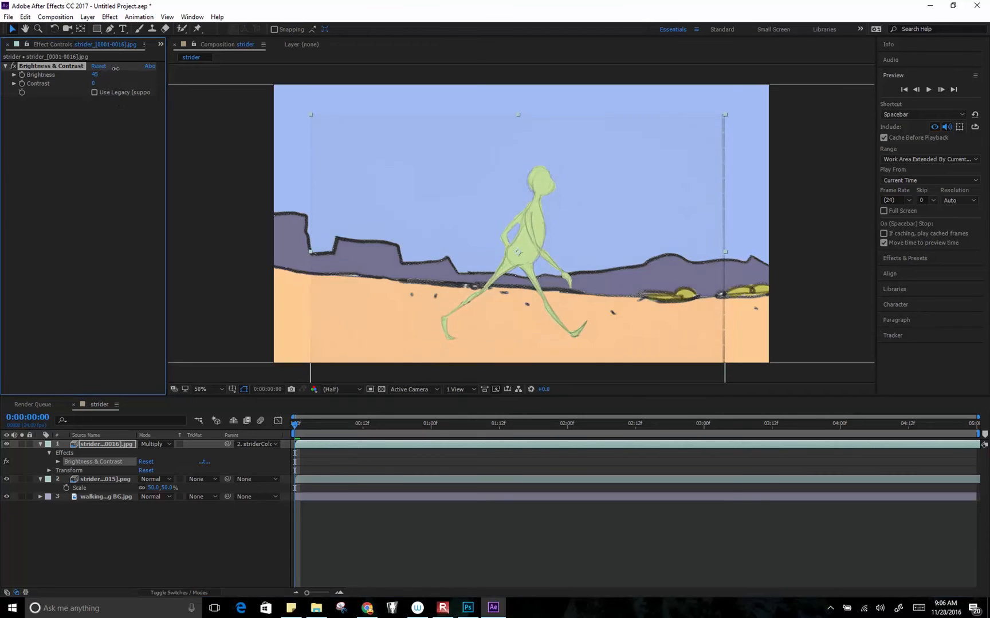
drag(95, 74, 101, 74)
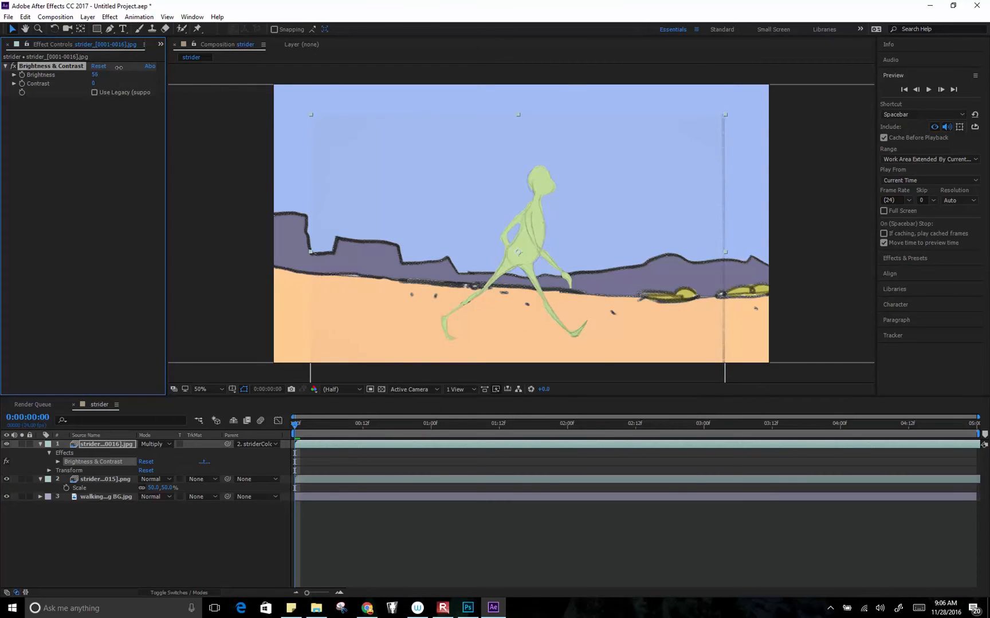
drag(95, 74, 92, 75)
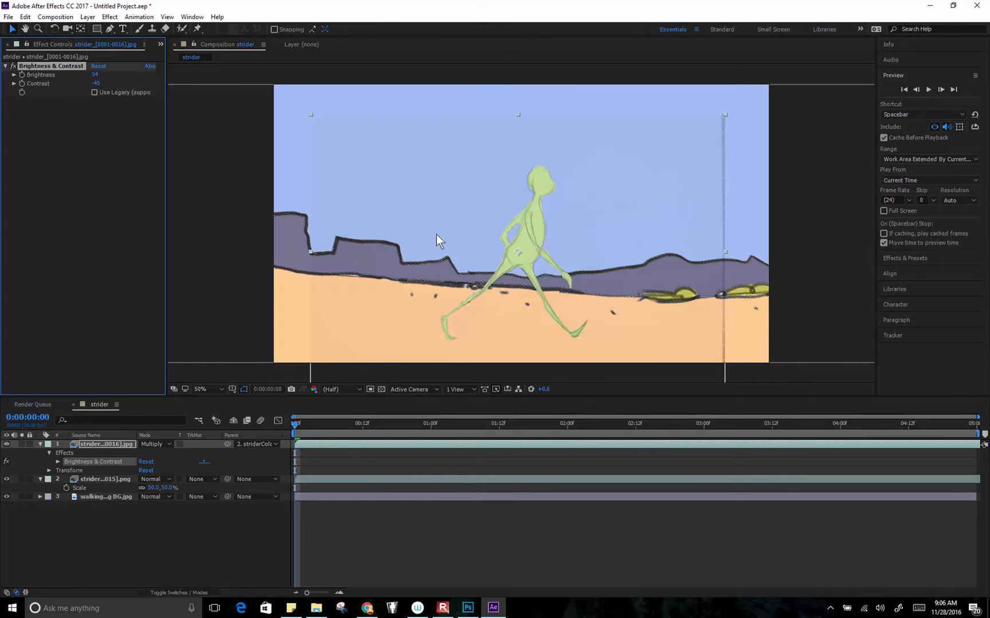
mouse_move(703, 133)
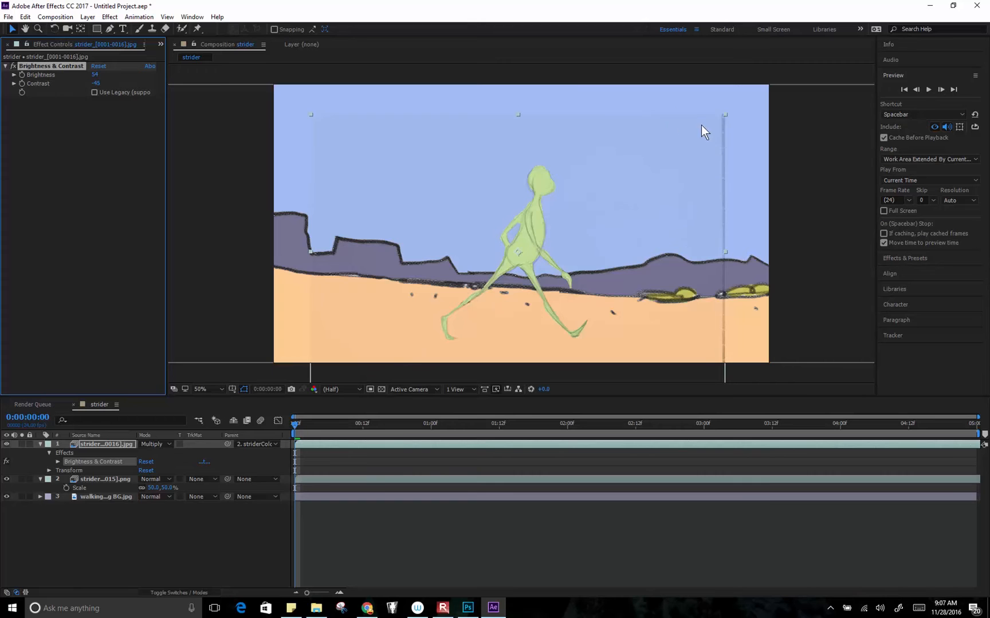
mouse_move(388, 360)
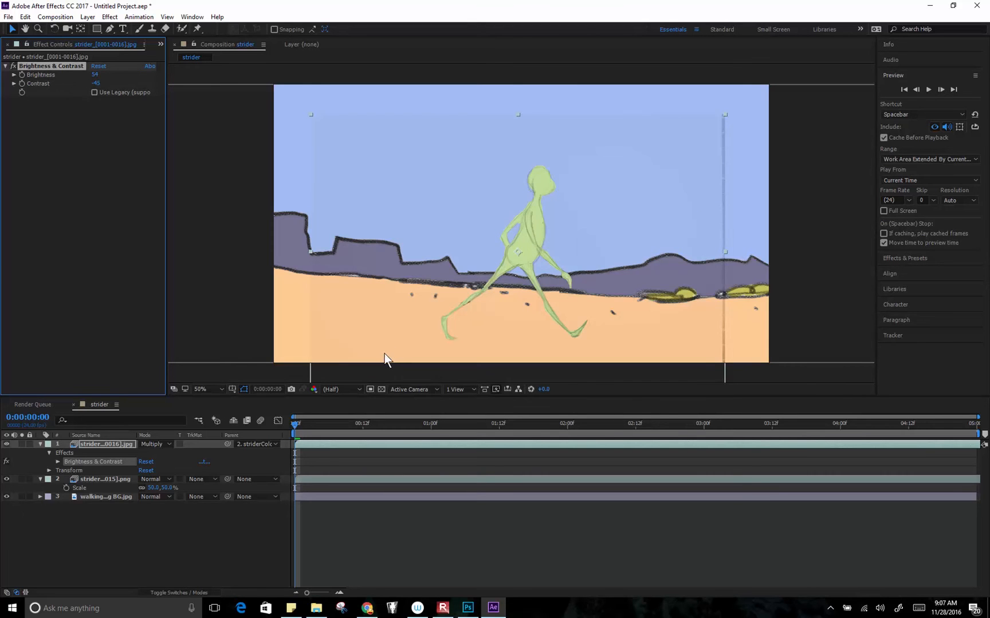
- Switch to the Pen tool to draw a mask around the character
click(109, 29)
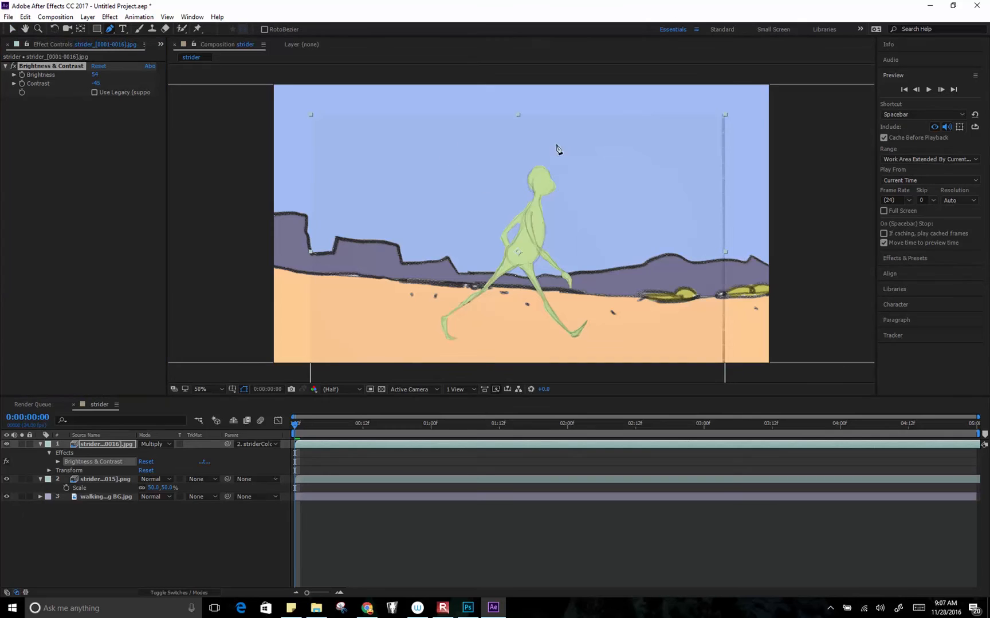
mouse_move(441, 210)
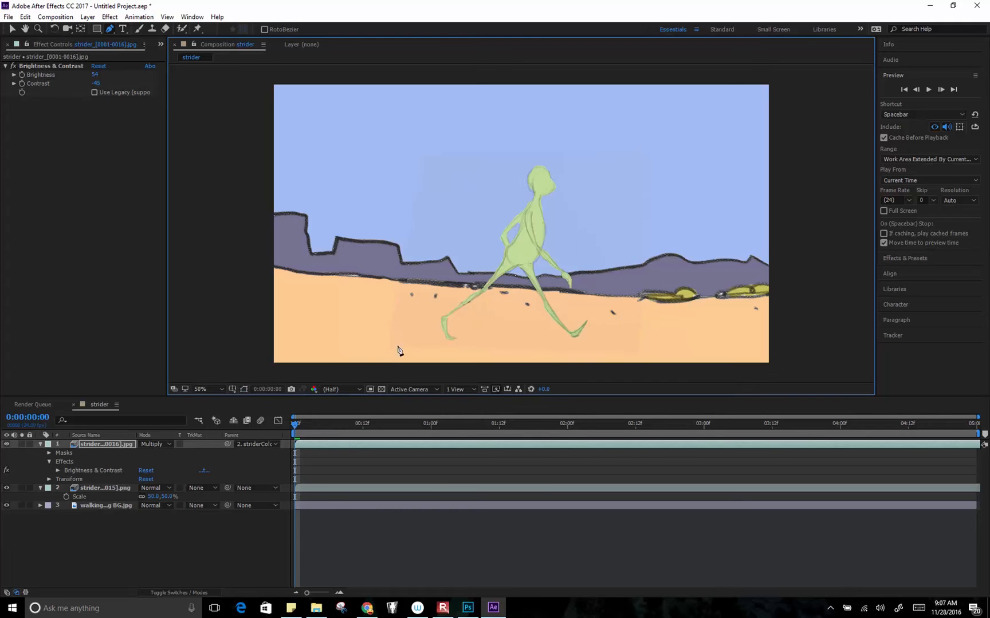
- Reveal Mask 1 on the pencil layer and set its Mask Feather to 75 pixels
click(244, 388)
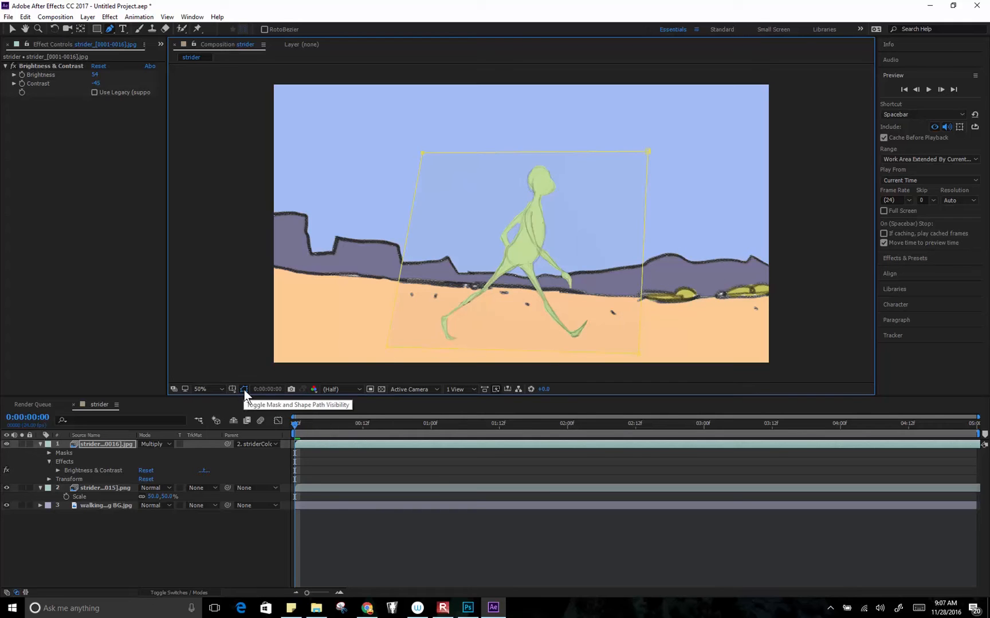
click(244, 390)
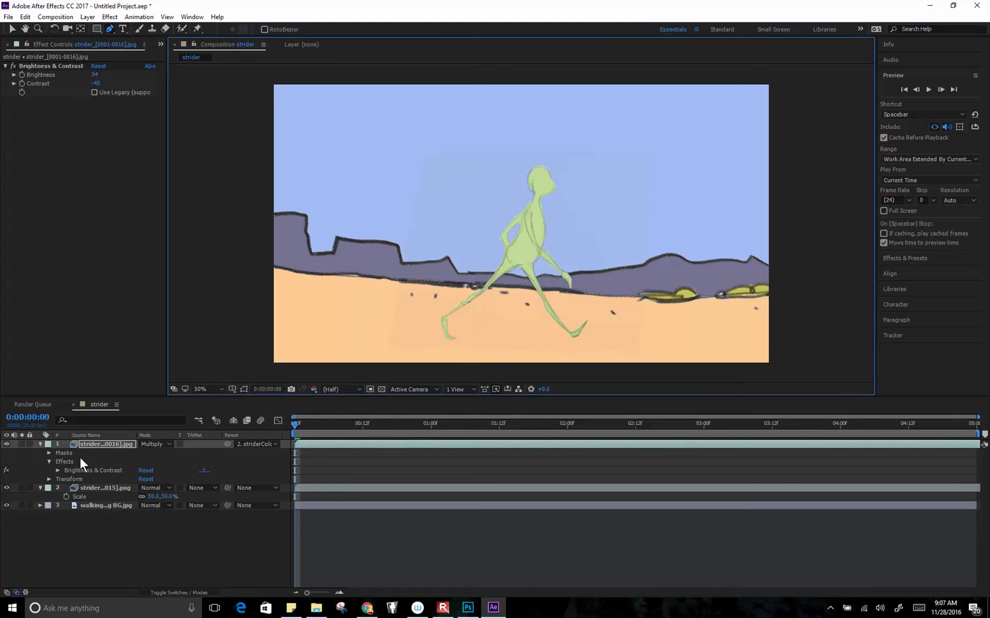
click(50, 452)
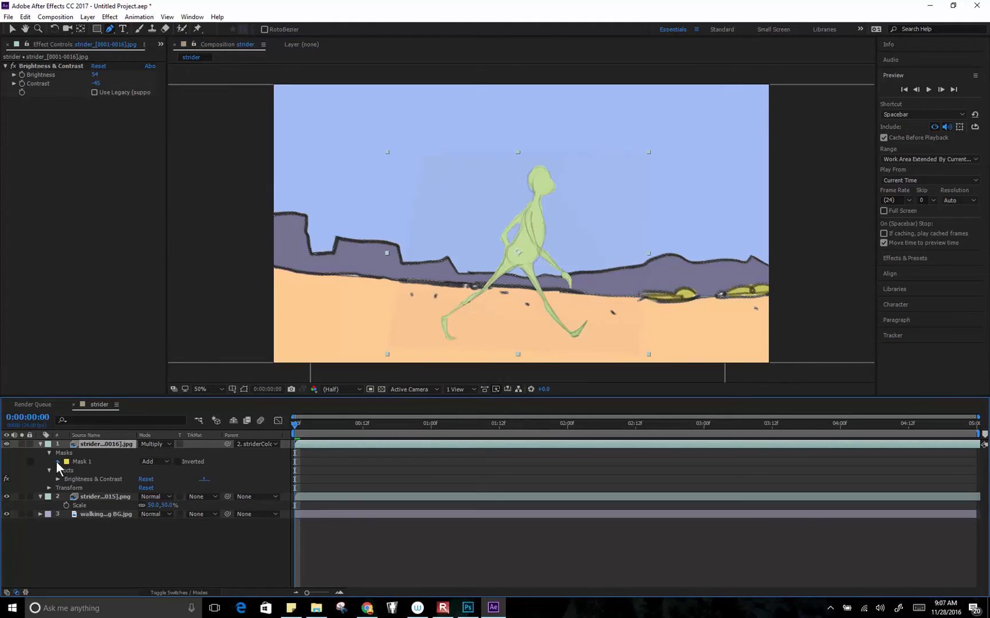
click(57, 462)
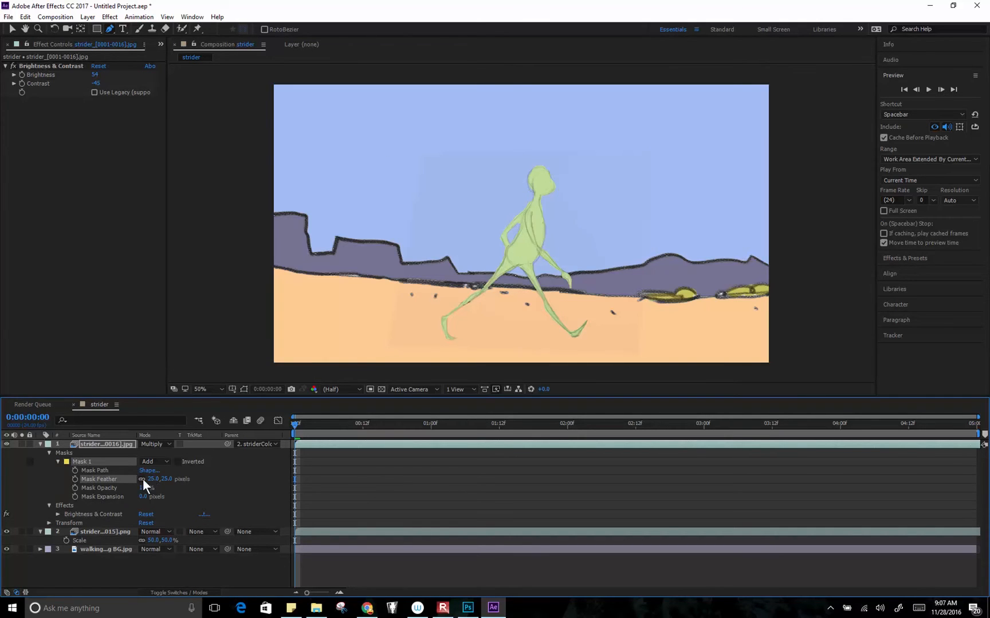
double_click(152, 479)
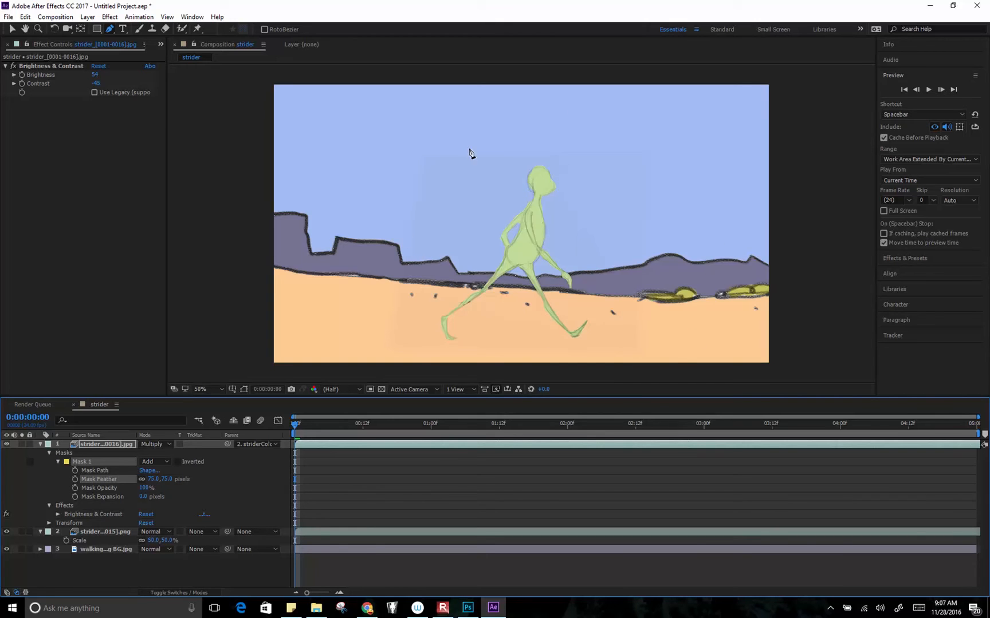
mouse_move(407, 308)
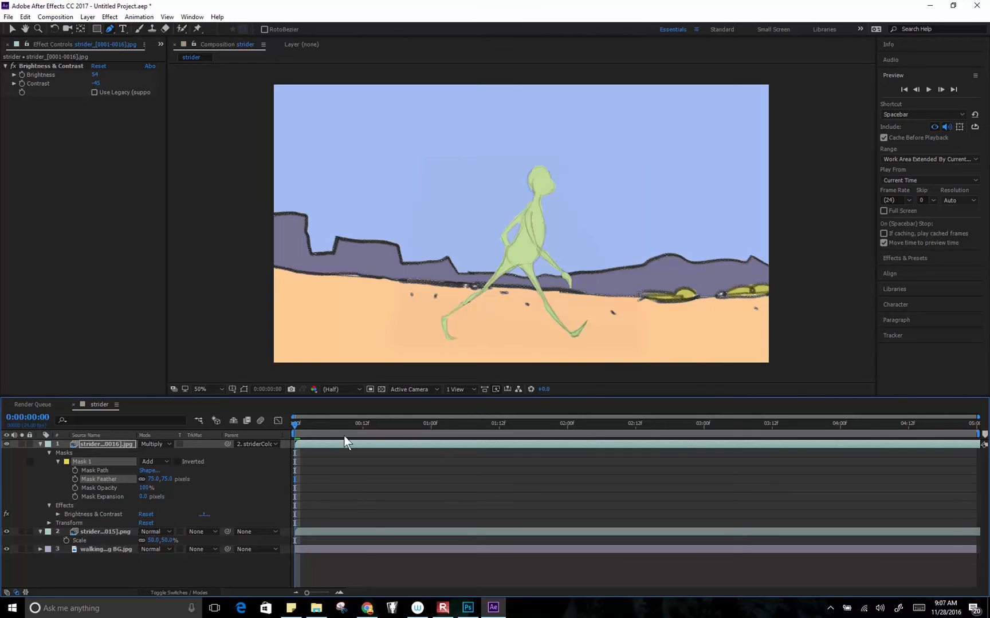
mouse_move(296, 431)
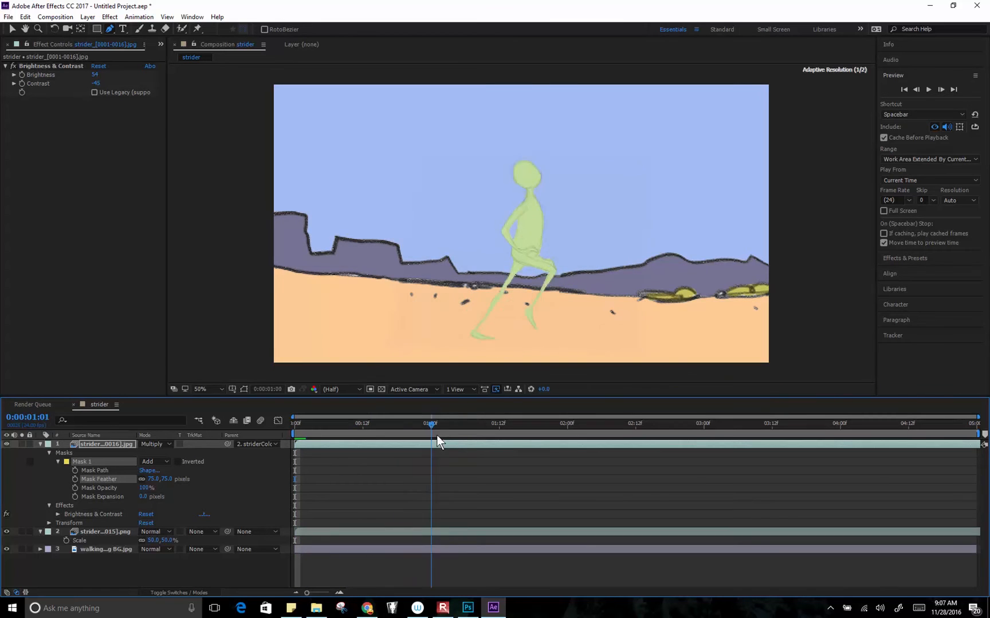
- Preview at Third resolution and scrub the walk cycle to about 1 second 19 frames
click(335, 390)
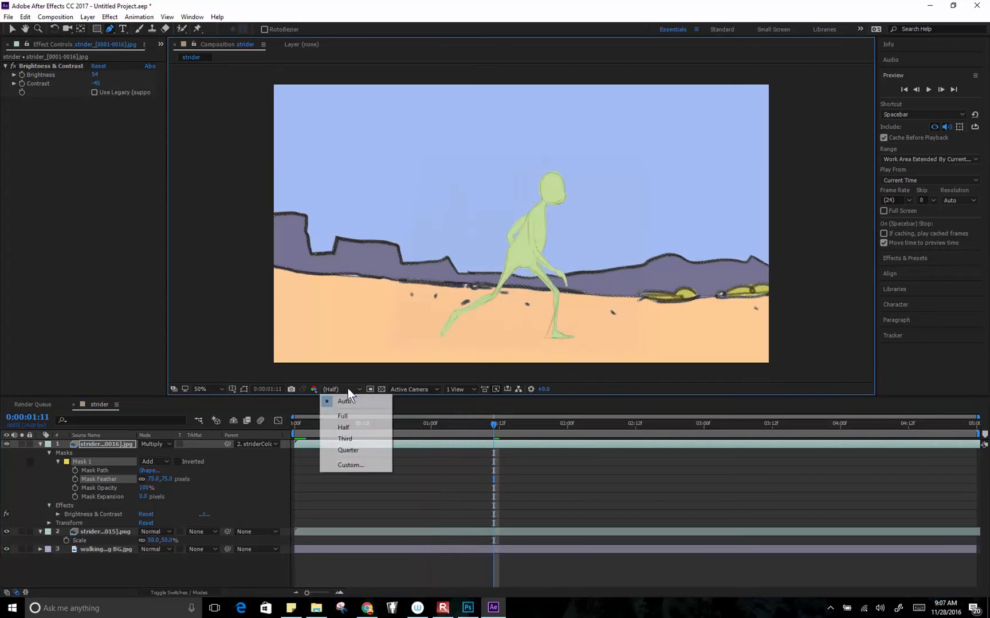
click(344, 439)
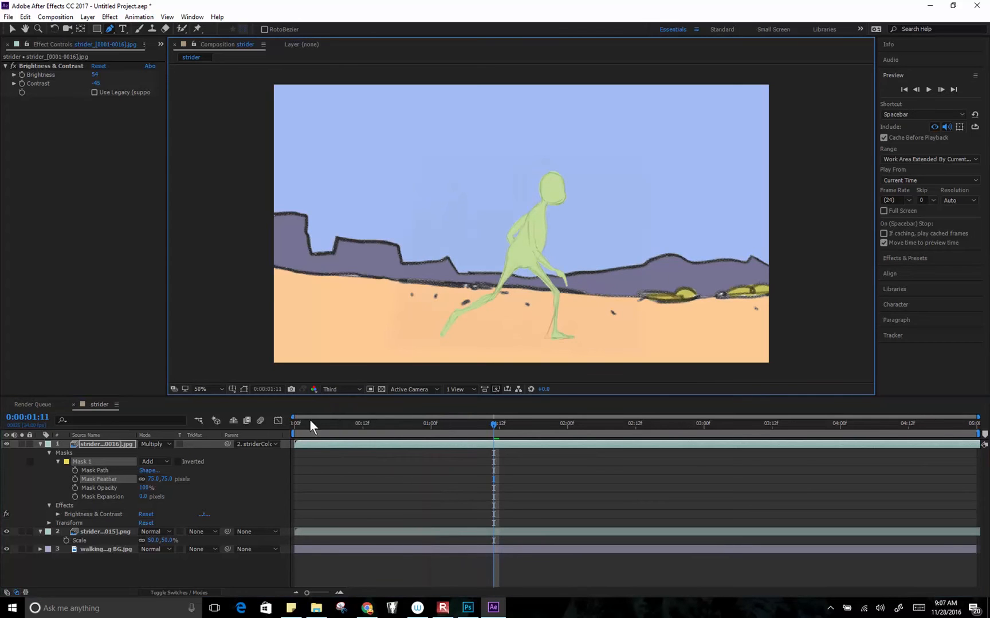
click(295, 423)
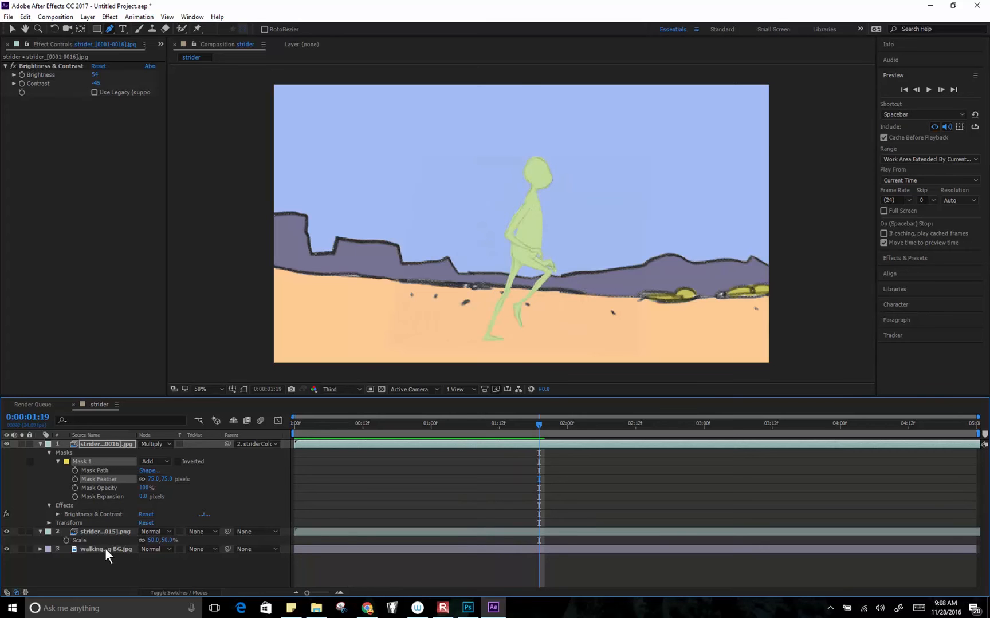
- Drag the walking long BG layer so its left edge meets the comp's left edge
click(106, 548)
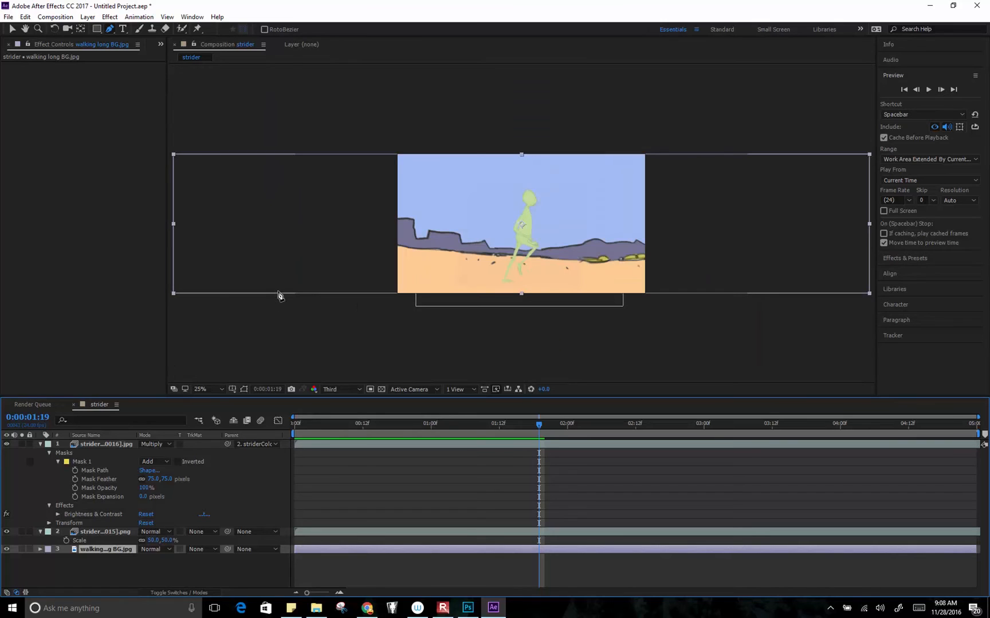
mouse_move(170, 222)
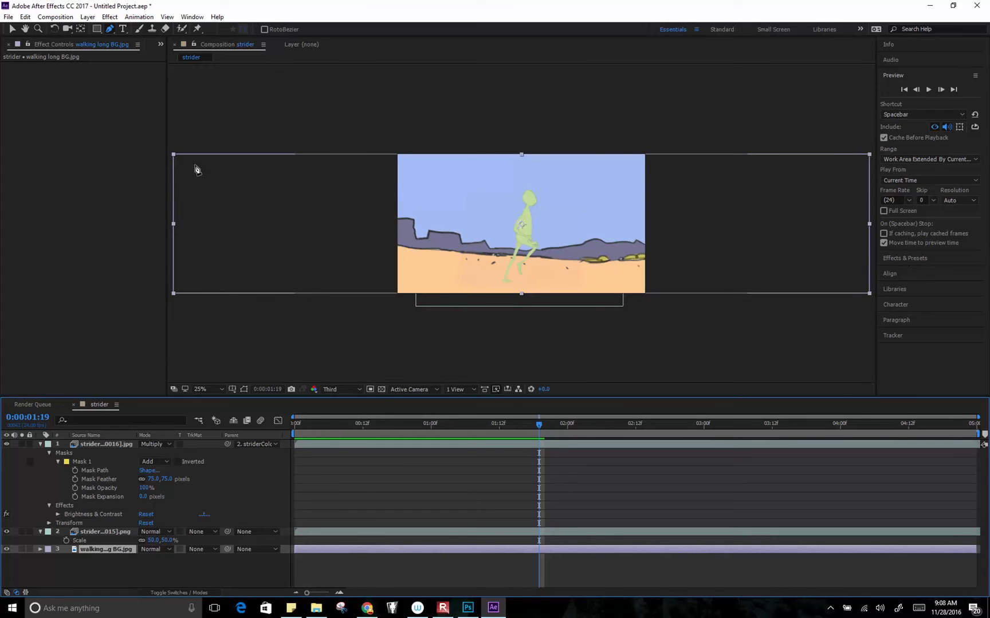
mouse_move(248, 321)
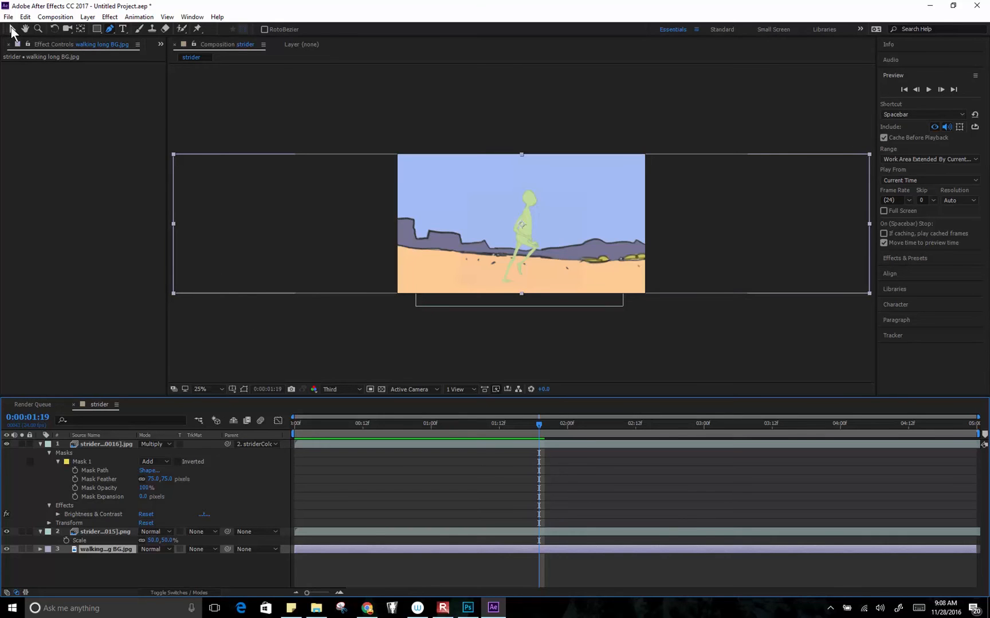
mouse_move(11, 29)
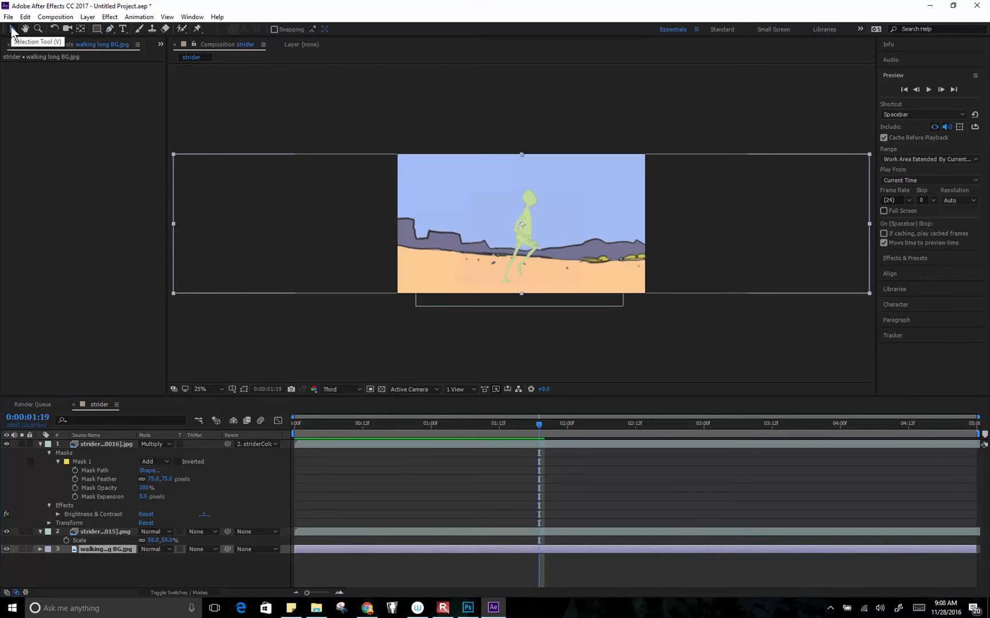
mouse_move(256, 297)
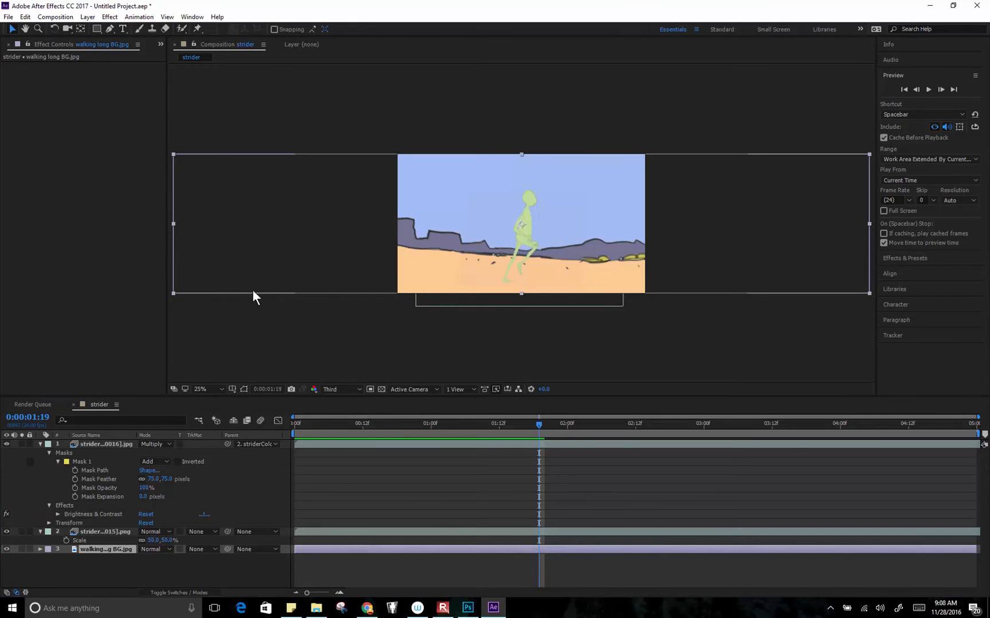
mouse_move(210, 276)
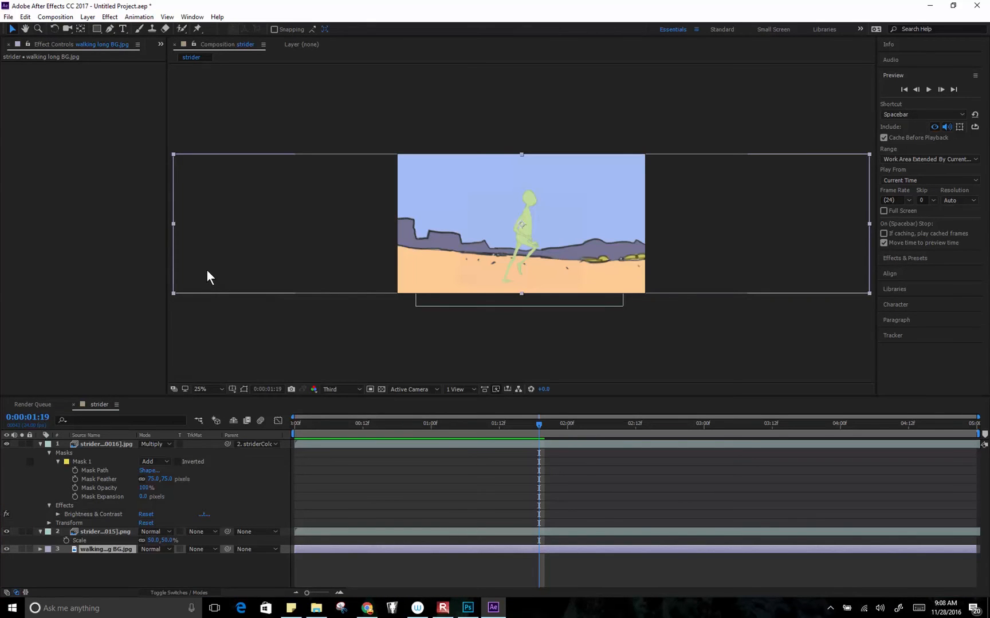
click(292, 258)
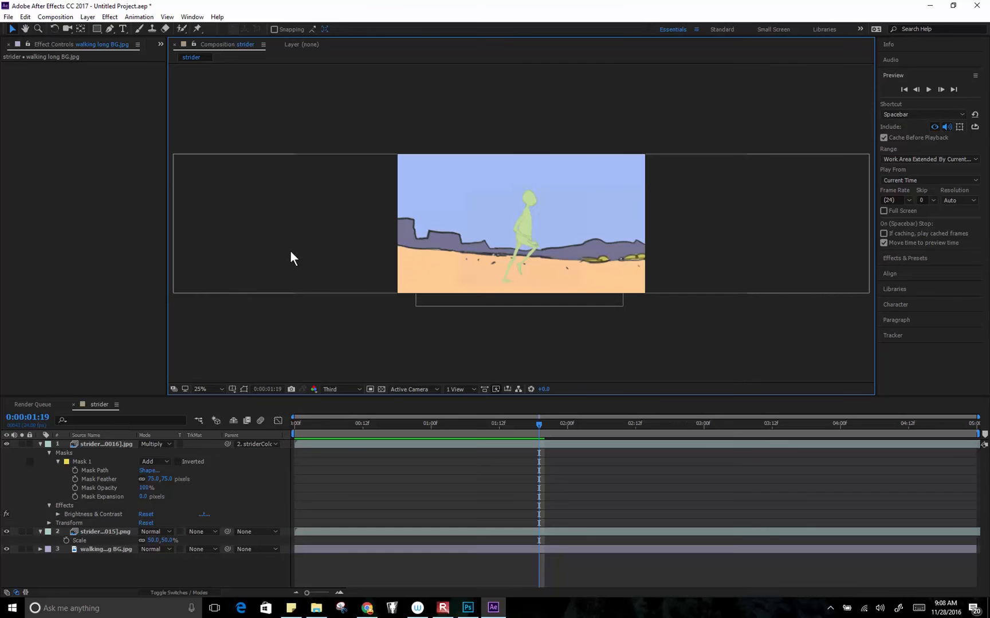
click(106, 548)
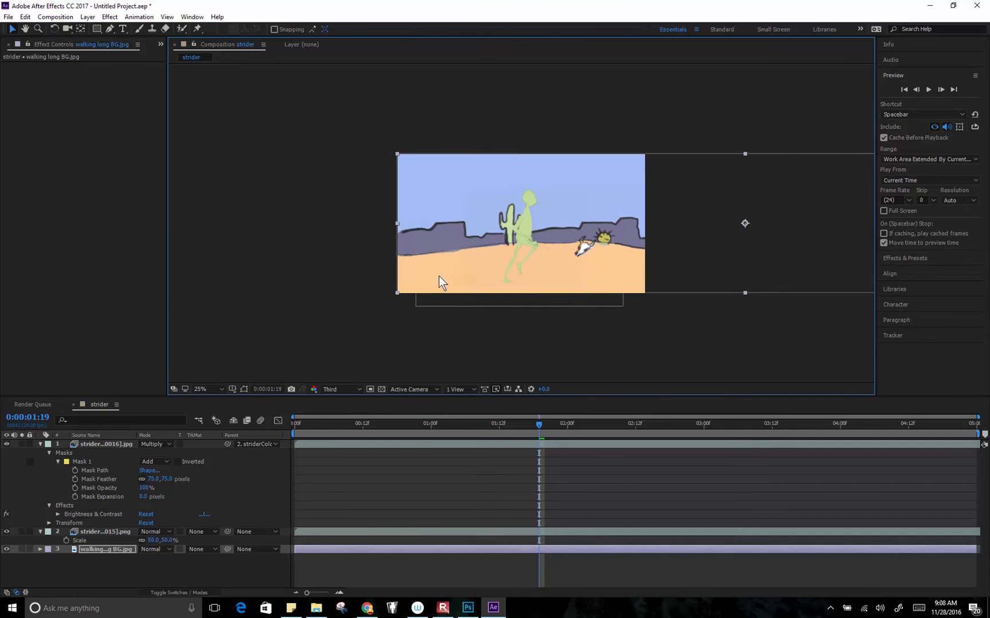
- Set the Composition viewer magnification to 50% and return to frame 0
click(200, 388)
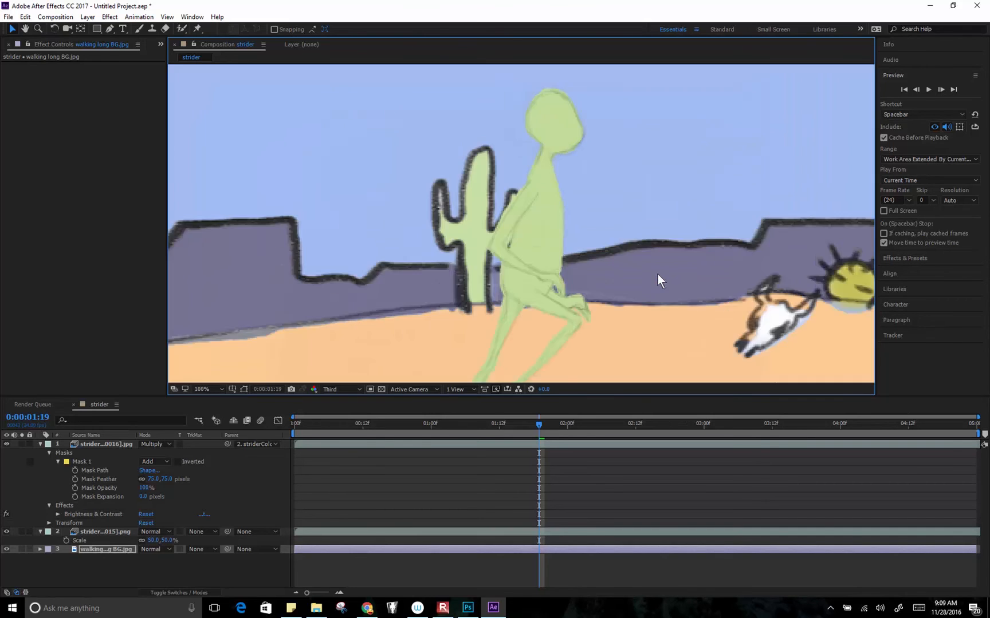
click(201, 388)
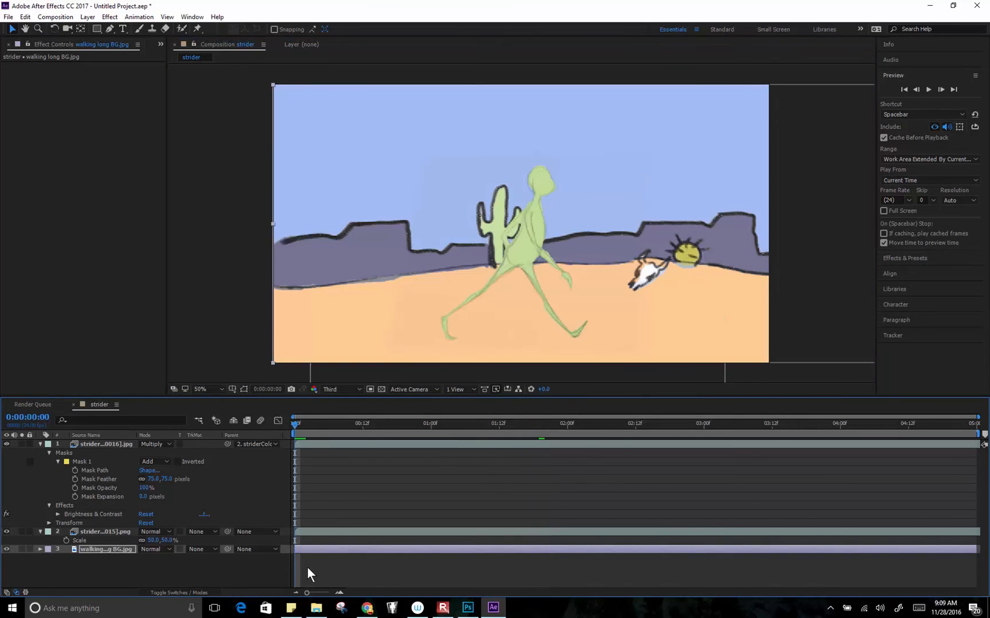
mouse_move(41, 561)
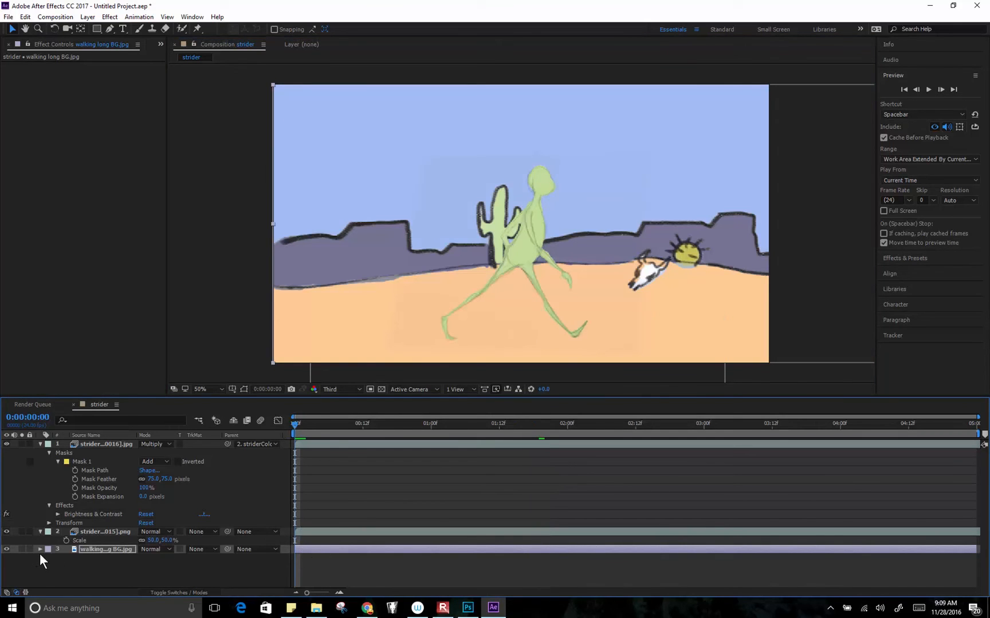
- Twirl open the desert background's Transform and add start and end Position keyframes for the sideways pan
click(48, 559)
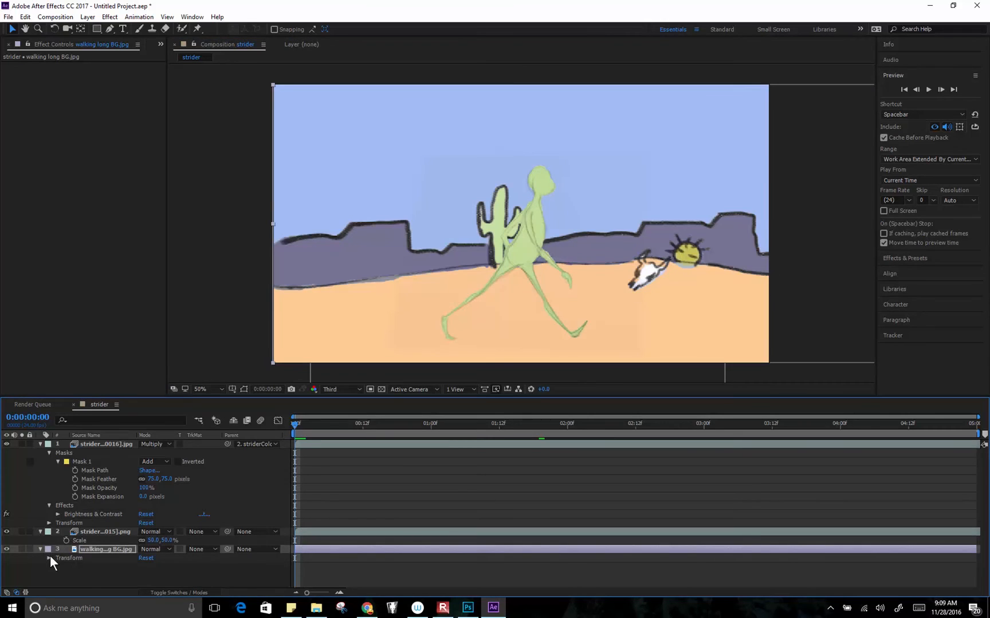
click(49, 558)
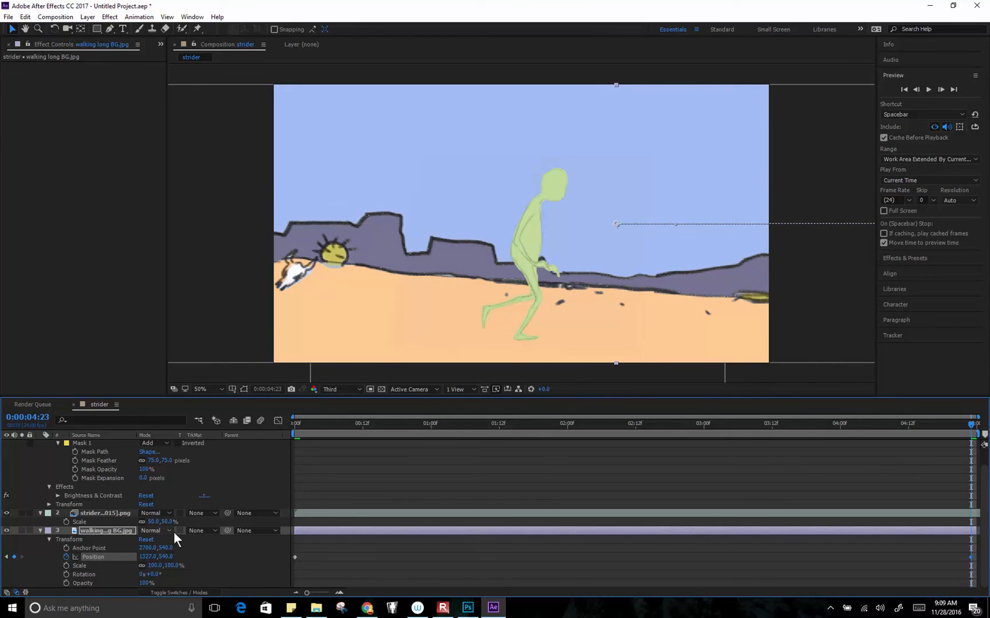
click(208, 388)
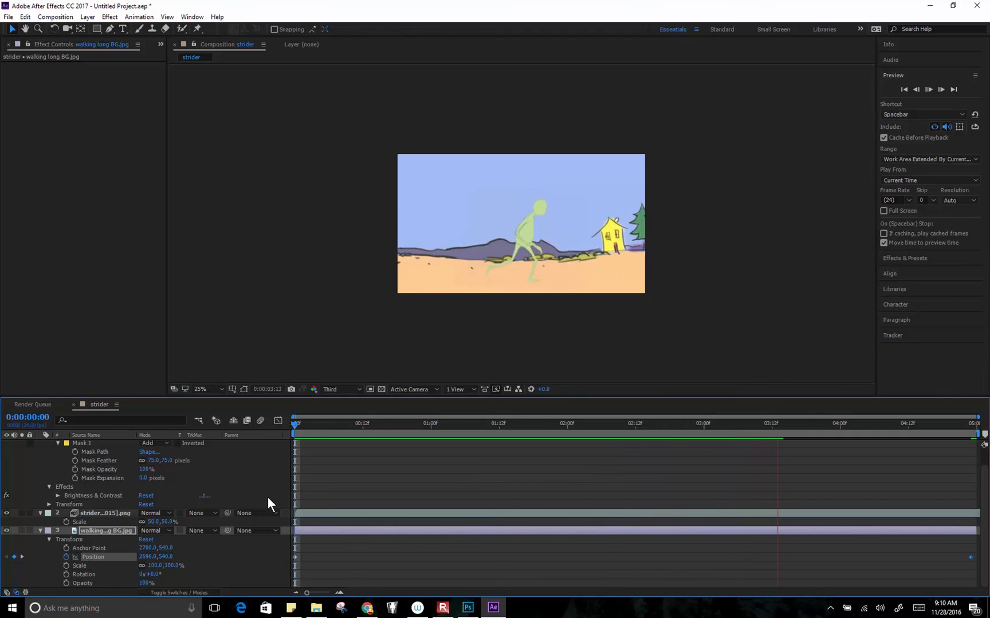
click(856, 423)
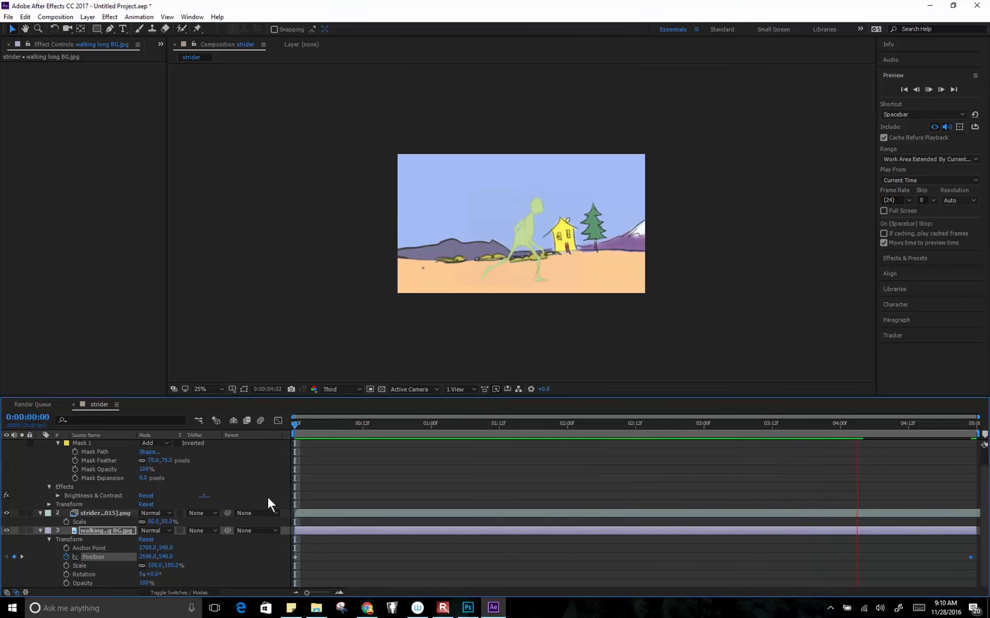
click(931, 422)
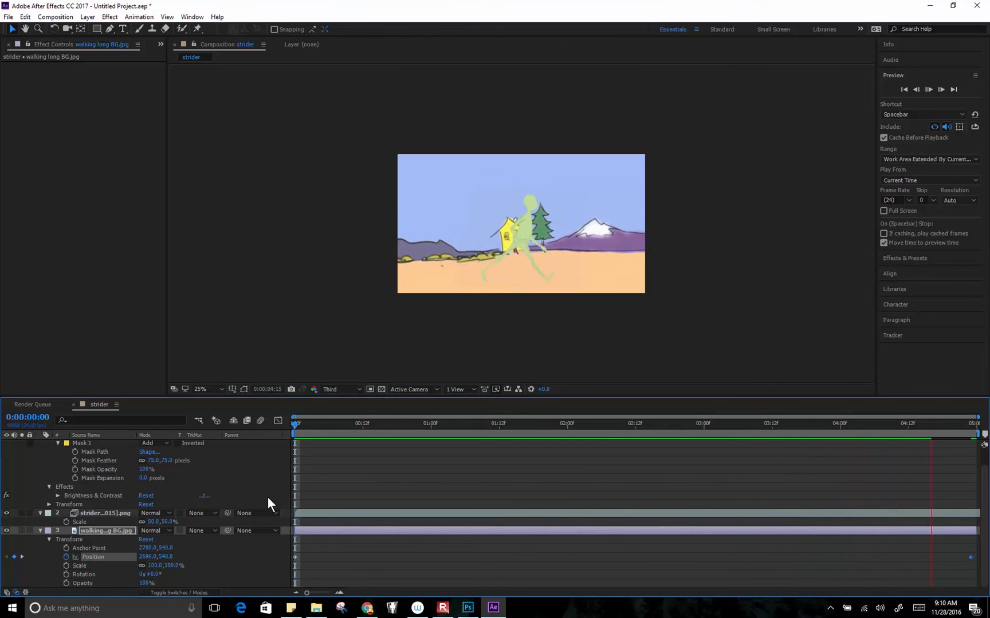
click(939, 89)
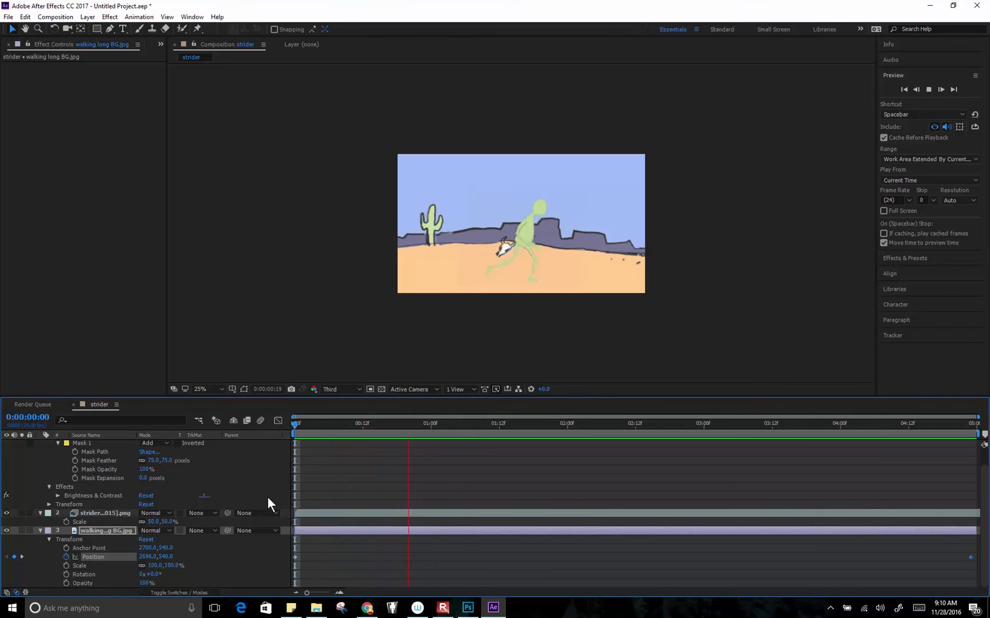
click(681, 423)
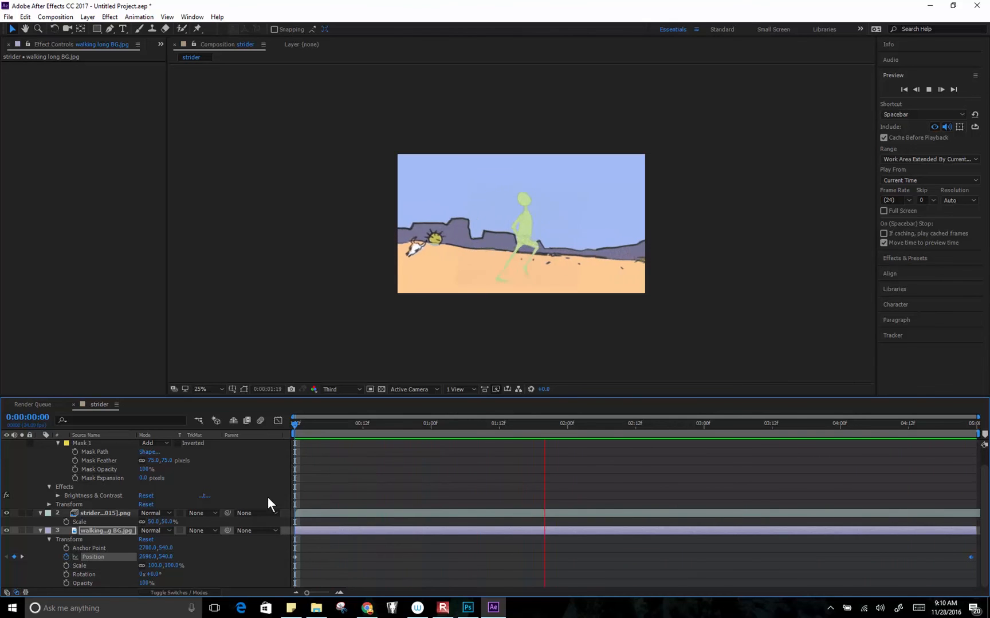
click(815, 423)
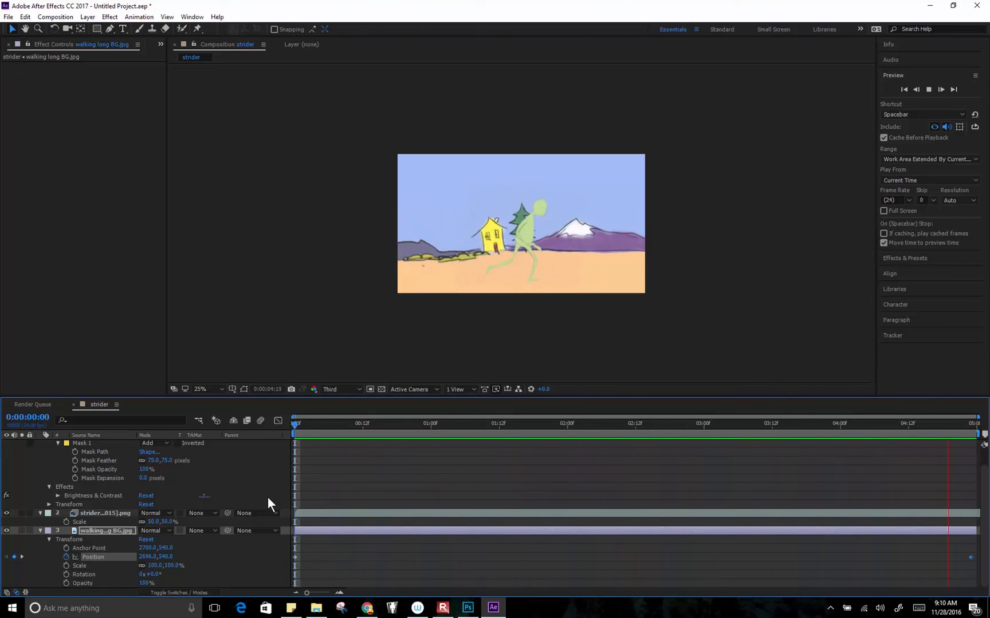
click(549, 423)
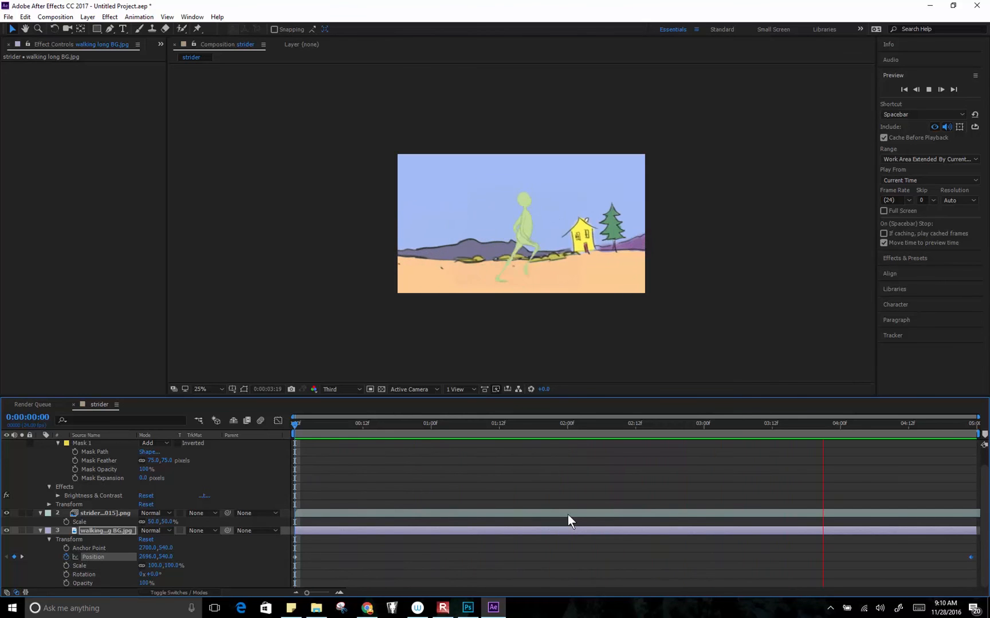
click(413, 424)
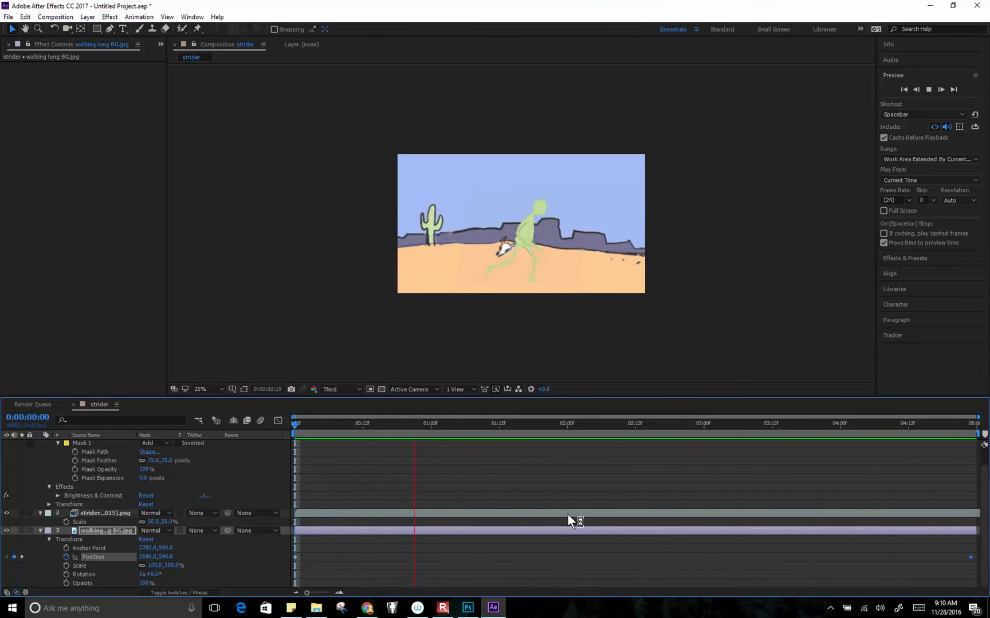
click(680, 423)
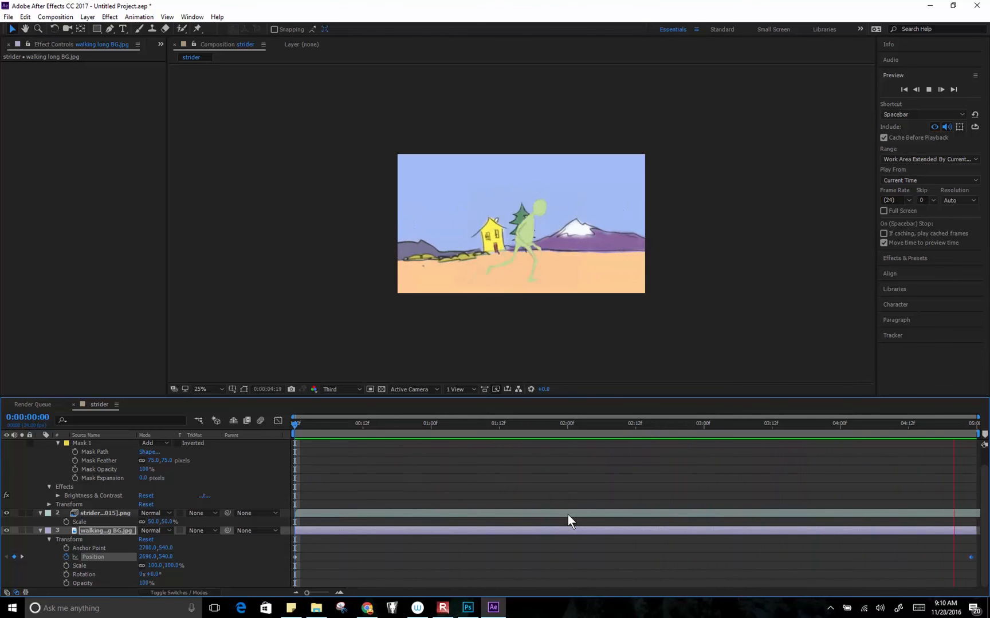
click(545, 424)
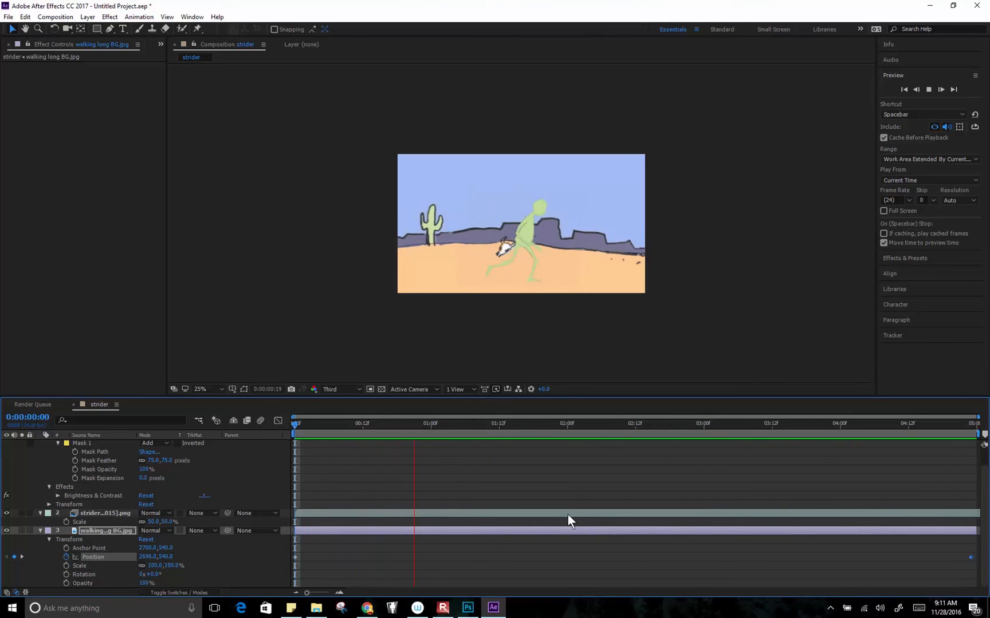
click(681, 423)
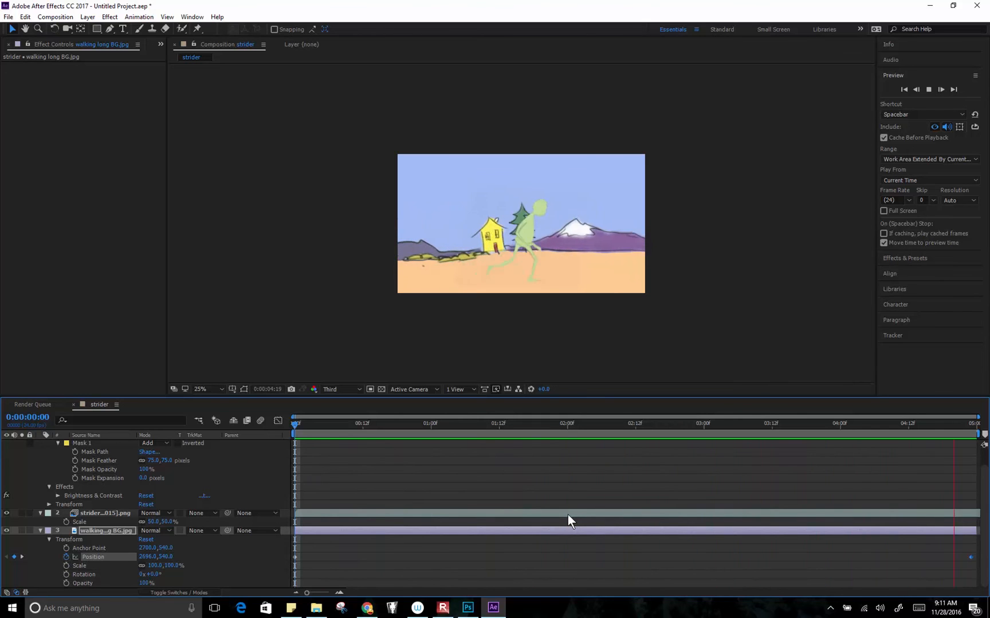
click(547, 422)
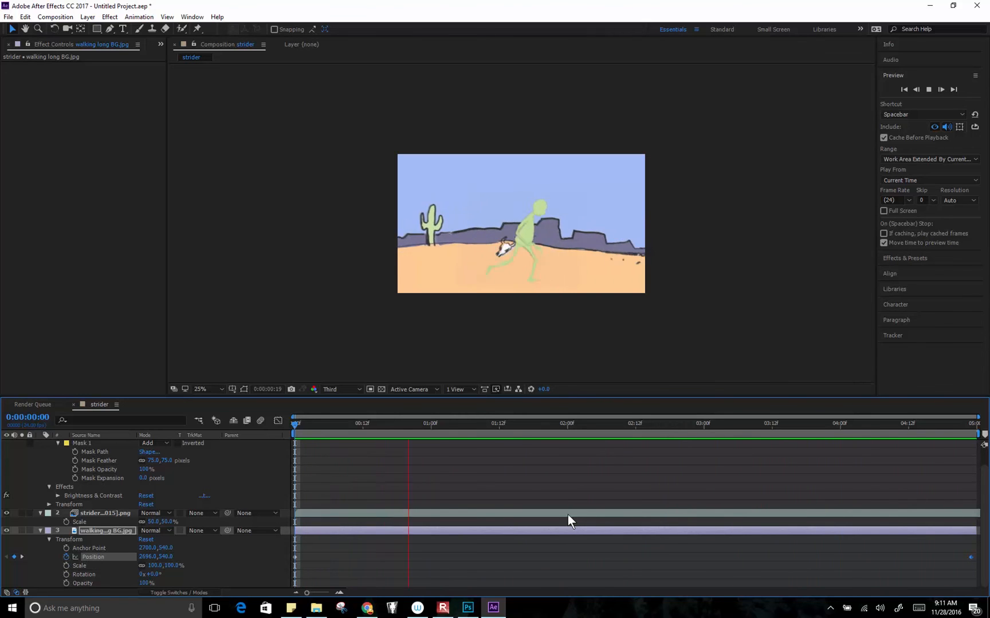
click(681, 423)
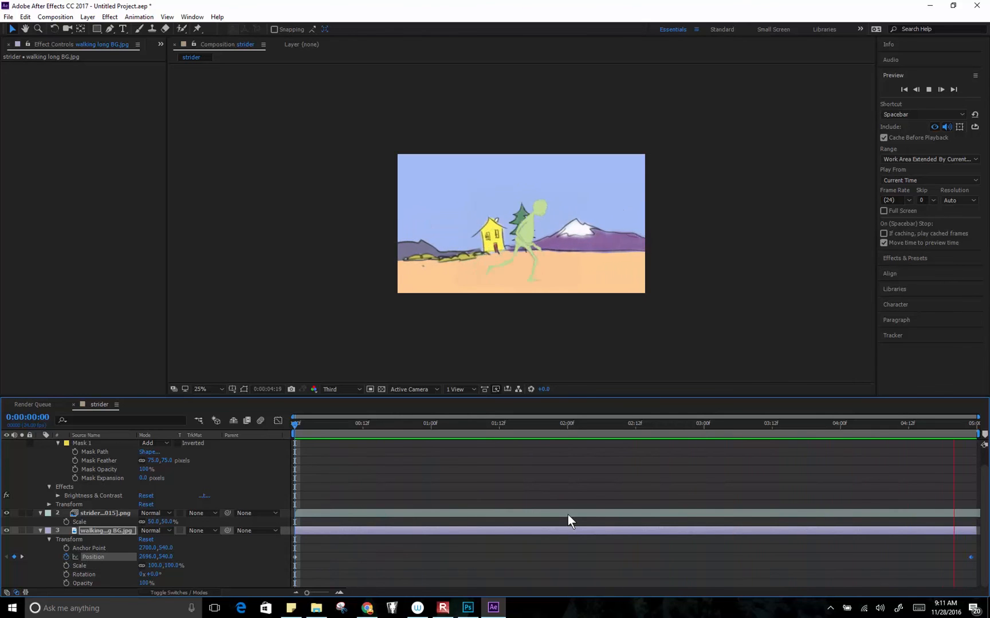
click(544, 424)
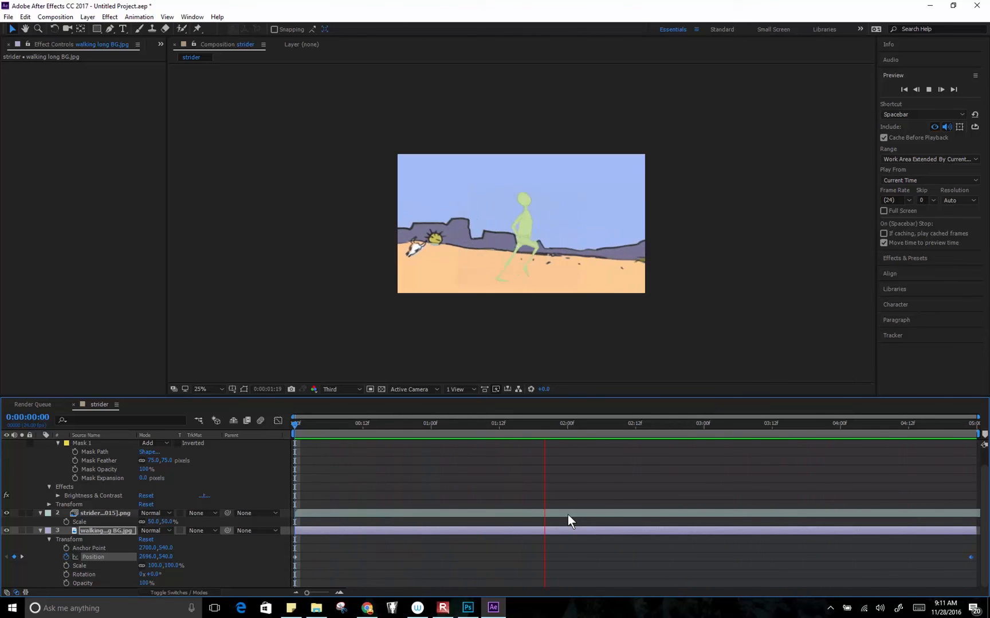